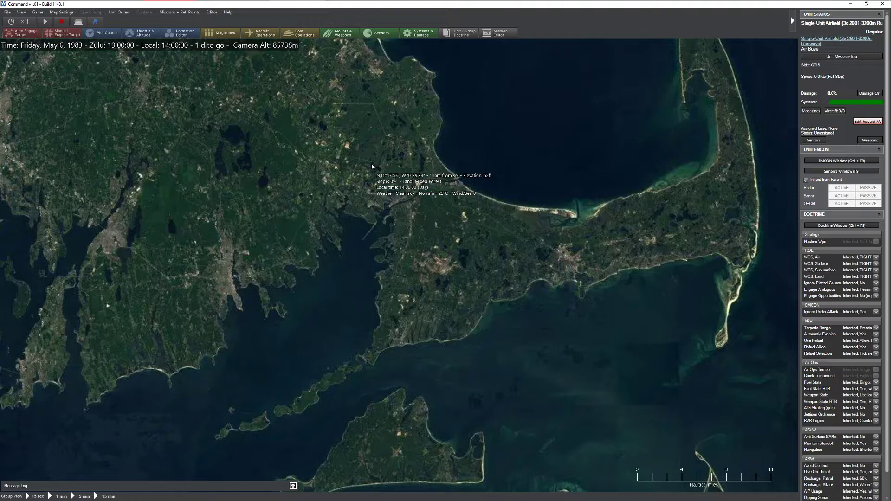
{"action": "mouse_move", "coordinate": [481, 258]}
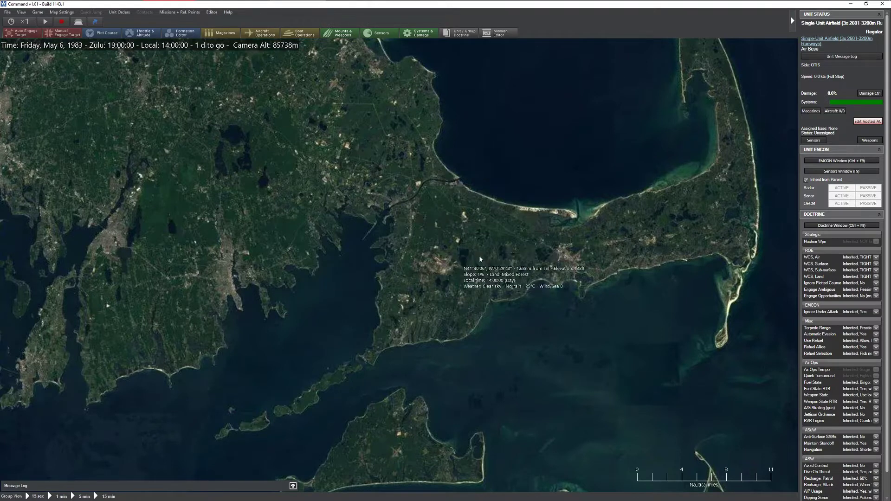
{"action": "mouse_move", "coordinate": [326, 279]}
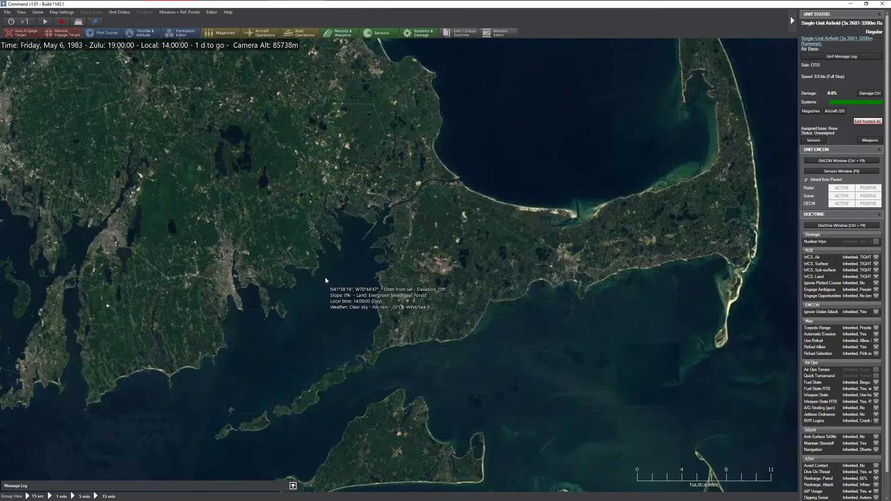
{"action": "mouse_move", "coordinate": [288, 301]}
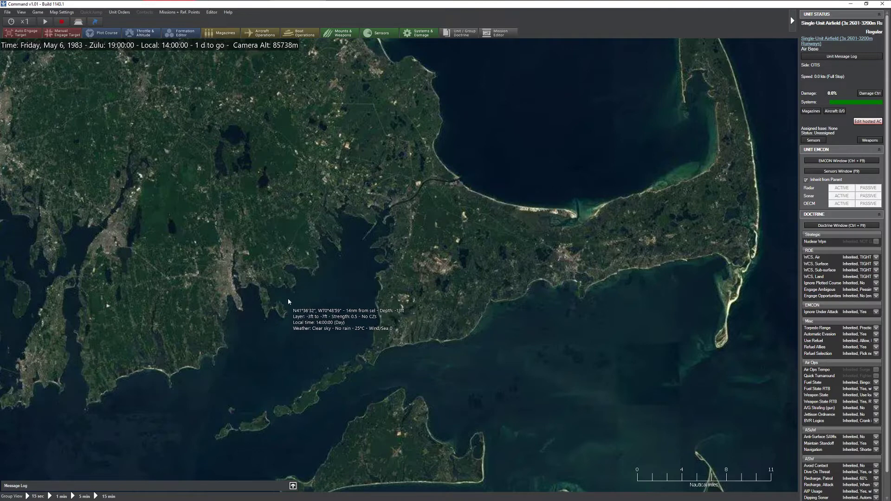
{"action": "mouse_move", "coordinate": [455, 294]}
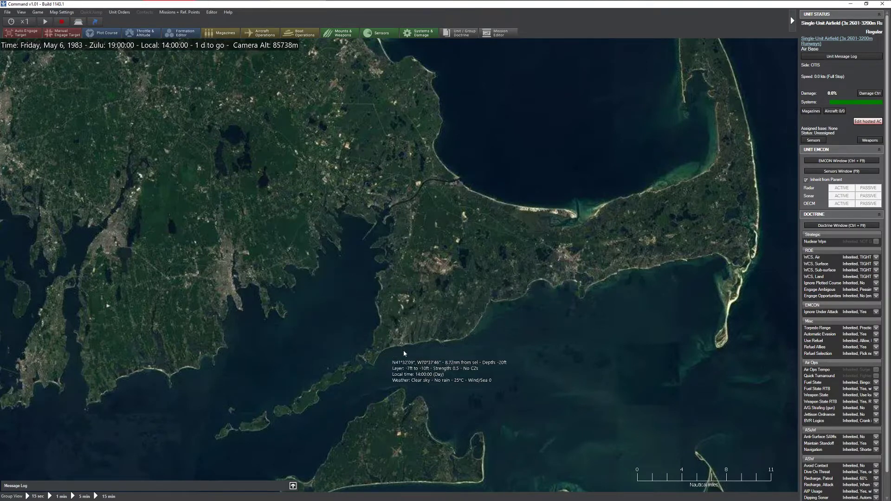
{"action": "mouse_move", "coordinate": [449, 247]}
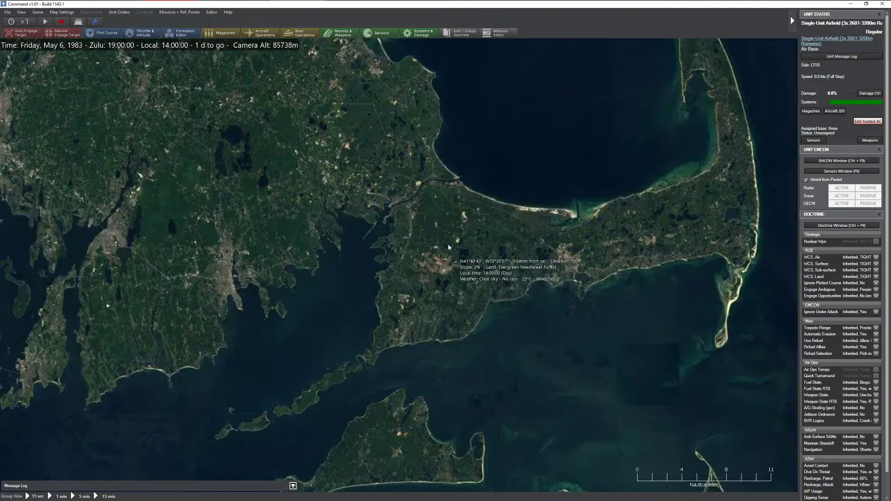
{"action": "mouse_move", "coordinate": [451, 278]}
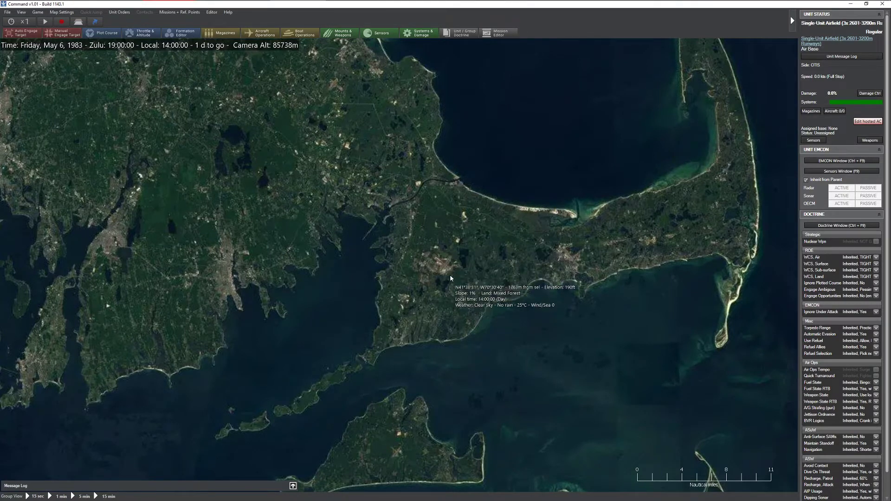
{"action": "mouse_move", "coordinate": [445, 266]}
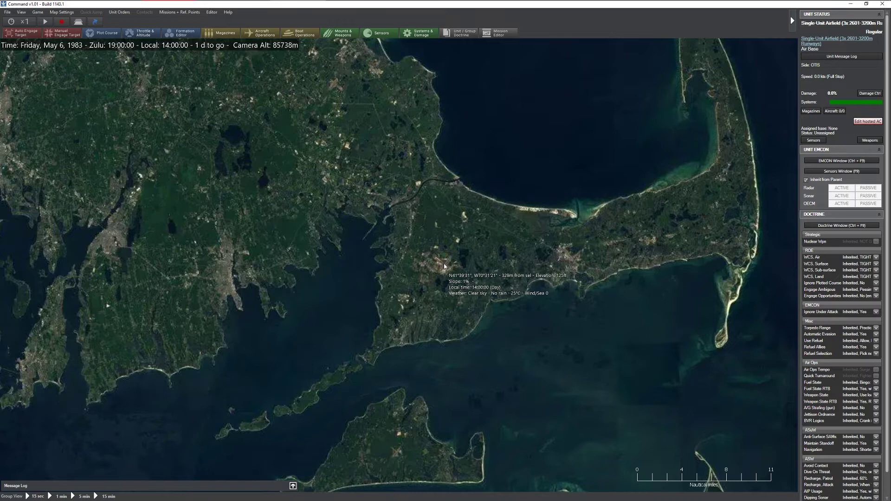
{"action": "mouse_move", "coordinate": [444, 265]}
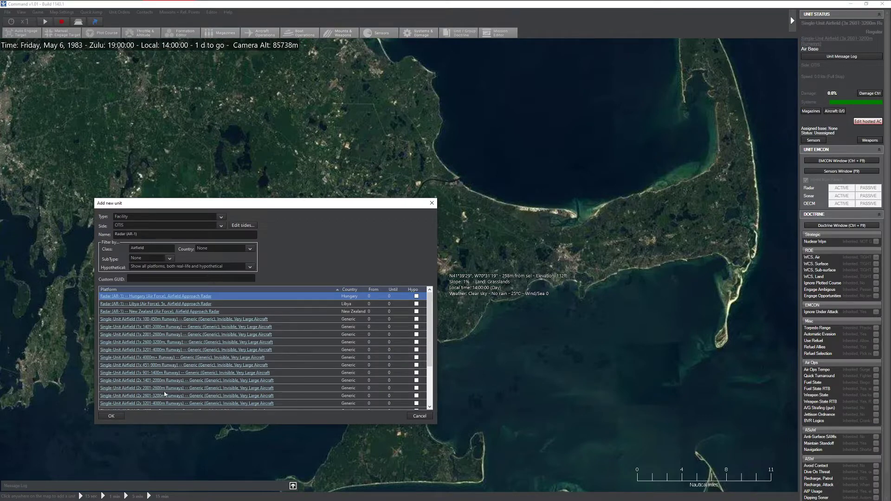
Place a Single-Unit Airfield with two 2601–3200 m runways on Cape Cod for OTIS.
{"action": "scroll", "scroll_direction": "down", "scroll_amount": 3}
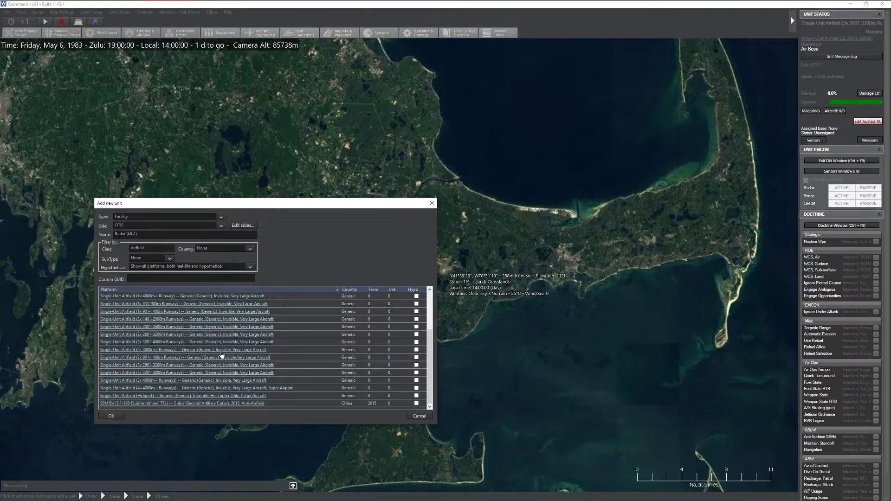
{"action": "left_click", "coordinate": [112, 415]}
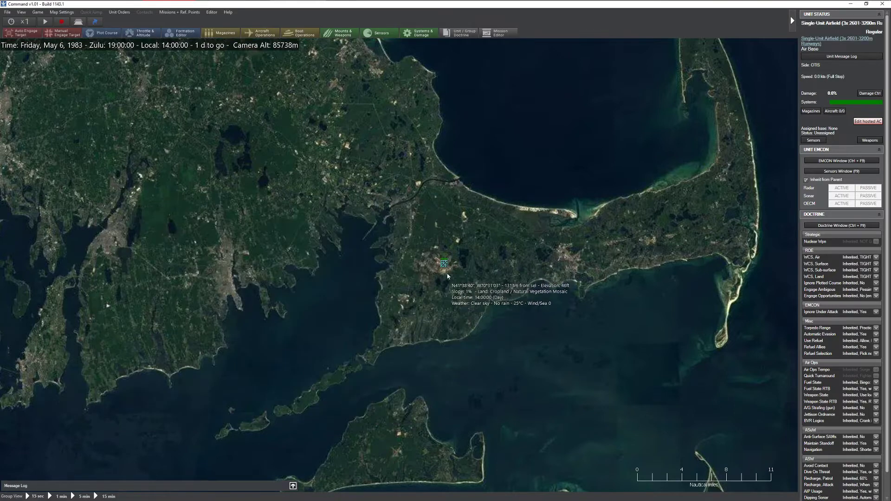
{"action": "left_click", "coordinate": [445, 262]}
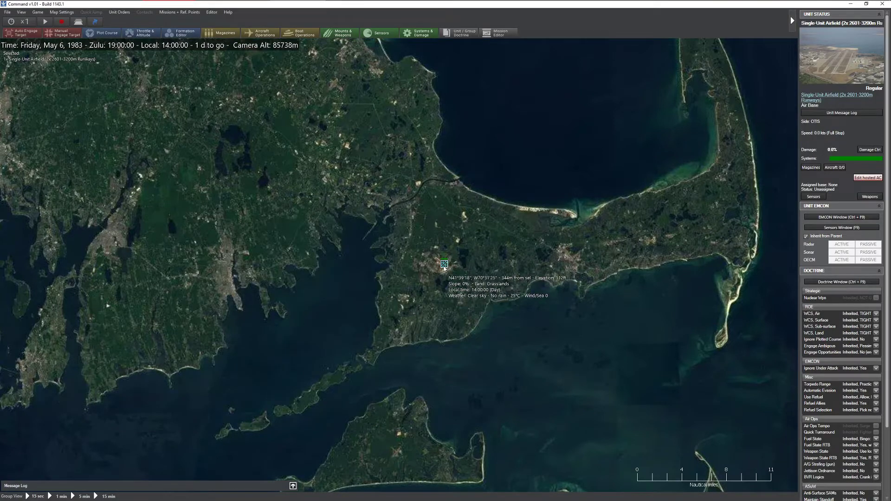
{"action": "mouse_move", "coordinate": [444, 265]}
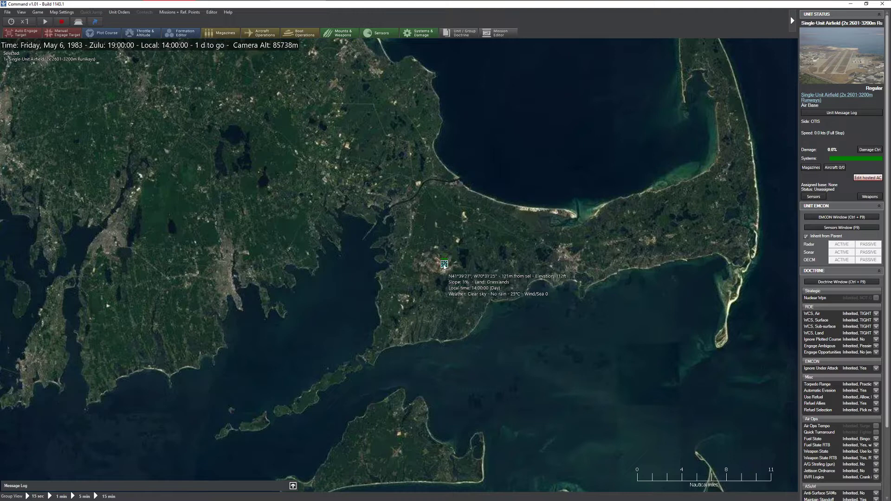
{"action": "mouse_move", "coordinate": [419, 288]}
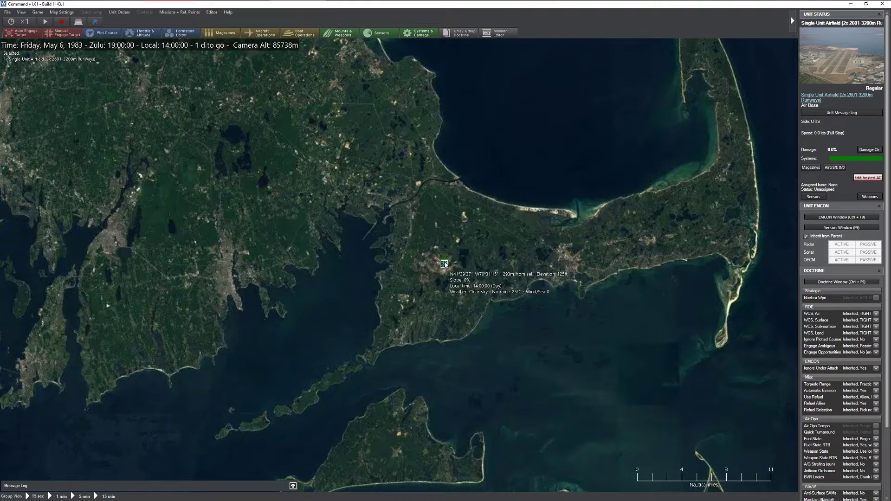
{"action": "mouse_move", "coordinate": [442, 271]}
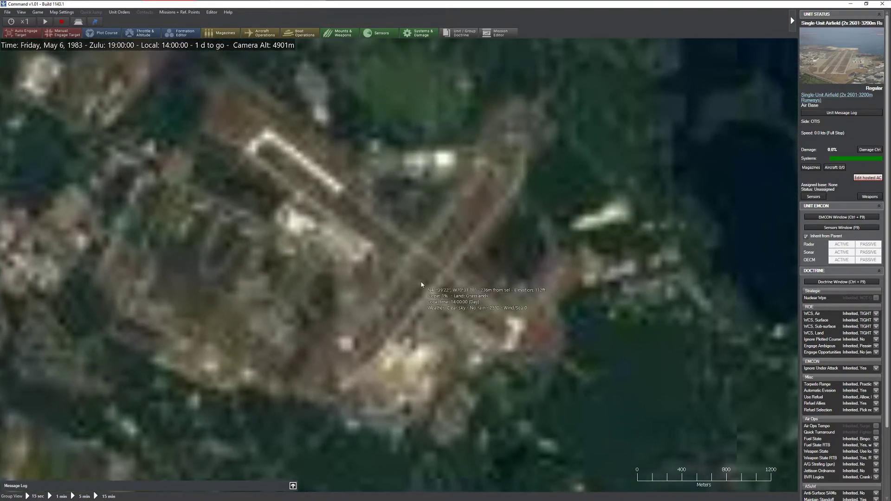
Zoom in on the Otis crossing runways and switch the map layer.
{"action": "scroll", "scroll_direction": "down", "scroll_amount": 3}
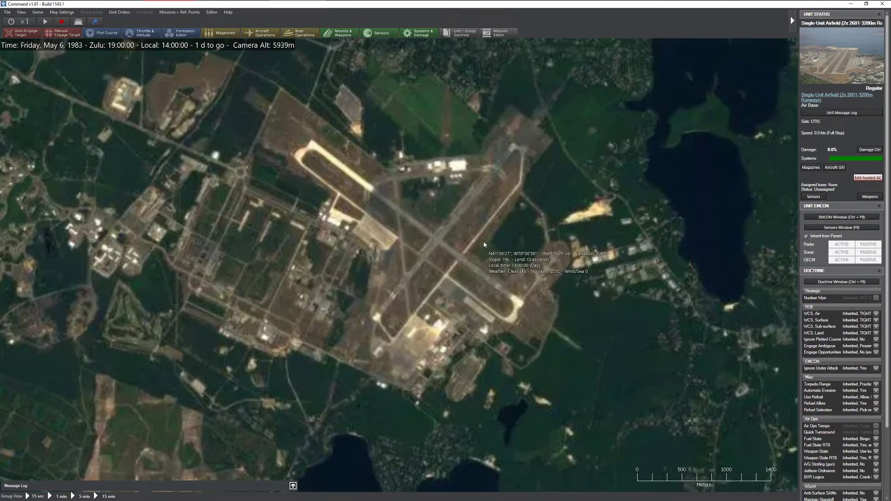
{"action": "mouse_move", "coordinate": [399, 252]}
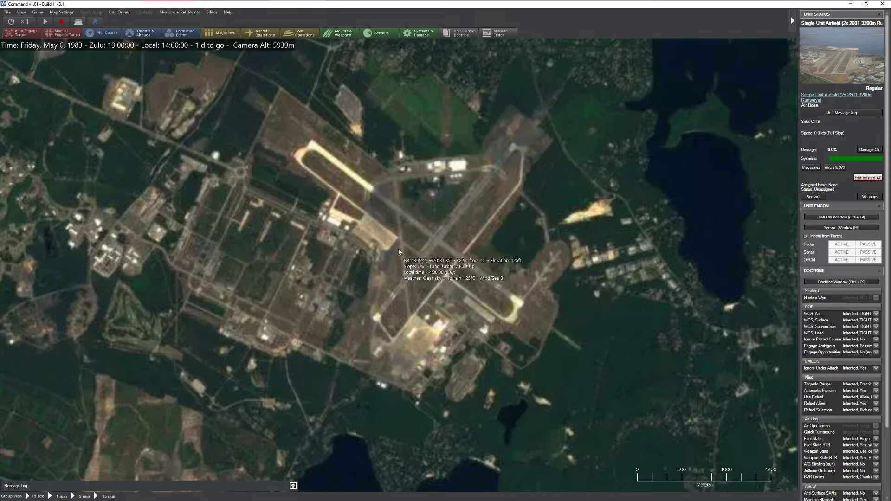
{"action": "left_click", "coordinate": [21, 12]}
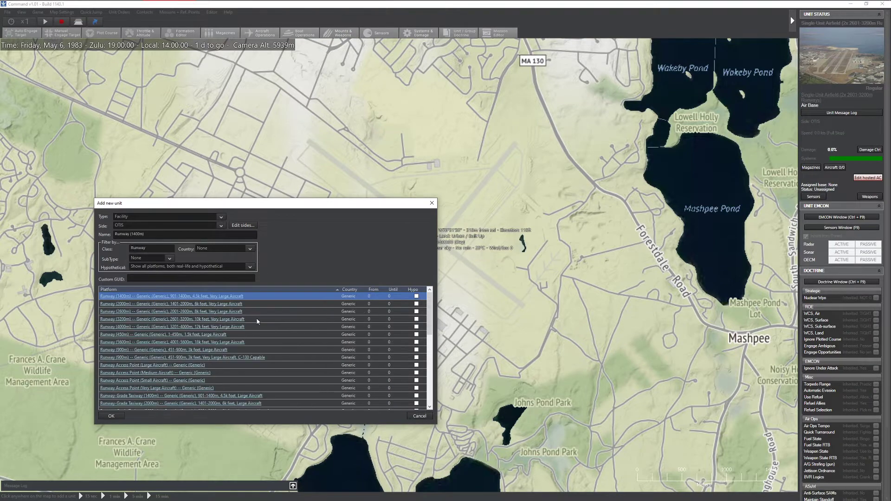
Add a Runway (3200m) facility in the middle of the airfield.
{"action": "left_click", "coordinate": [171, 319]}
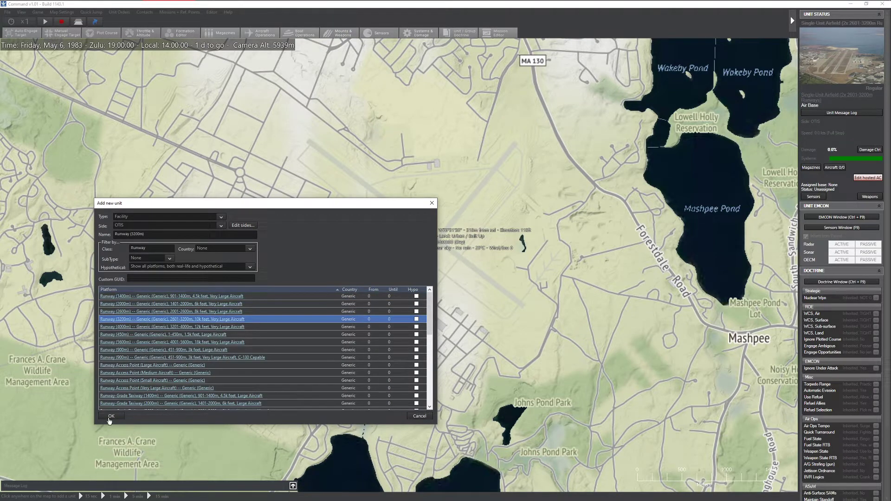
{"action": "left_click", "coordinate": [111, 416]}
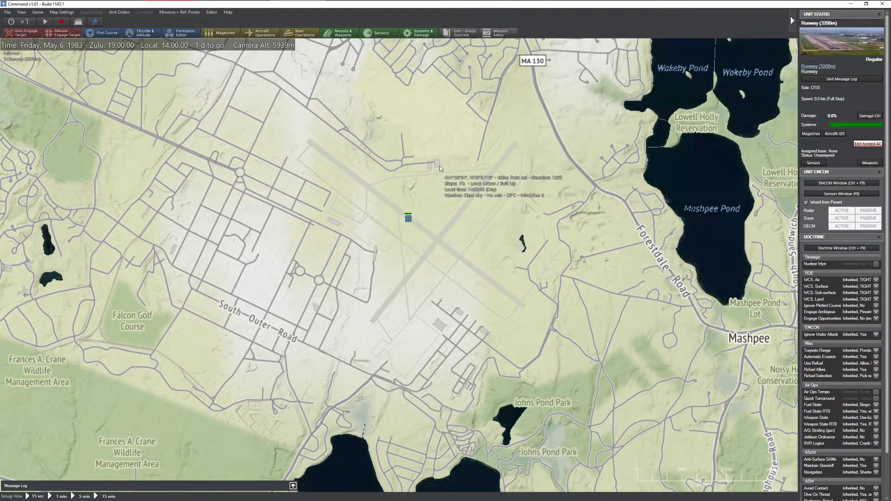
{"action": "mouse_move", "coordinate": [547, 206]}
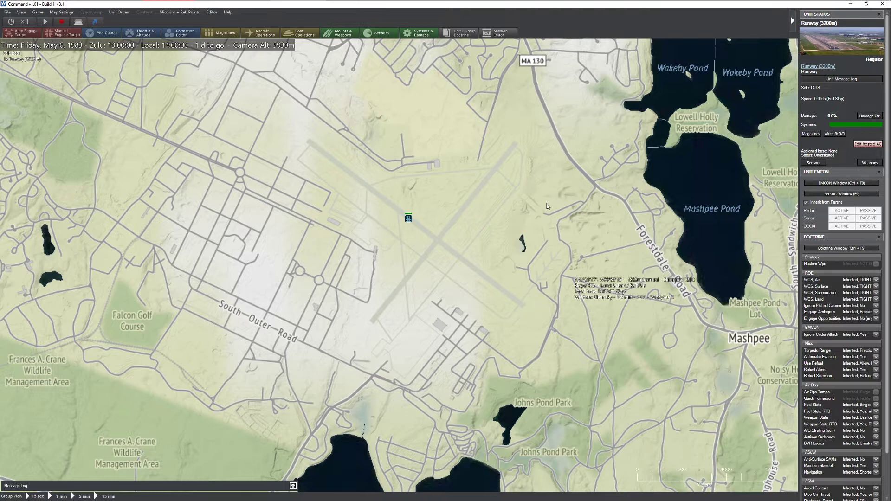
{"action": "mouse_move", "coordinate": [437, 271]}
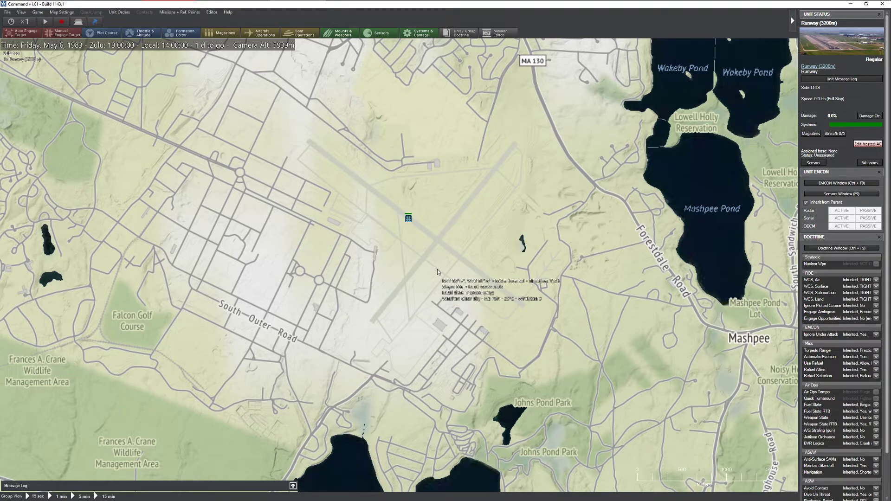
{"action": "mouse_move", "coordinate": [438, 225]}
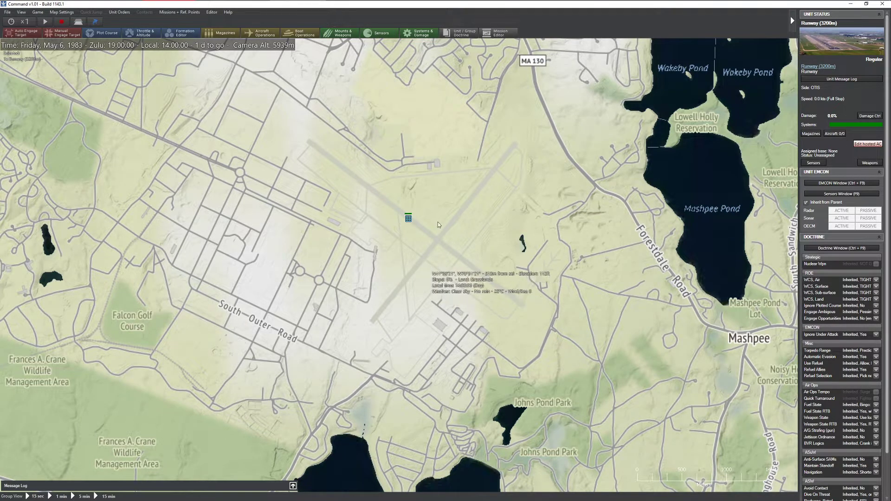
{"action": "mouse_move", "coordinate": [413, 205]}
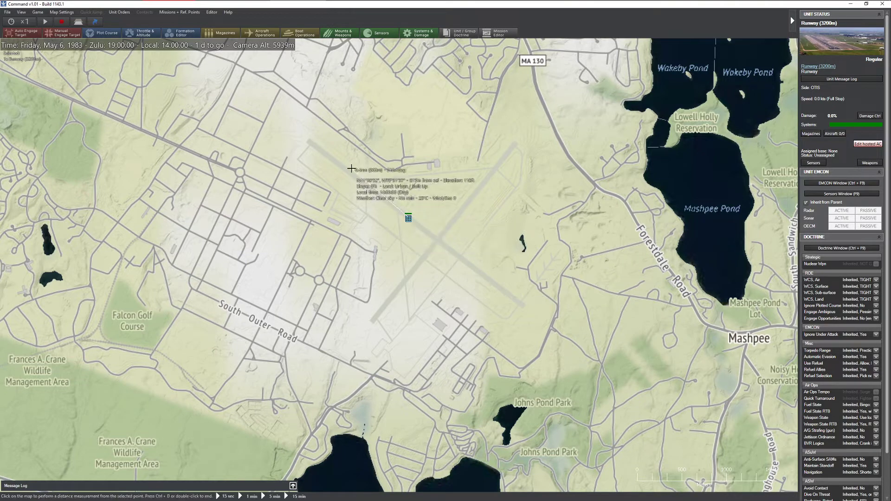
{"action": "mouse_move", "coordinate": [347, 171]}
{"action": "type", "text": "307"}
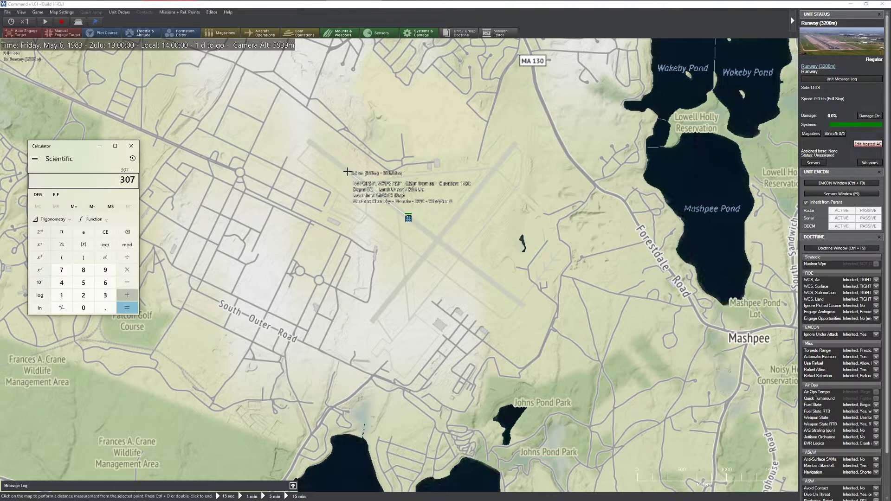
{"action": "left_click", "coordinate": [127, 294]}
{"action": "type", "text": " 15 ="}
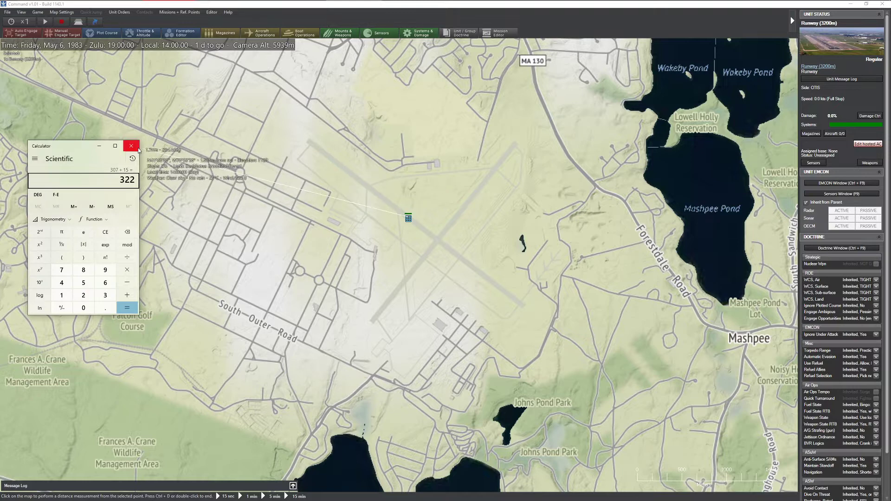
{"action": "left_click", "coordinate": [131, 145]}
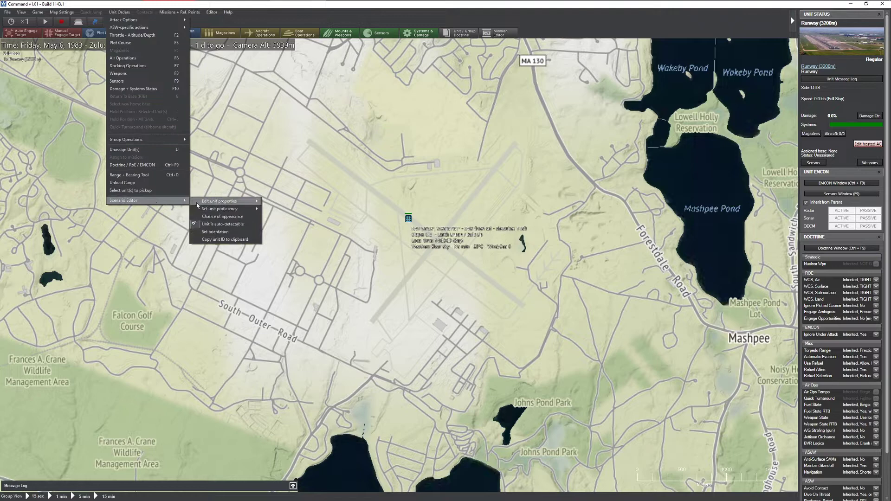
Rotate the 3200 m runway facility to follow the painted runway's heading.
{"action": "left_click", "coordinate": [215, 231]}
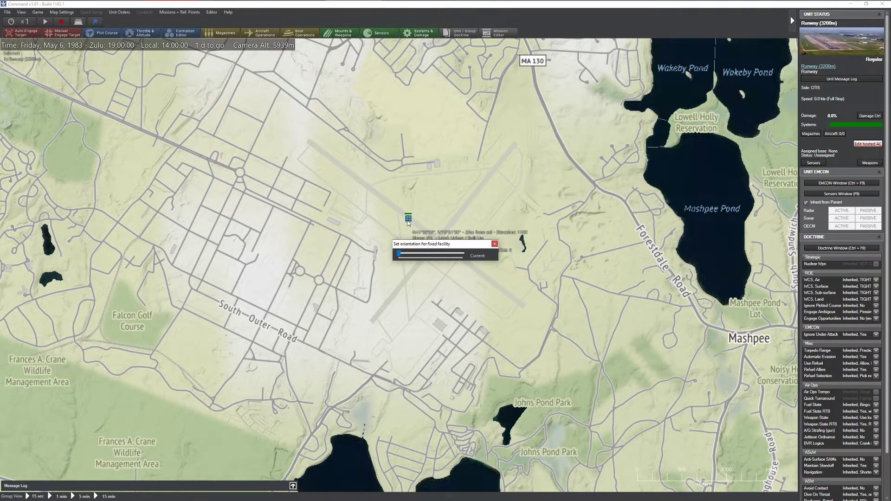
{"action": "mouse_move", "coordinate": [364, 195]}
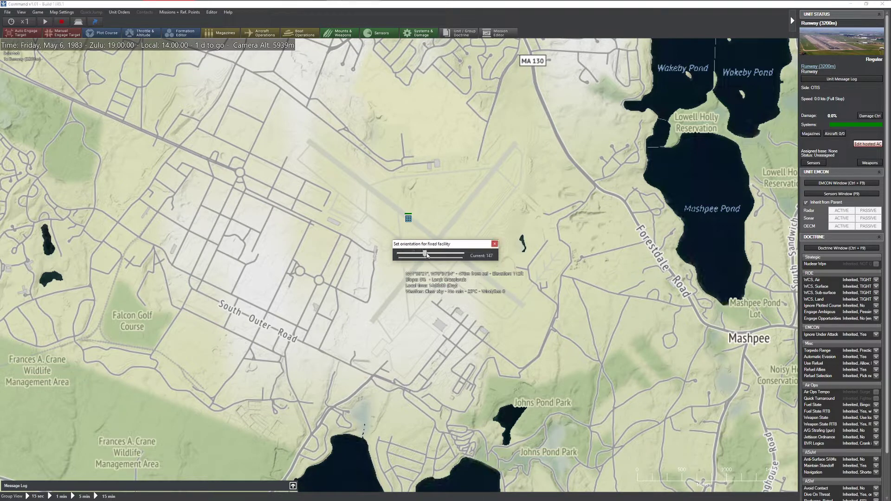
{"action": "left_click_drag", "start_coordinate": [426, 254], "coordinate": [453, 254]}
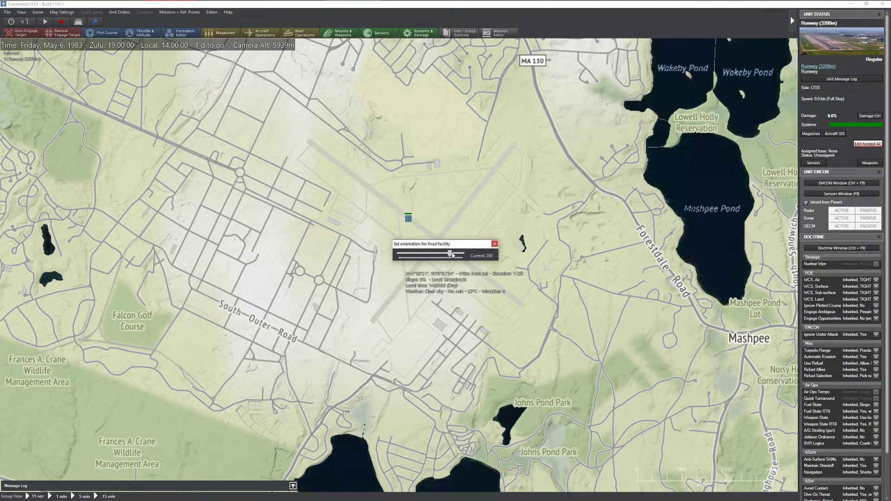
{"action": "left_click_drag", "start_coordinate": [452, 253], "coordinate": [480, 253]}
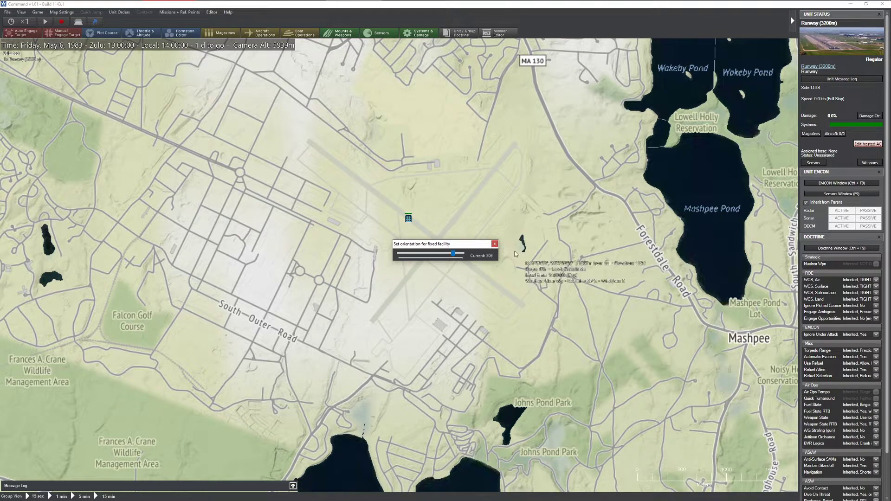
{"action": "left_click", "coordinate": [494, 244]}
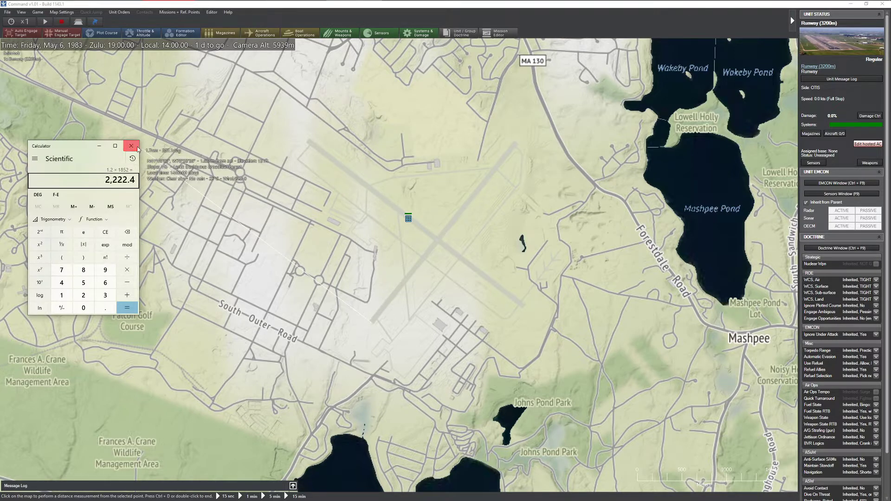
Close the Windows Calculator after computing 1.2 × 1852 = 2,222.4.
{"action": "left_click", "coordinate": [131, 146]}
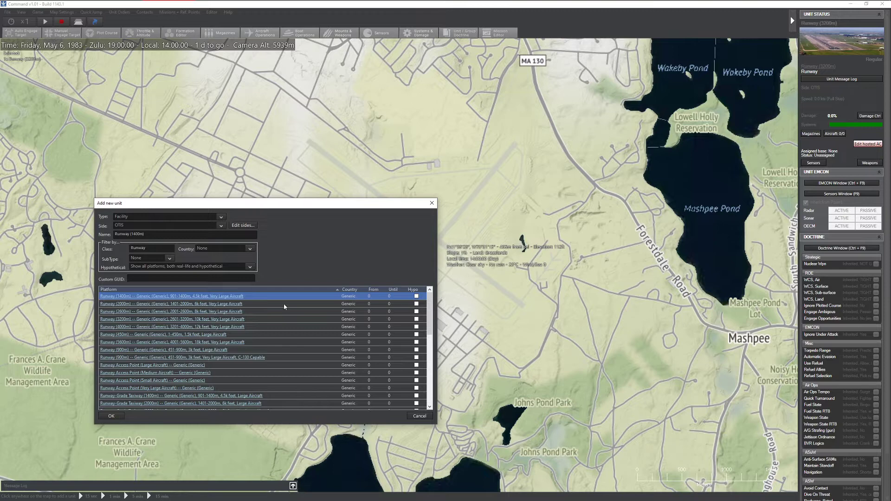
Add a Runway (2600m) facility and rotate it to its runway heading.
{"action": "left_click", "coordinate": [170, 311]}
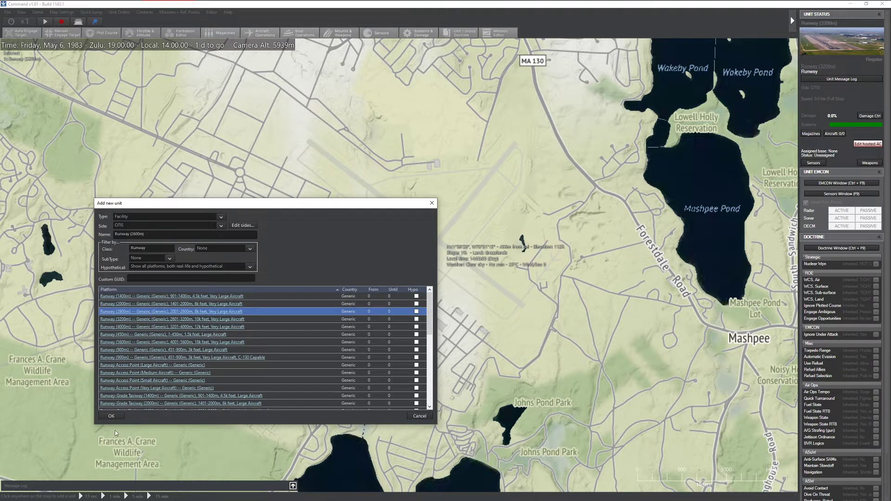
{"action": "left_click", "coordinate": [112, 415]}
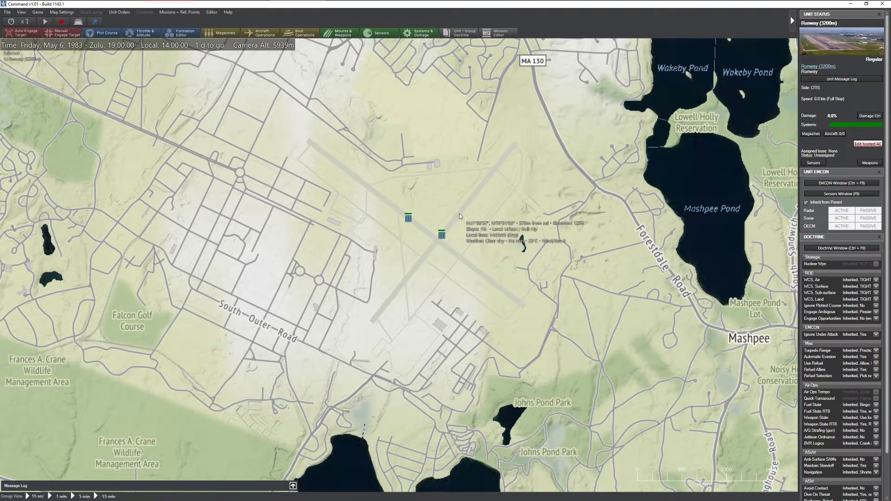
{"action": "right_click", "coordinate": [441, 234]}
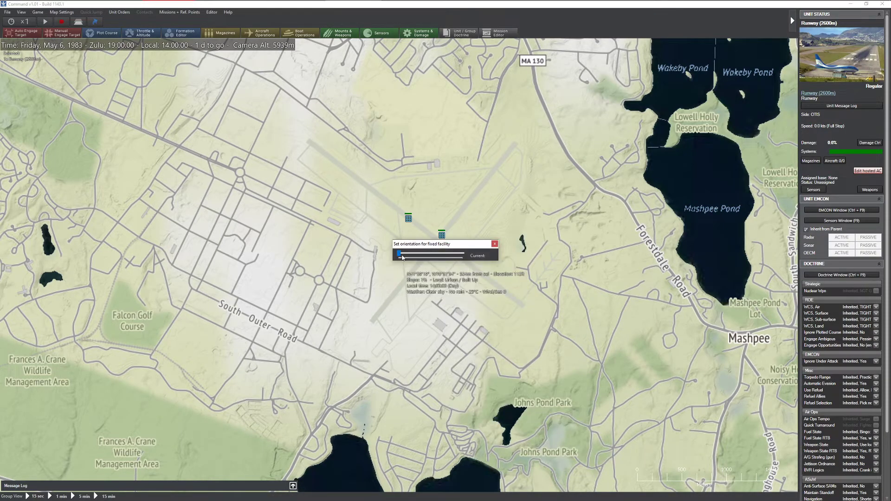
{"action": "left_click_drag", "start_coordinate": [399, 253], "coordinate": [418, 254]}
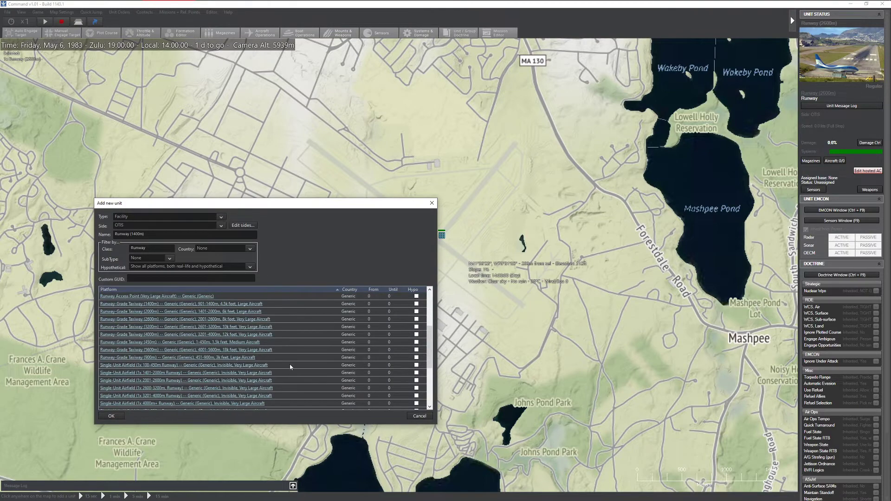
Add a Runway-Grade Taxiway (2600m) and rotate it to its heading.
{"action": "left_click", "coordinate": [187, 318]}
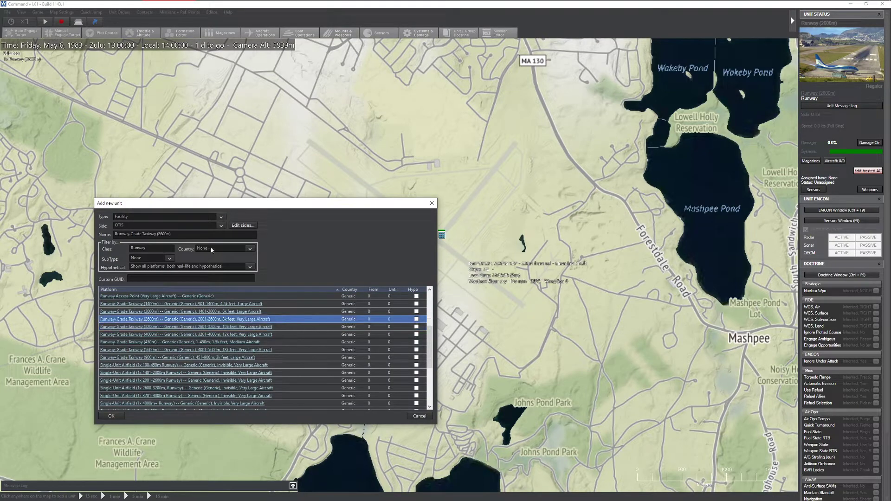
{"action": "right_click", "coordinate": [442, 234]}
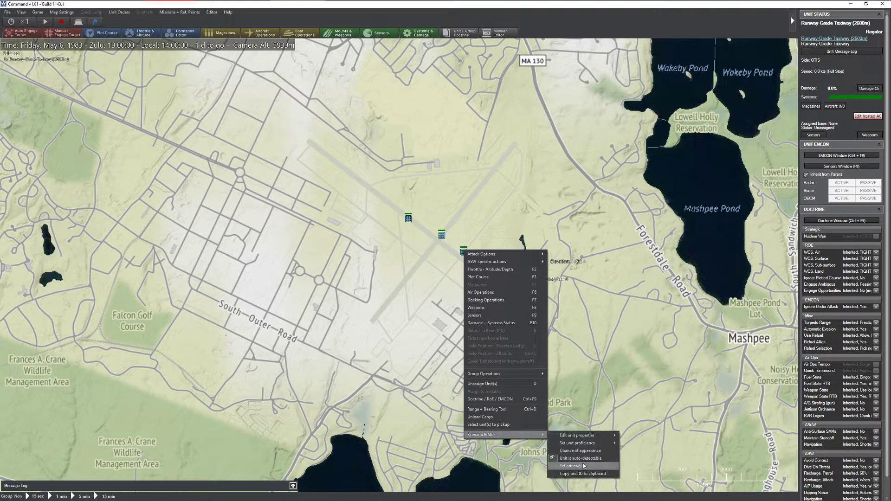
{"action": "left_click", "coordinate": [570, 465]}
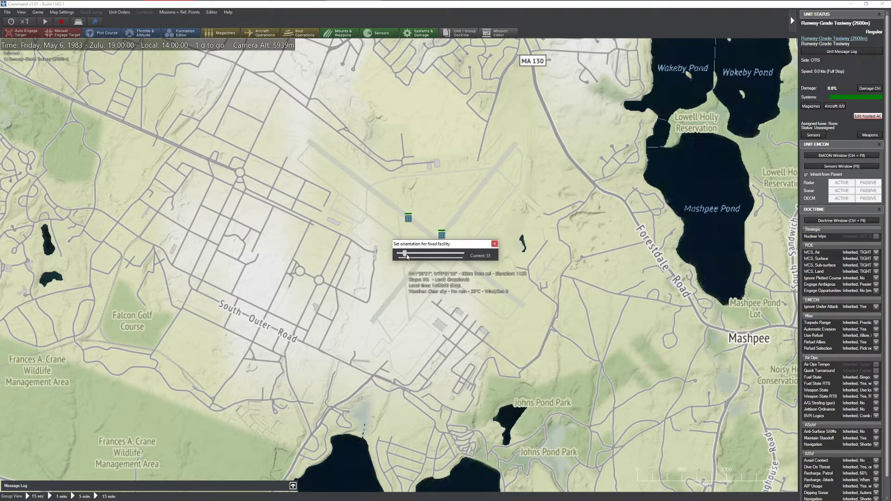
{"action": "left_click_drag", "start_coordinate": [405, 253], "coordinate": [432, 254]}
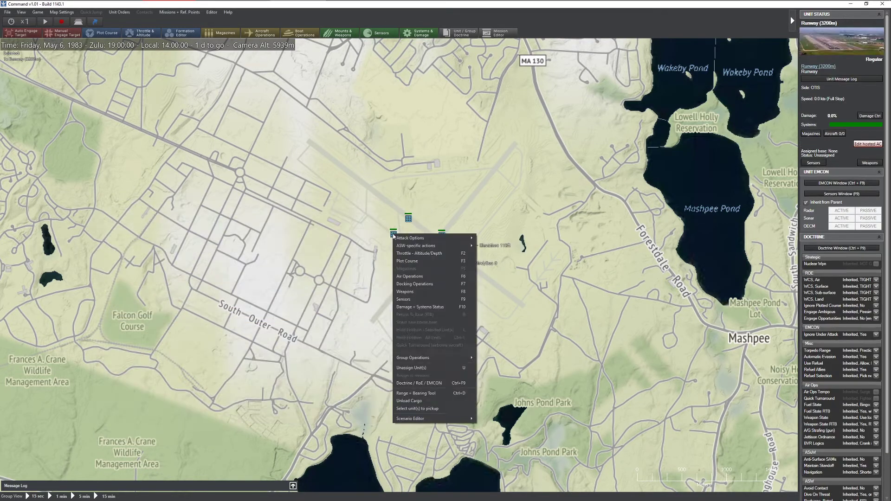
{"action": "mouse_move", "coordinate": [412, 419]}
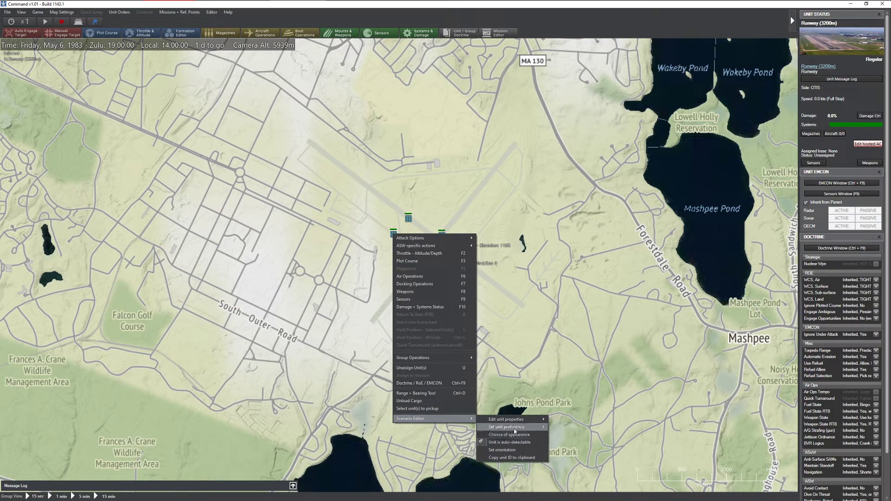
Re-set the 3200 m runway's orientation to its heading and show satellite imagery.
{"action": "left_click", "coordinate": [500, 450]}
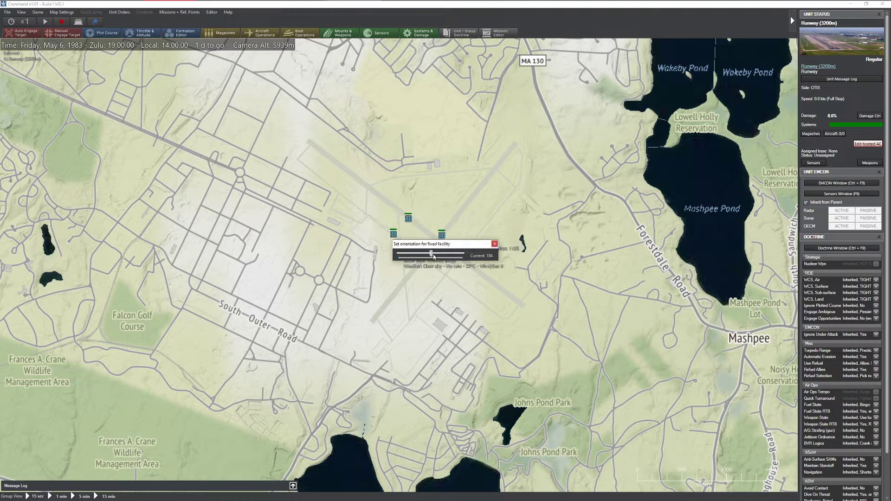
{"action": "left_click_drag", "start_coordinate": [431, 253], "coordinate": [454, 253]}
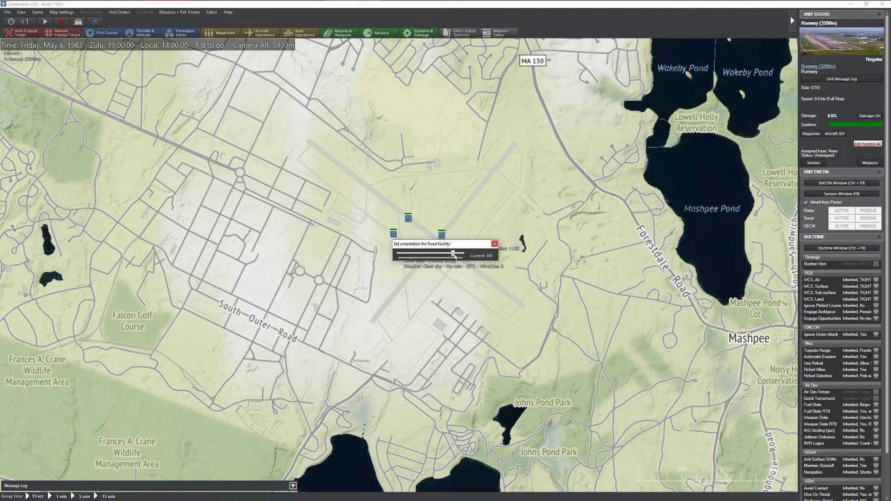
{"action": "left_click_drag", "start_coordinate": [453, 253], "coordinate": [466, 252]}
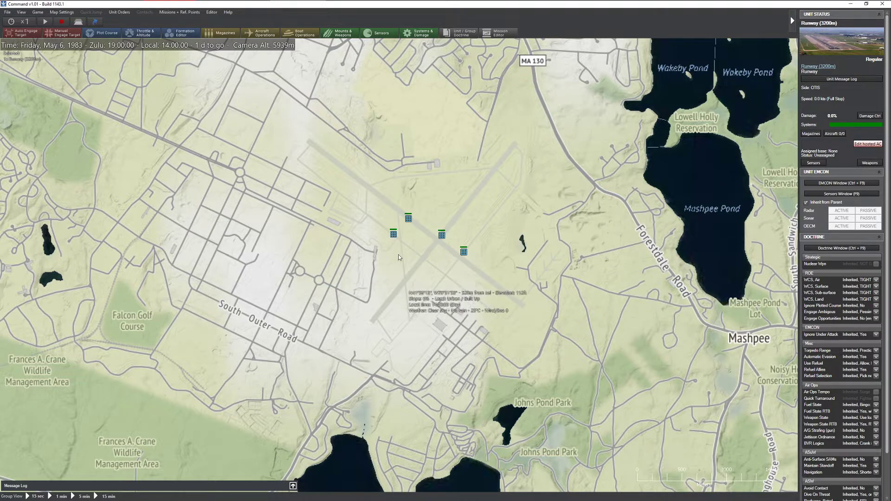
{"action": "mouse_move", "coordinate": [524, 303]}
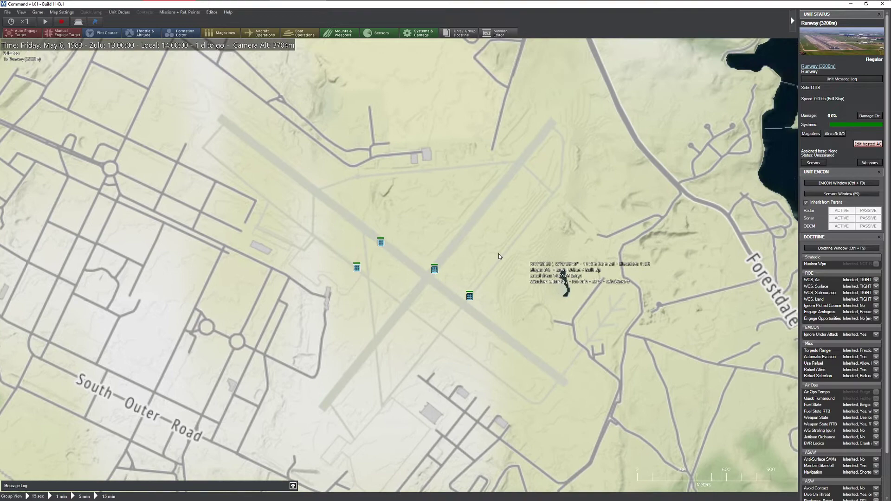
{"action": "left_click", "coordinate": [21, 12]}
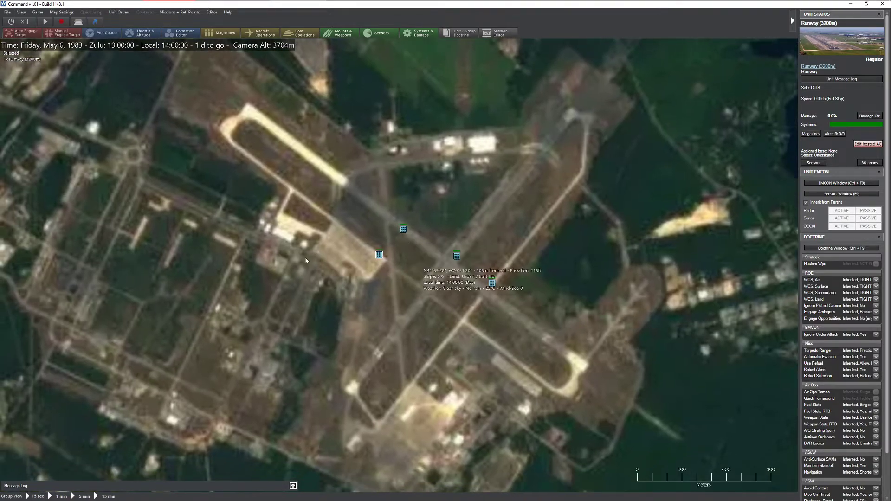
{"action": "mouse_move", "coordinate": [454, 146]}
{"action": "type", "text": "Ammo"}
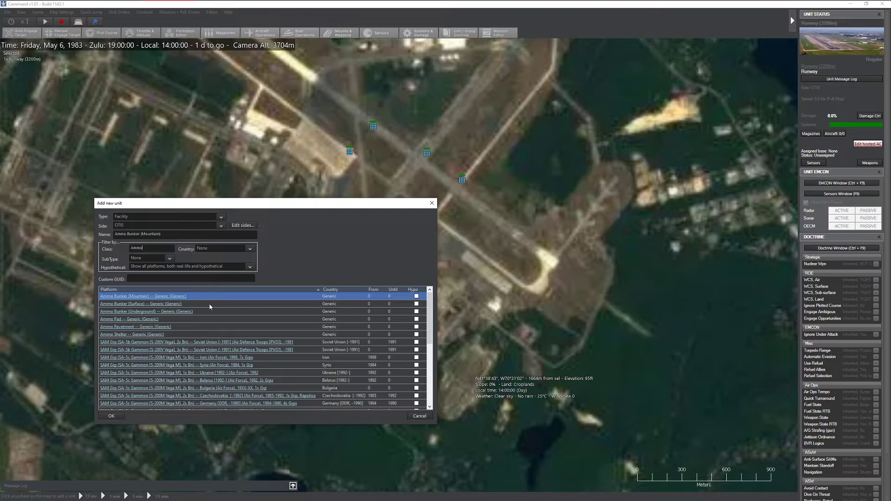
Place an Ammo Revetment south of the runways, then filter the unit list by 'AvG'.
{"action": "left_click", "coordinate": [135, 326]}
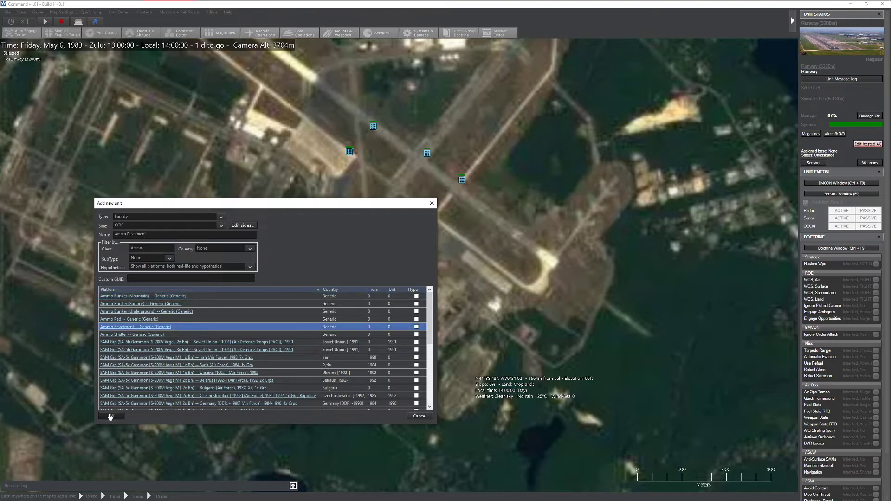
{"action": "left_click", "coordinate": [110, 416]}
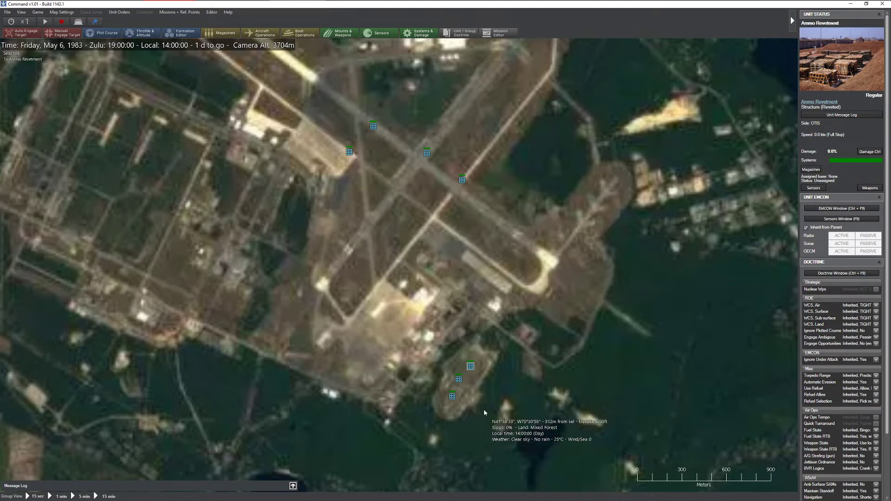
{"action": "mouse_move", "coordinate": [557, 268]}
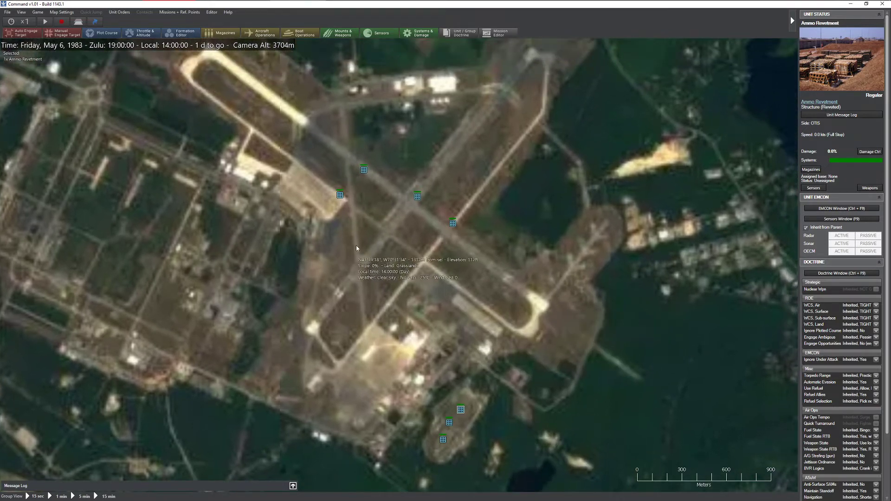
{"action": "scroll", "scroll_direction": "down", "scroll_amount": 3}
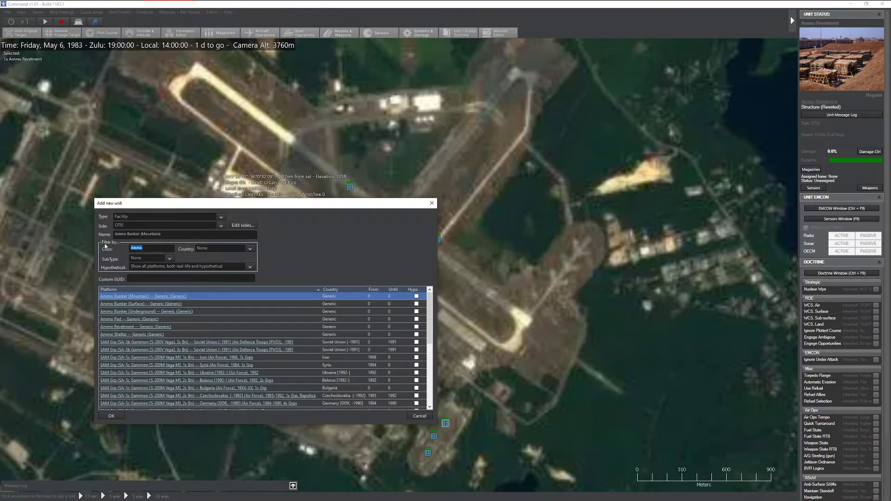
{"action": "type", "text": "AvG"}
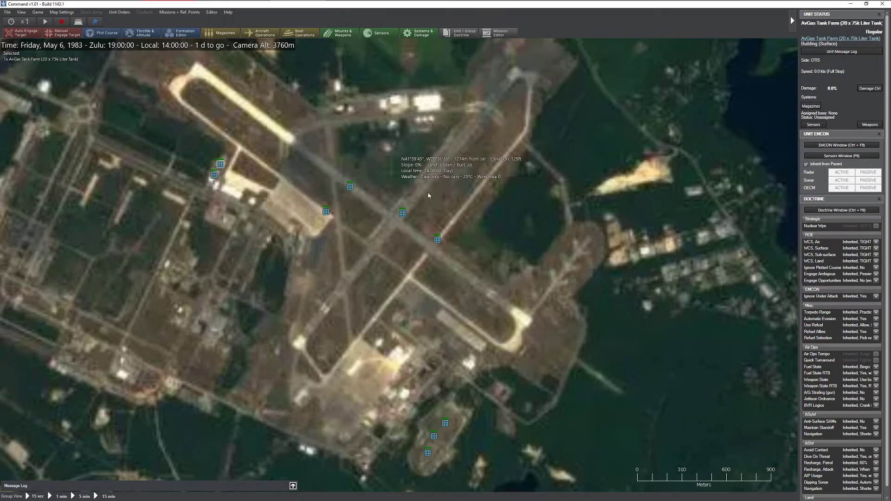
{"action": "mouse_move", "coordinate": [424, 408]}
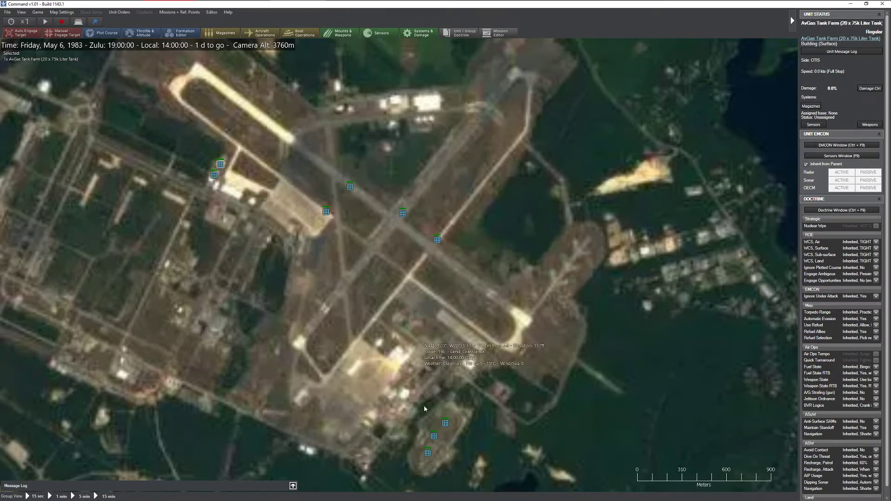
{"action": "mouse_move", "coordinate": [264, 283]}
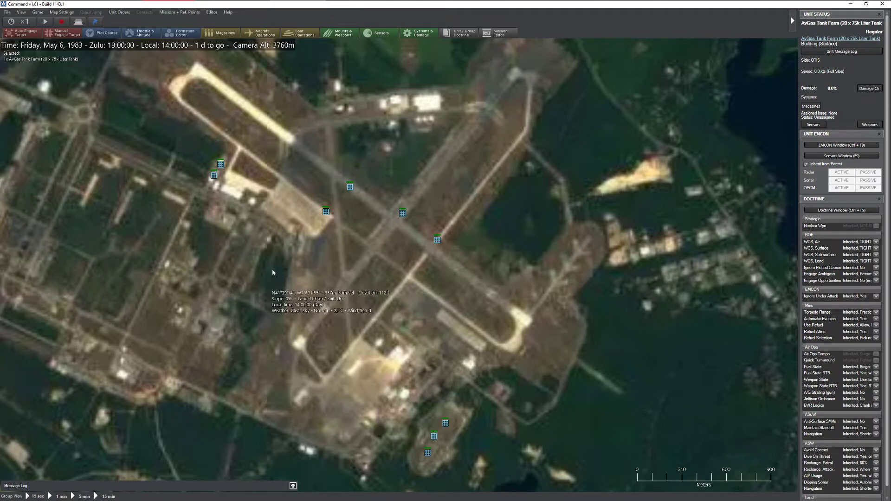
Switch the map from satellite imagery back to the street and terrain view.
{"action": "left_click", "coordinate": [21, 12]}
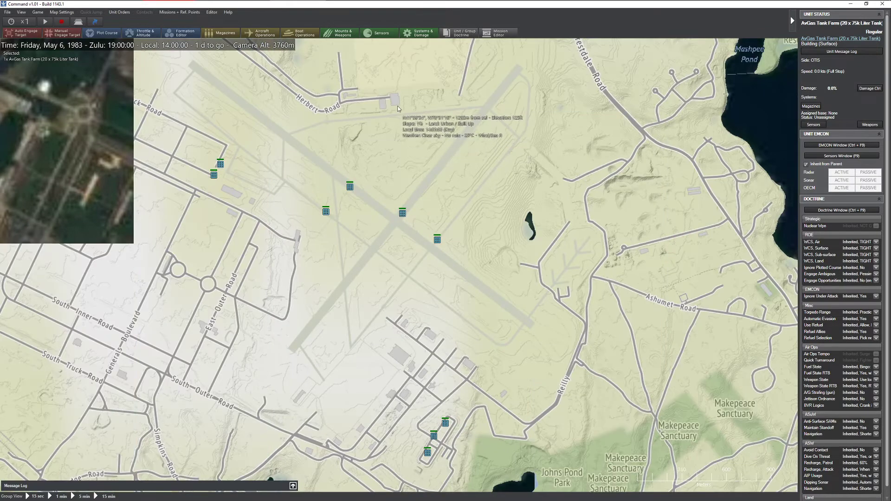
{"action": "mouse_move", "coordinate": [386, 120]}
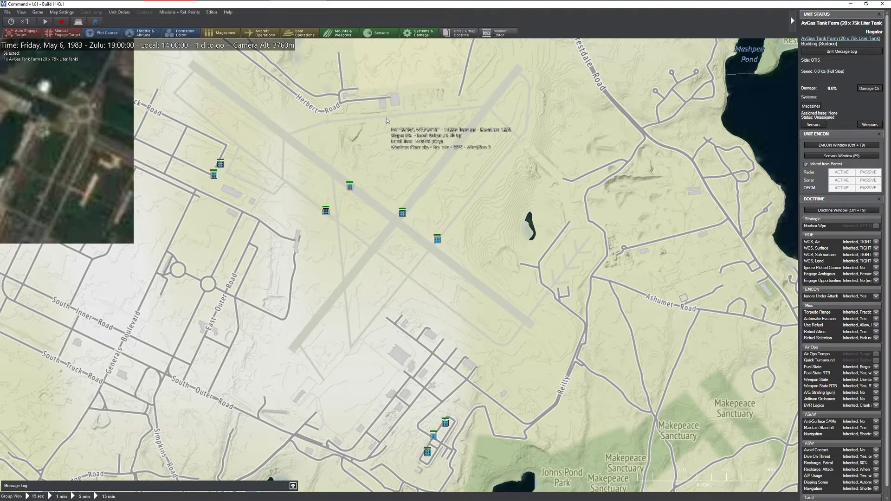
{"action": "mouse_move", "coordinate": [270, 170]}
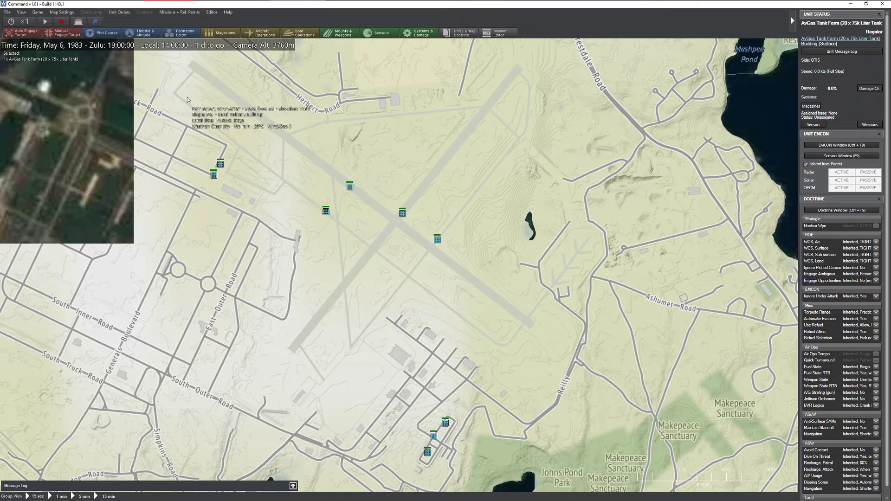
{"action": "mouse_move", "coordinate": [458, 256]}
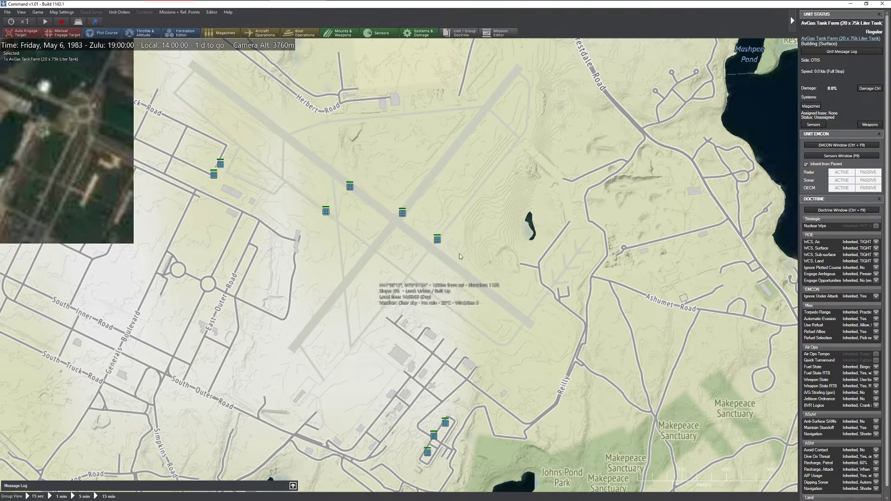
{"action": "mouse_move", "coordinate": [297, 322]}
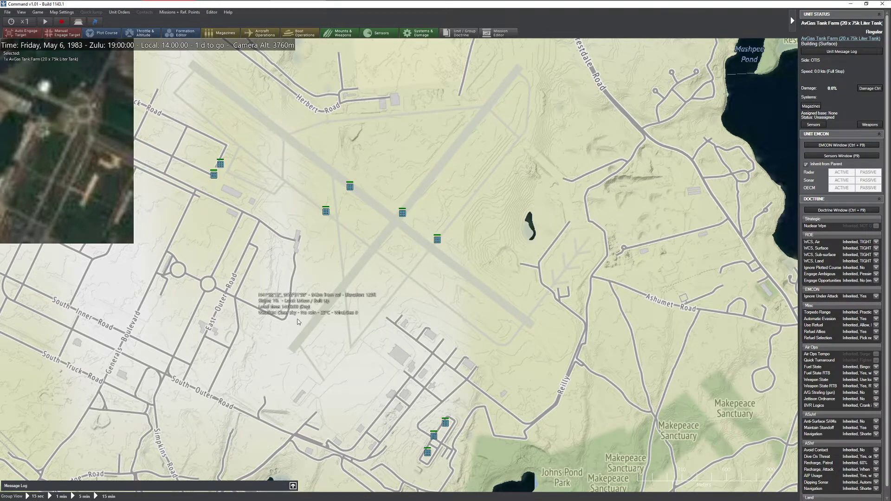
{"action": "mouse_move", "coordinate": [391, 190]}
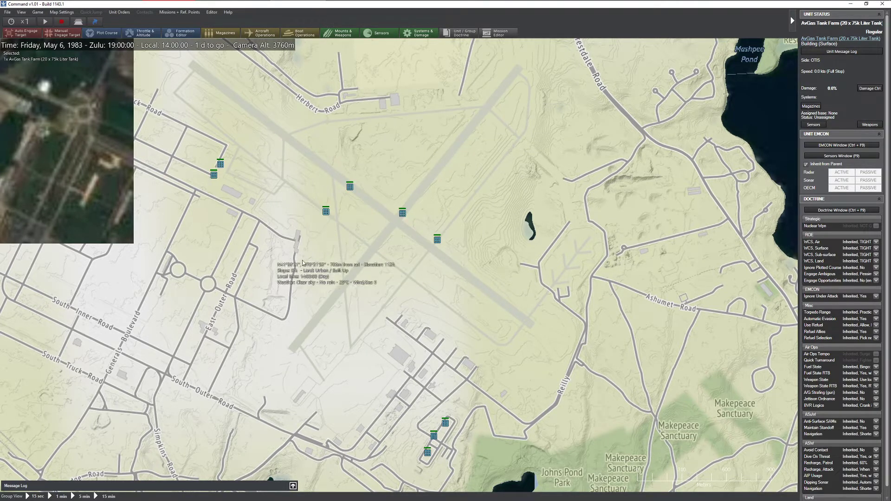
{"action": "mouse_move", "coordinate": [538, 254]}
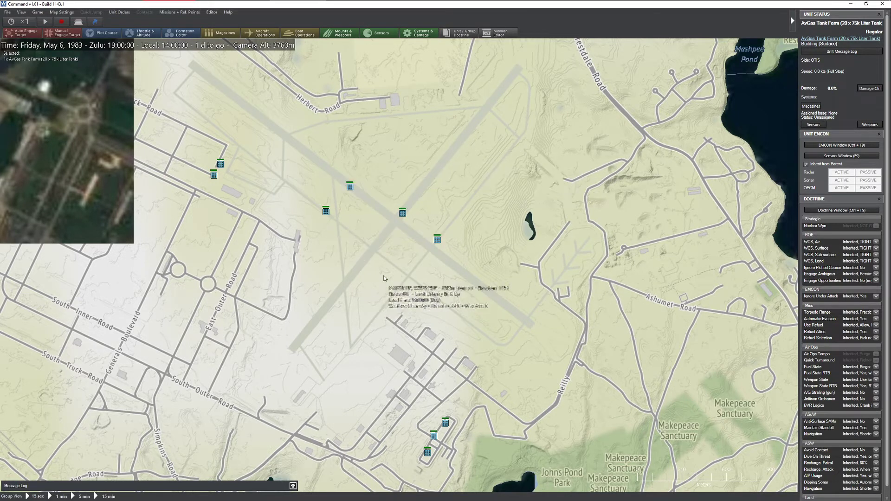
{"action": "mouse_move", "coordinate": [496, 122]}
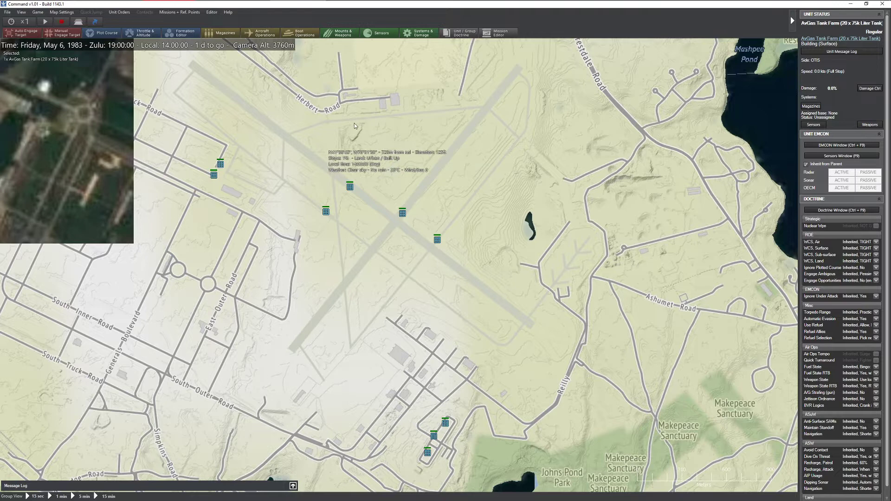
{"action": "mouse_move", "coordinate": [508, 273]}
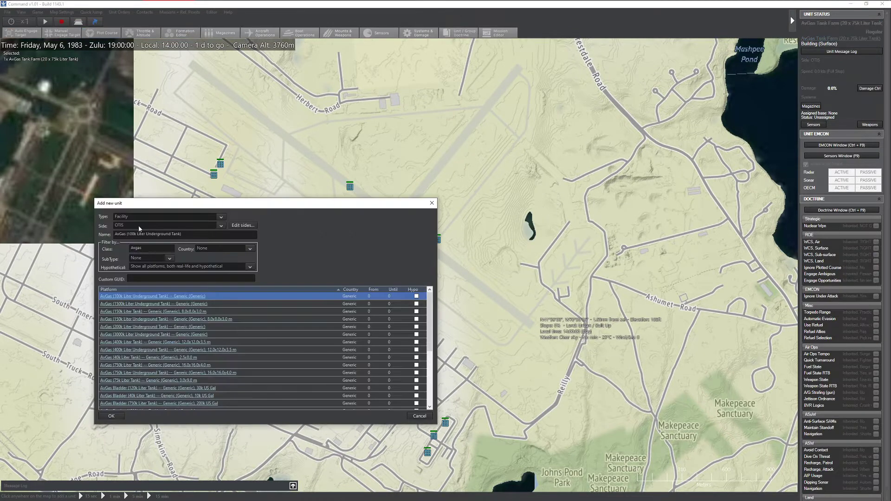
Place Runway Access Points (Very Large Aircraft) at the runway ends, filtering by 'Access'.
{"action": "type", "text": "Access"}
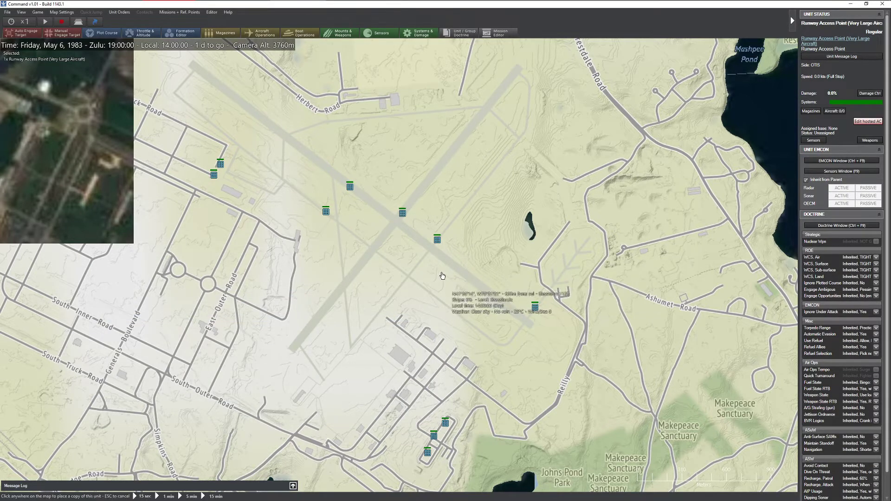
{"action": "mouse_move", "coordinate": [488, 111]}
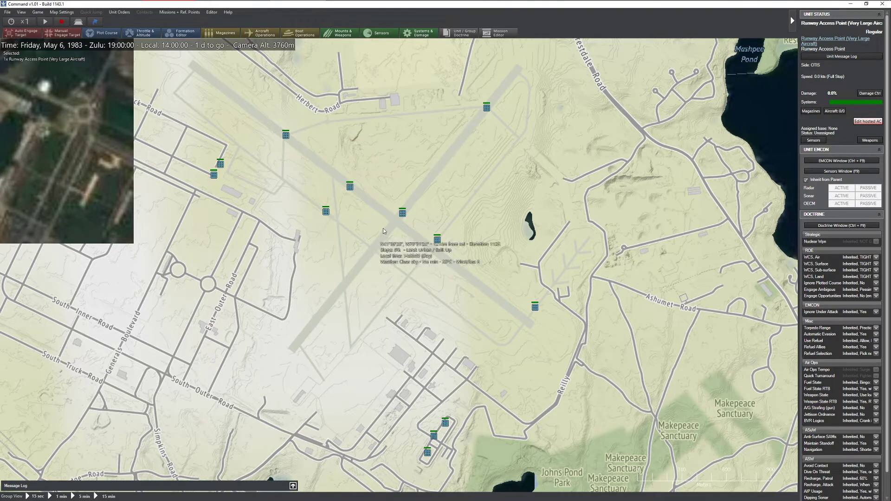
{"action": "mouse_move", "coordinate": [292, 139]}
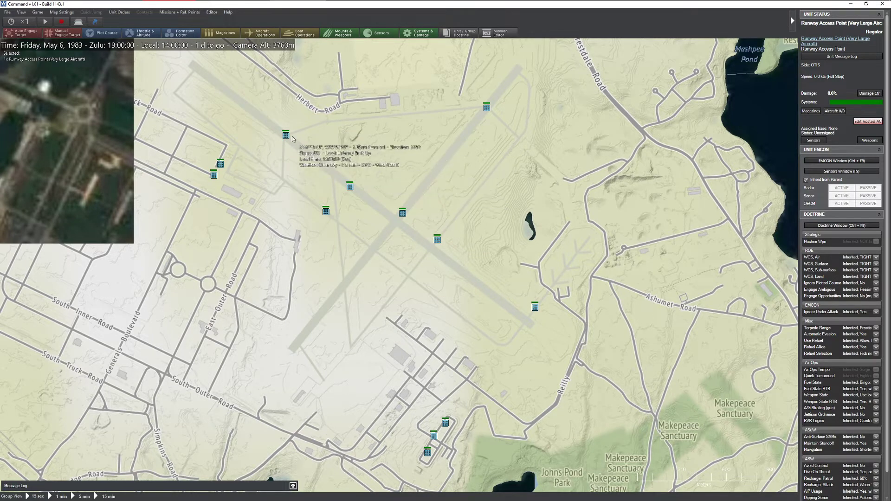
{"action": "mouse_move", "coordinate": [277, 285]}
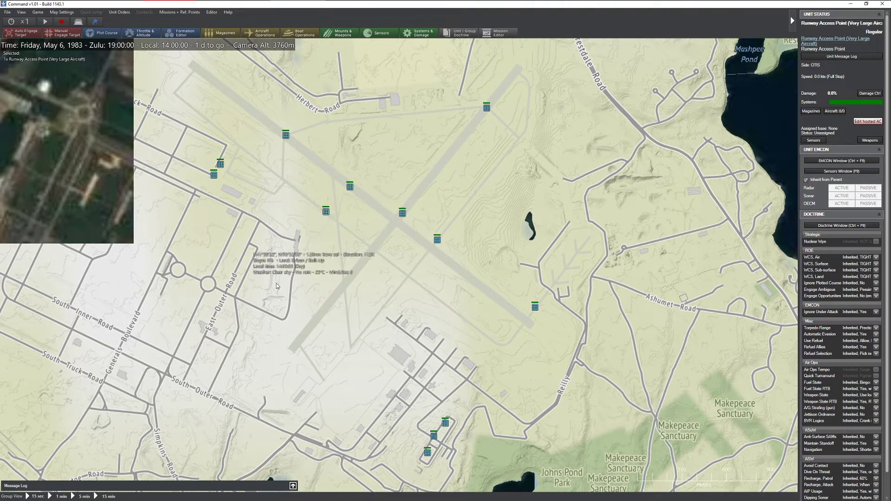
{"action": "mouse_move", "coordinate": [279, 148]}
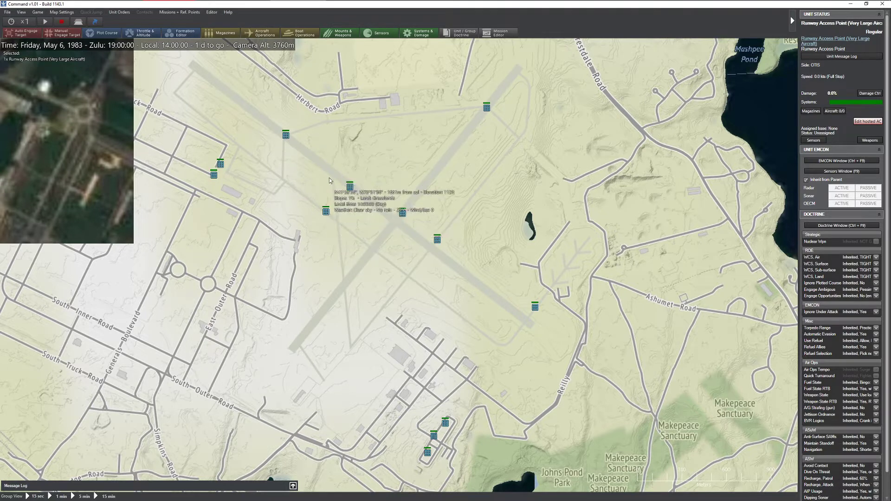
{"action": "mouse_move", "coordinate": [344, 287]}
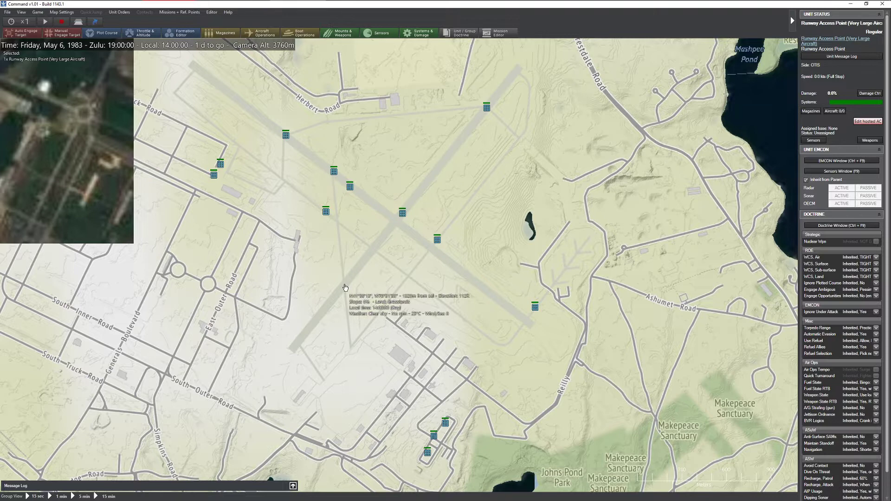
{"action": "mouse_move", "coordinate": [397, 256]}
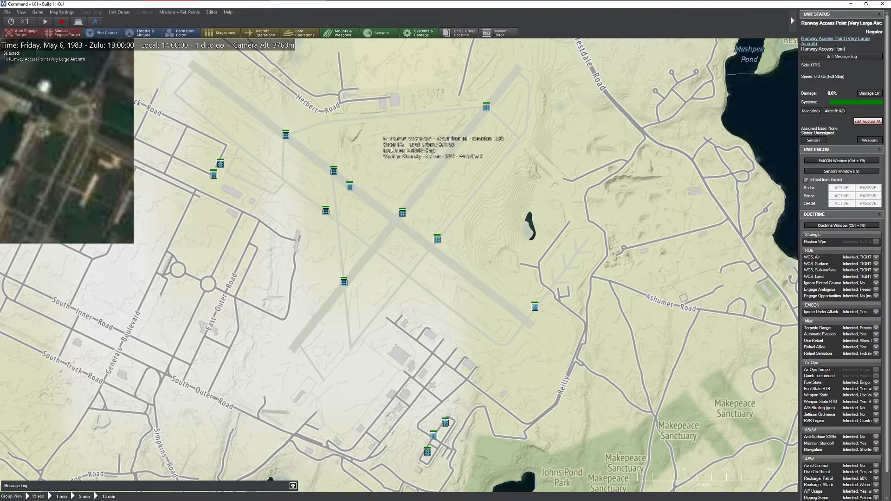
{"action": "mouse_move", "coordinate": [490, 208]}
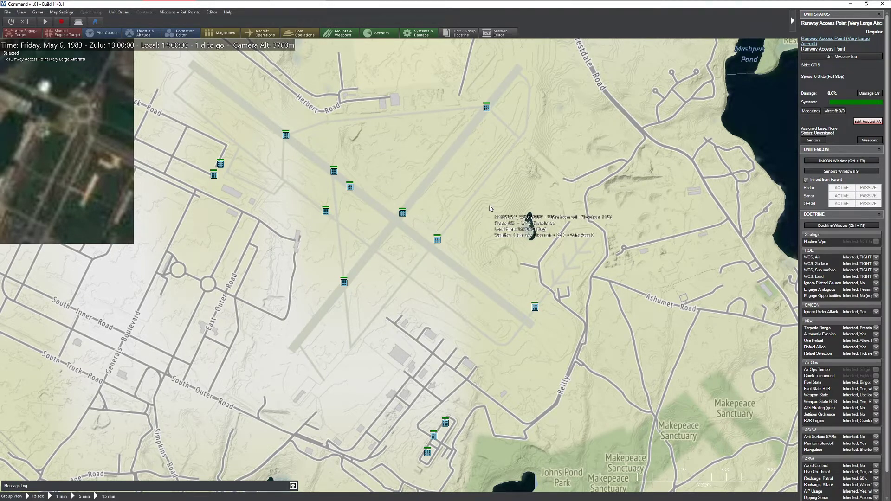
{"action": "mouse_move", "coordinate": [423, 148]}
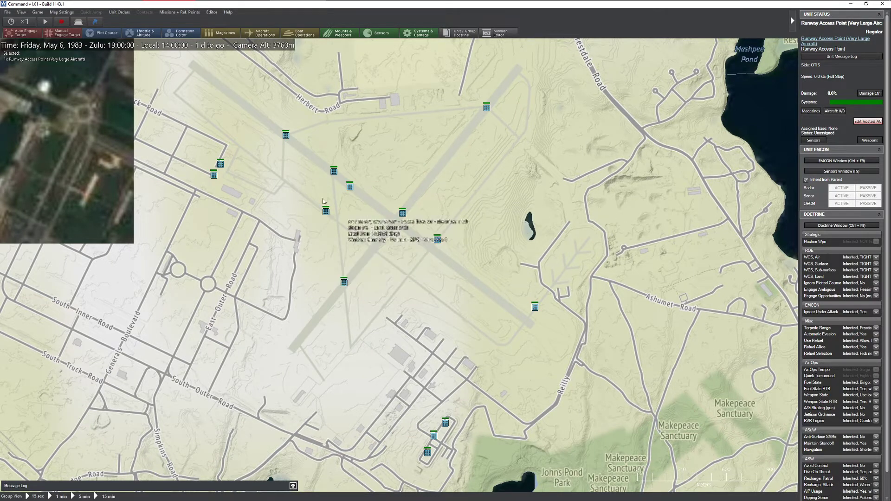
{"action": "left_click", "coordinate": [21, 12]}
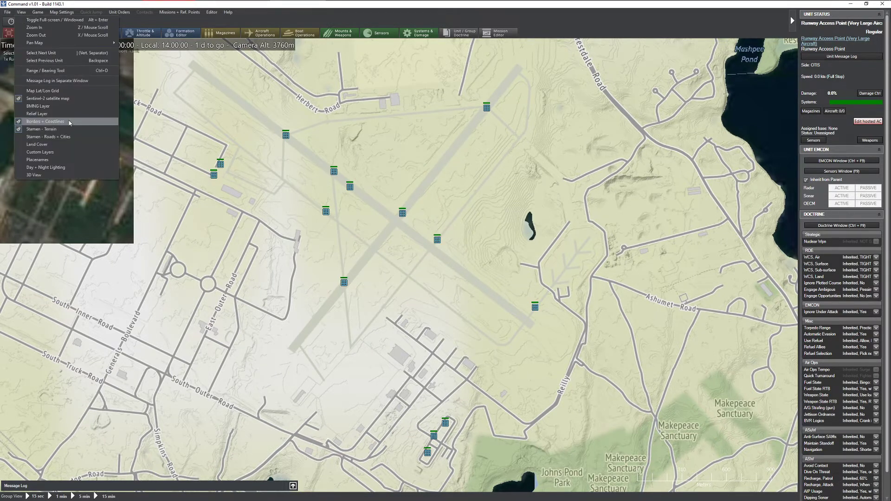
Show Sentinel-2 satellite imagery and place A/C Tarmac Spaces on the western apron.
{"action": "left_click", "coordinate": [48, 98]}
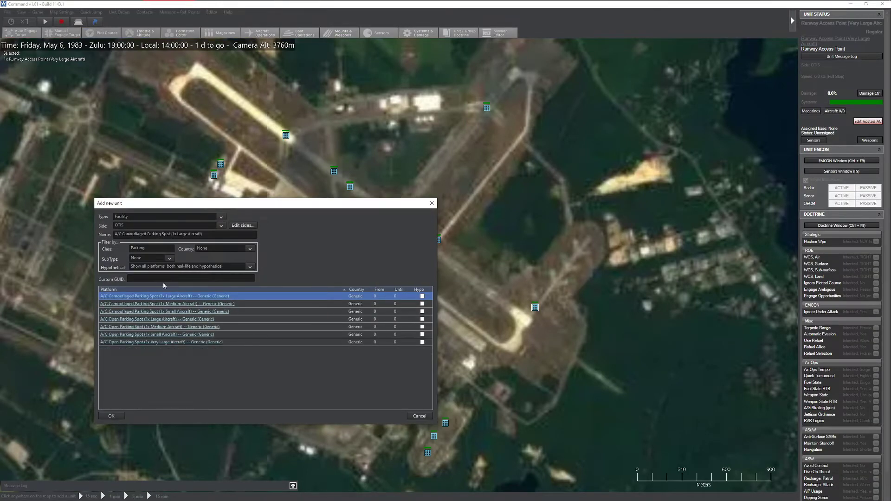
{"action": "type", "text": "Tarmac"}
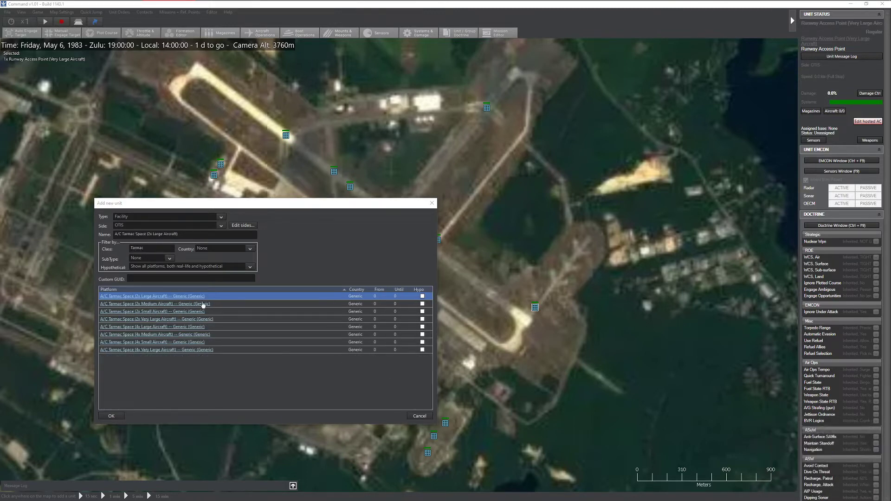
{"action": "left_click", "coordinate": [157, 349]}
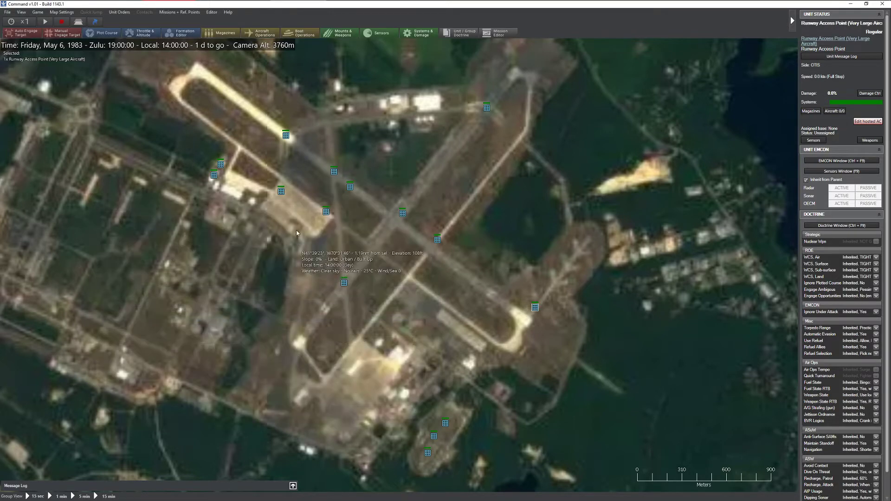
{"action": "left_click", "coordinate": [293, 203]}
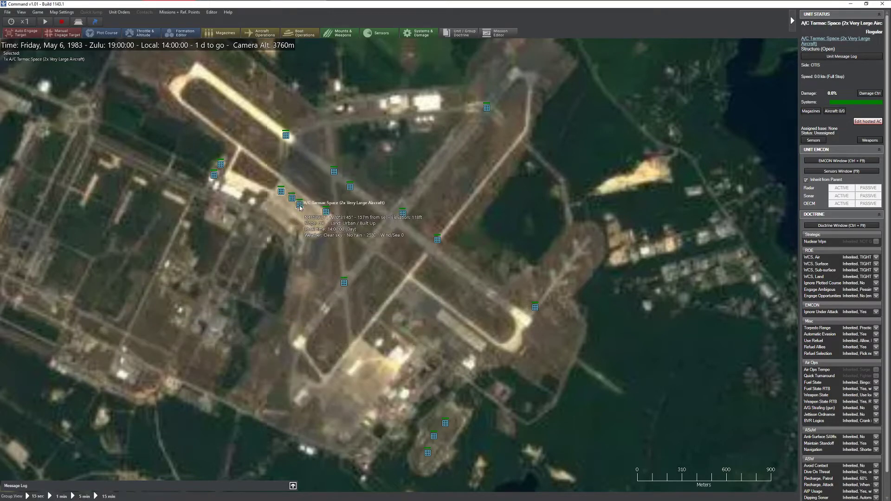
{"action": "mouse_move", "coordinate": [536, 272]}
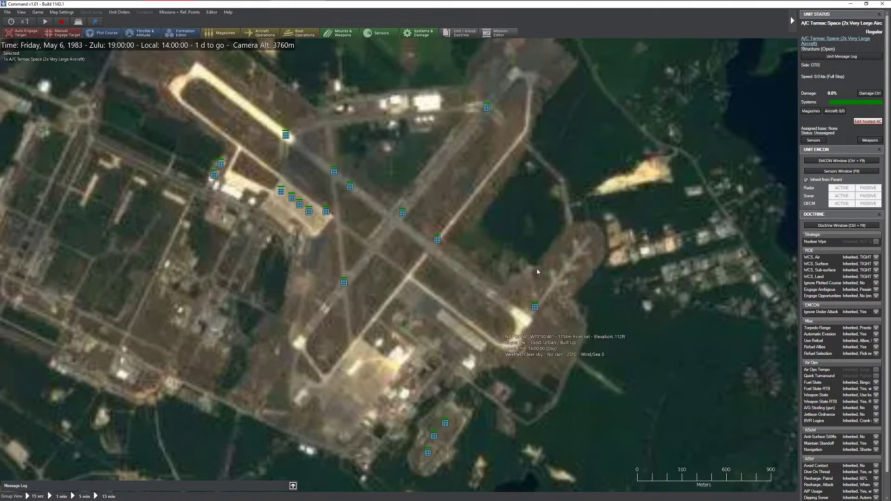
{"action": "mouse_move", "coordinate": [338, 152]}
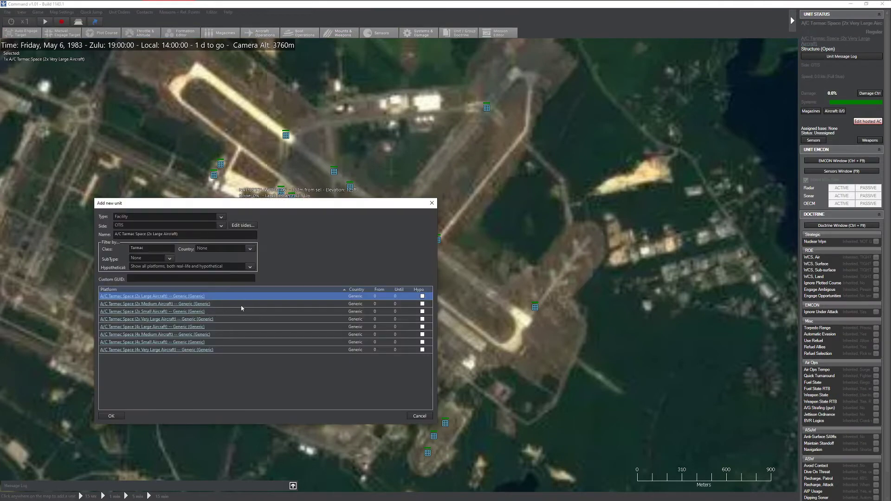
{"action": "left_click", "coordinate": [112, 415]}
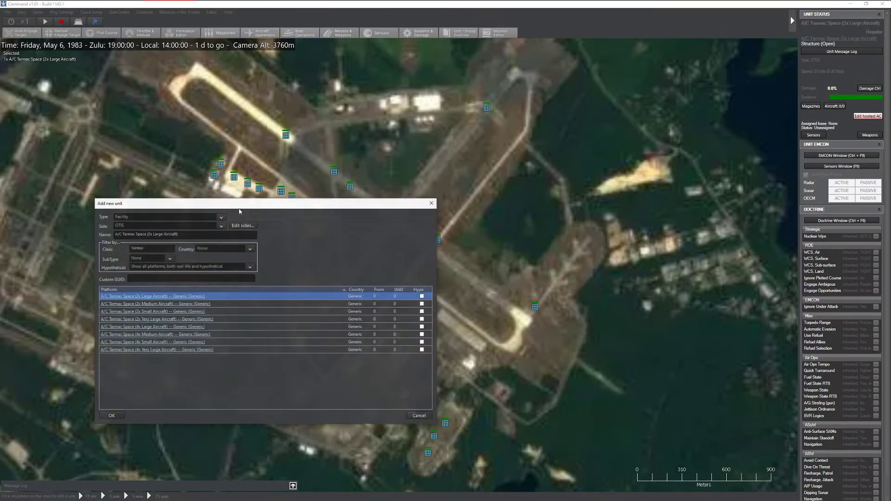
Add an A/C Hangar (2x Very Large Aircraft) by the northern buildings and view its database entry.
{"action": "type", "text": "hangar"}
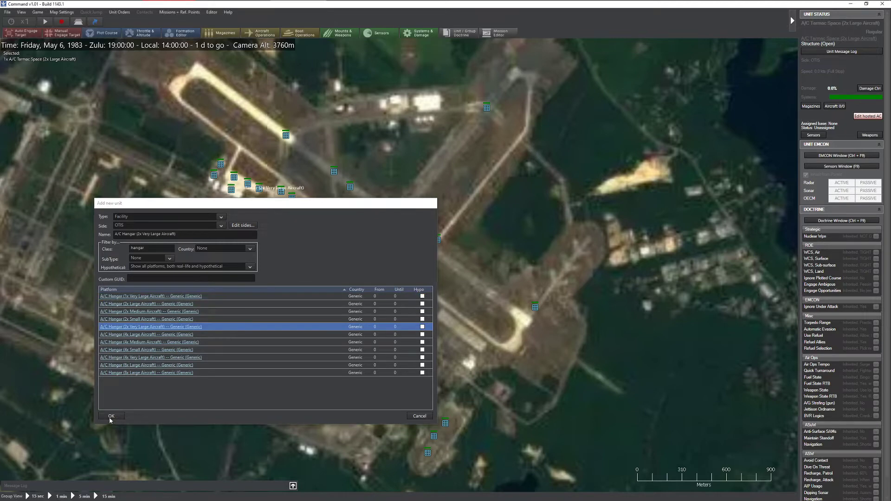
{"action": "left_click", "coordinate": [111, 416]}
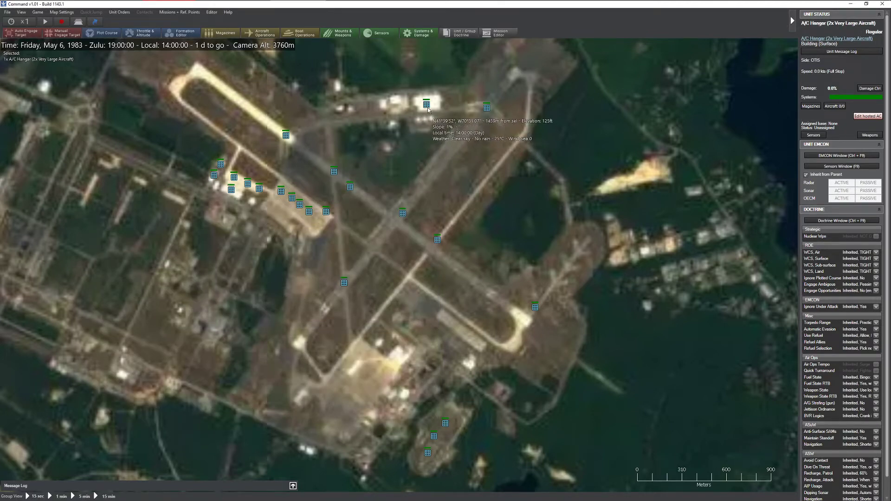
{"action": "mouse_move", "coordinate": [418, 118]}
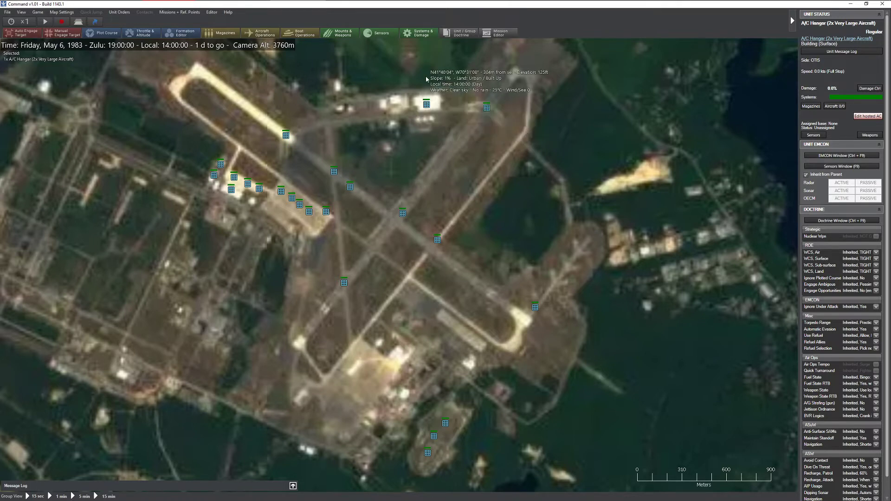
{"action": "mouse_move", "coordinate": [437, 94]}
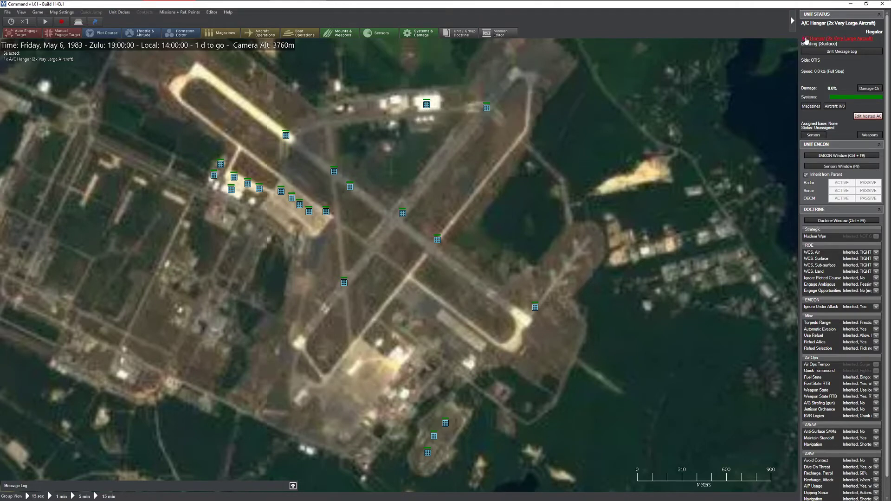
{"action": "left_click", "coordinate": [835, 38]}
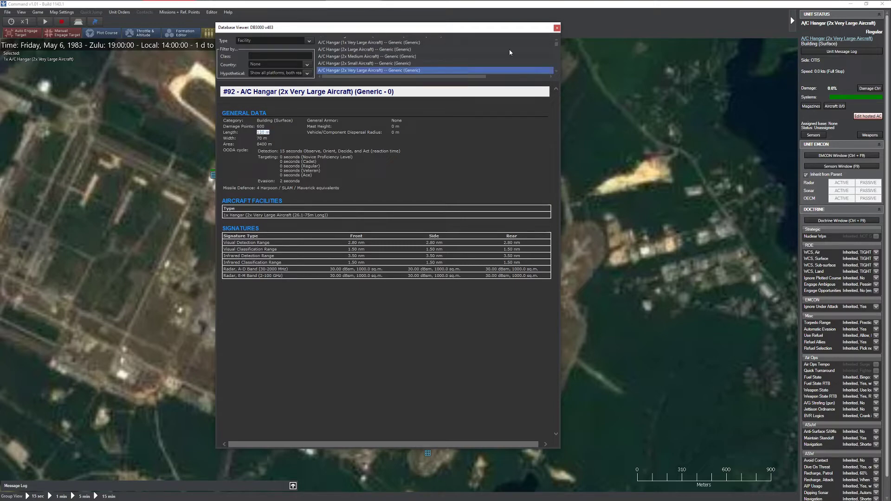
Close the hangar's Database Viewer and zoom onto the eastern dispersal loop.
{"action": "left_click", "coordinate": [555, 27]}
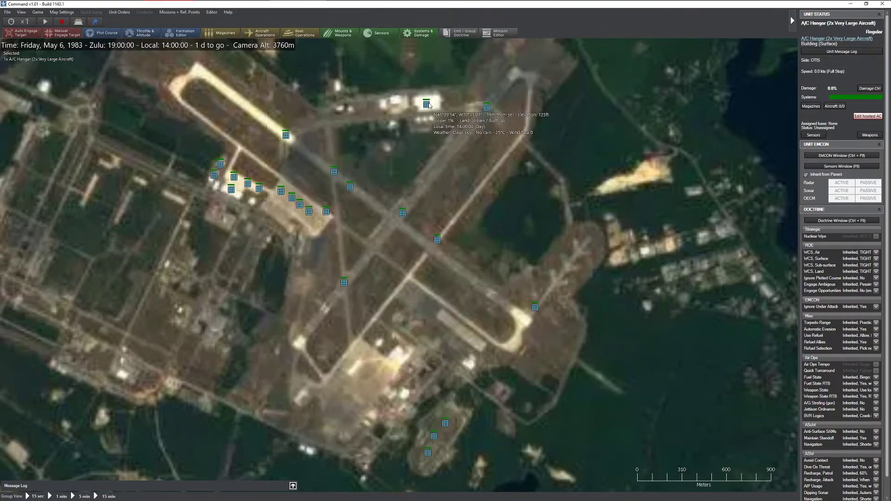
{"action": "mouse_move", "coordinate": [441, 160]}
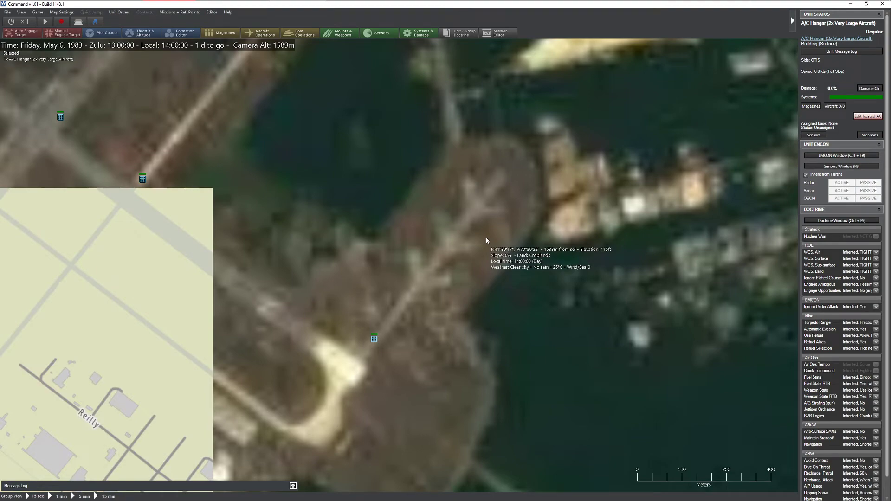
{"action": "scroll", "scroll_direction": "down", "scroll_amount": 3}
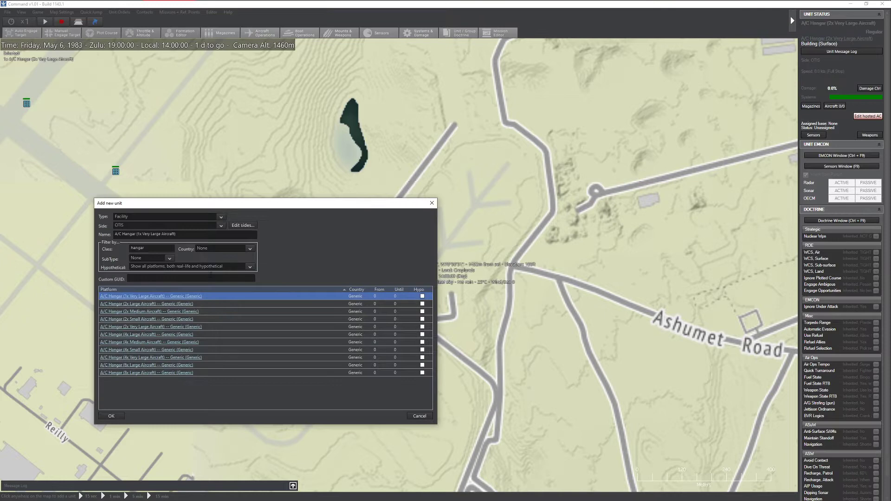
Place A/C Open Parking Spots (1x Large Aircraft) on the dispersal loop near Ashumet Road.
{"action": "type", "text": "Parking"}
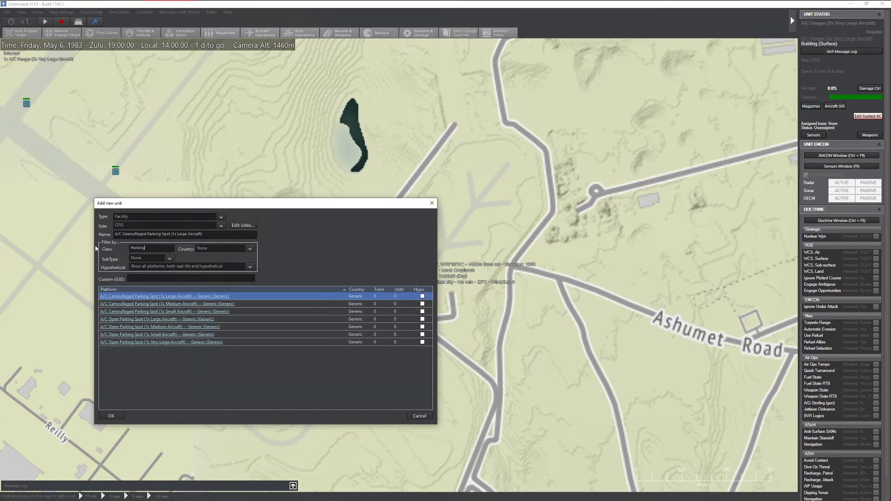
{"action": "left_click", "coordinate": [157, 319]}
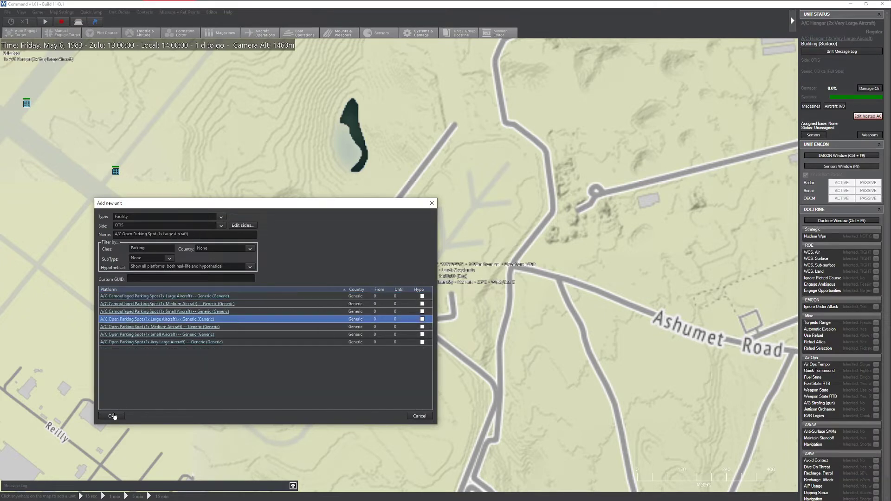
{"action": "left_click", "coordinate": [111, 415]}
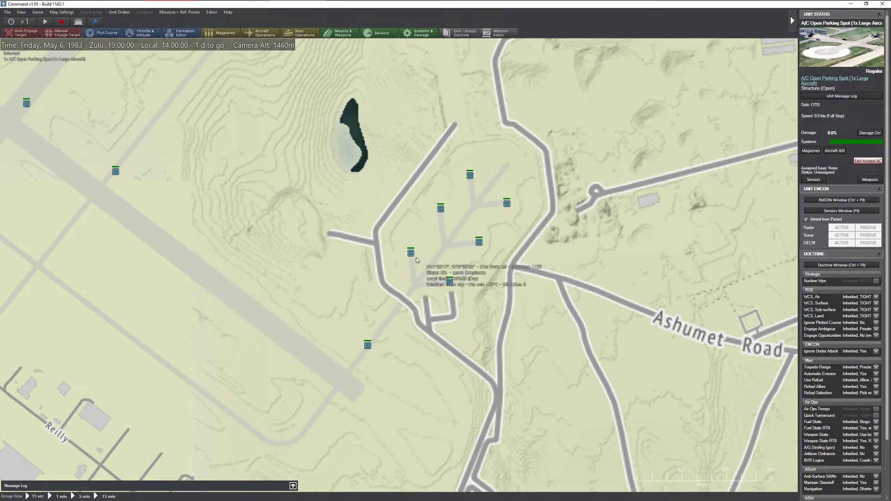
{"action": "mouse_move", "coordinate": [208, 282]}
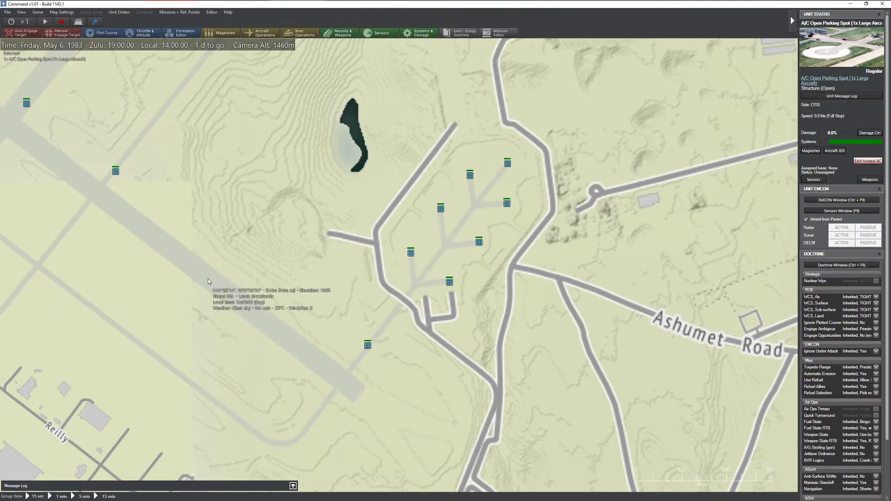
Add a Building (Barracks) for OTIS on the northern apron and bring up its actions.
{"action": "scroll", "scroll_direction": "down", "scroll_amount": 3}
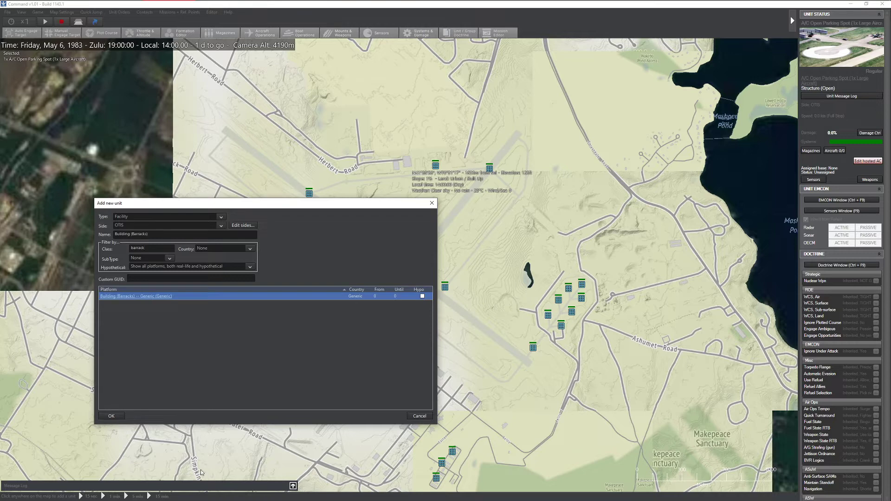
{"action": "left_click", "coordinate": [111, 415]}
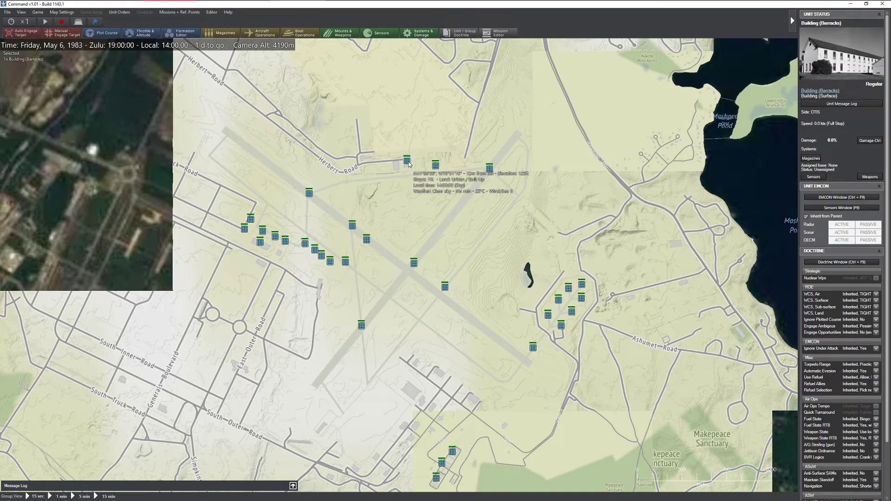
{"action": "right_click", "coordinate": [407, 161]}
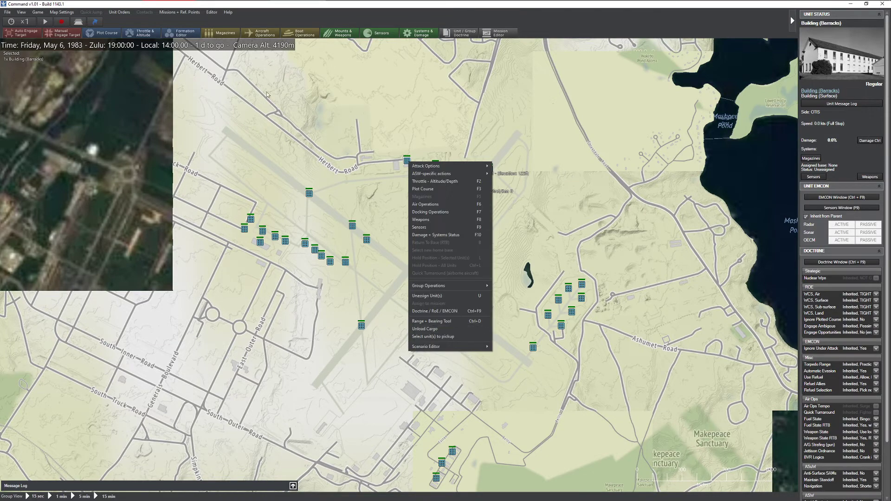
{"action": "left_click", "coordinate": [211, 12]}
{"action": "type", "text": "Control to"}
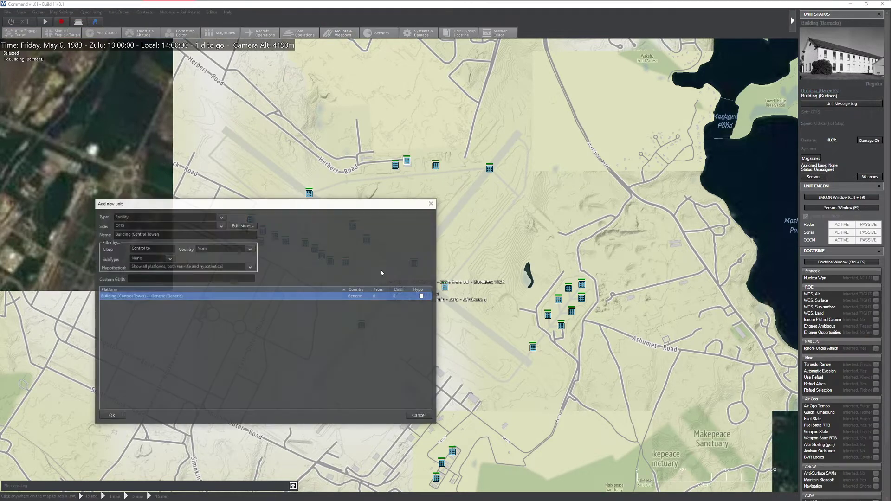
Add a Generic Air Traffic Control radar near the runway crossing and show satellite imagery.
{"action": "type", "text": "Air"}
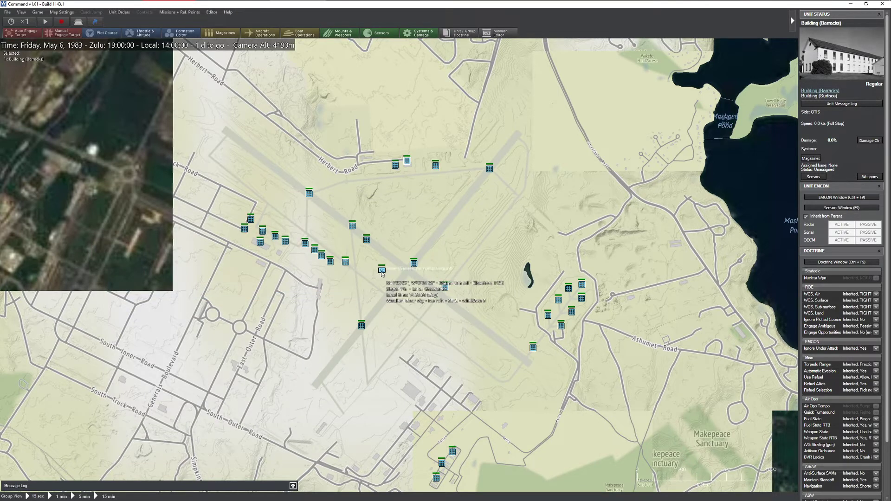
{"action": "left_click", "coordinate": [381, 269]}
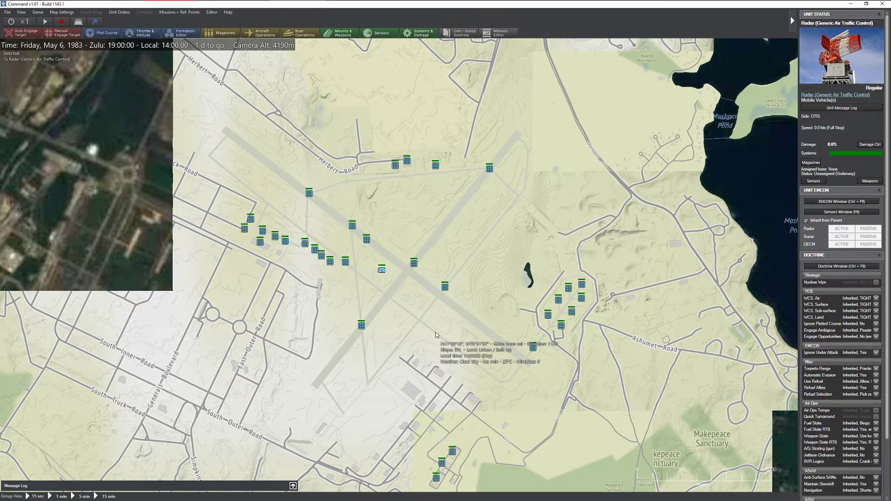
{"action": "left_click", "coordinate": [21, 12]}
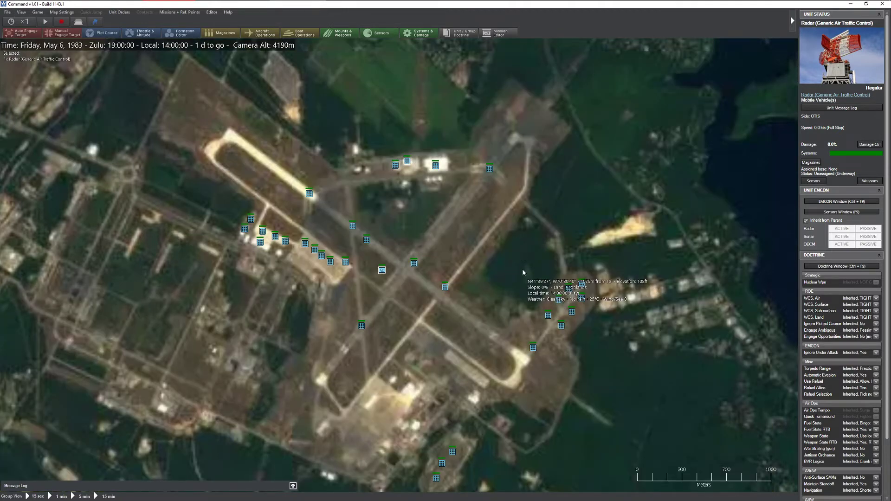
{"action": "mouse_move", "coordinate": [369, 147]}
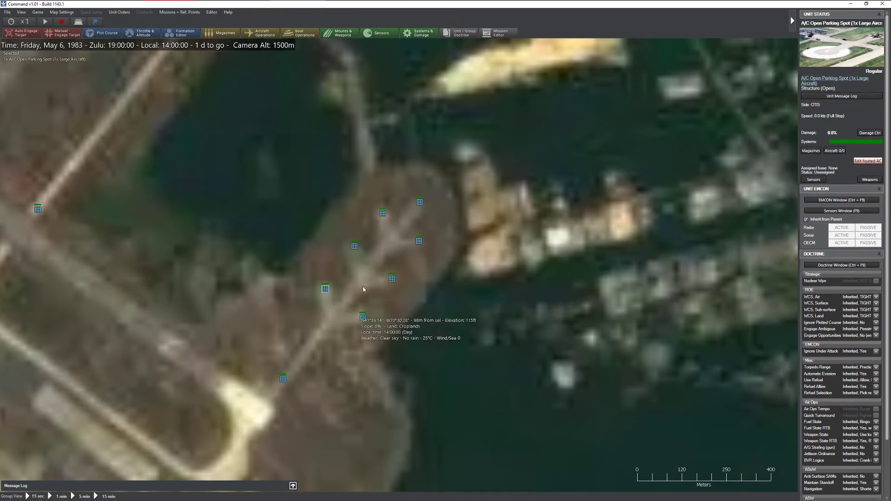
Host one F-15A Eagle (1977) on the first open parking spot.
{"action": "scroll", "scroll_direction": "down", "scroll_amount": 3}
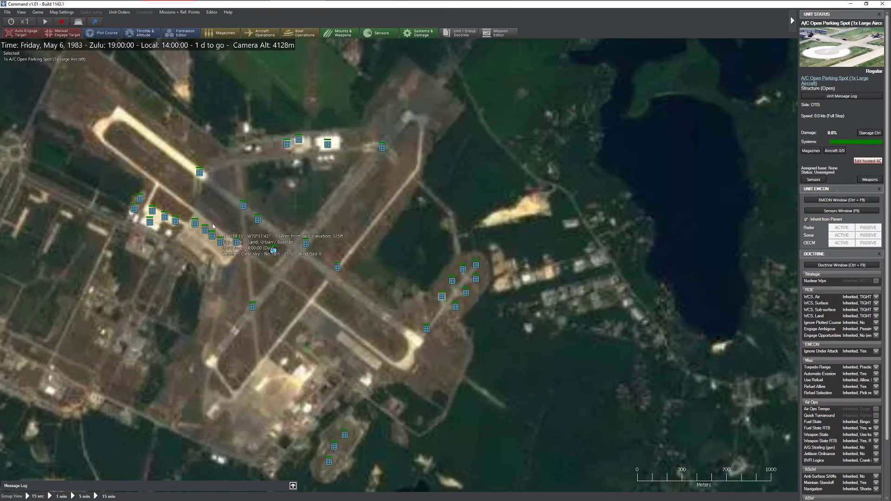
{"action": "left_click", "coordinate": [867, 160]}
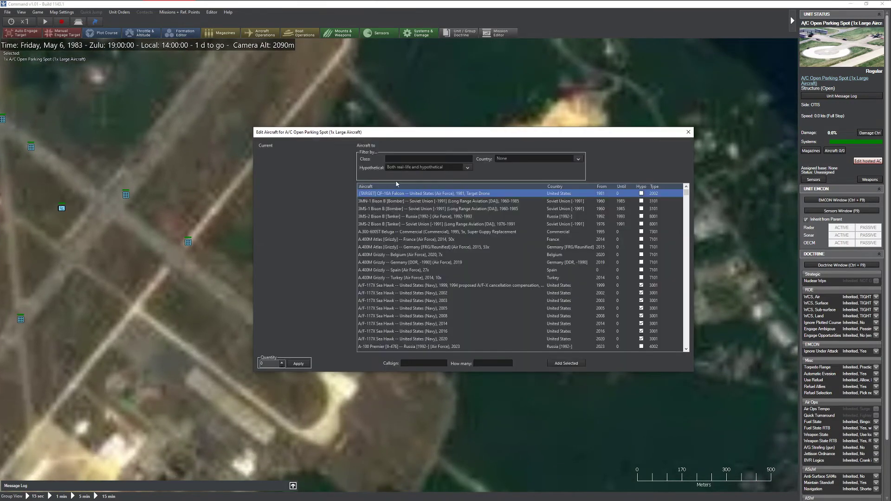
{"action": "type", "text": "F-15"}
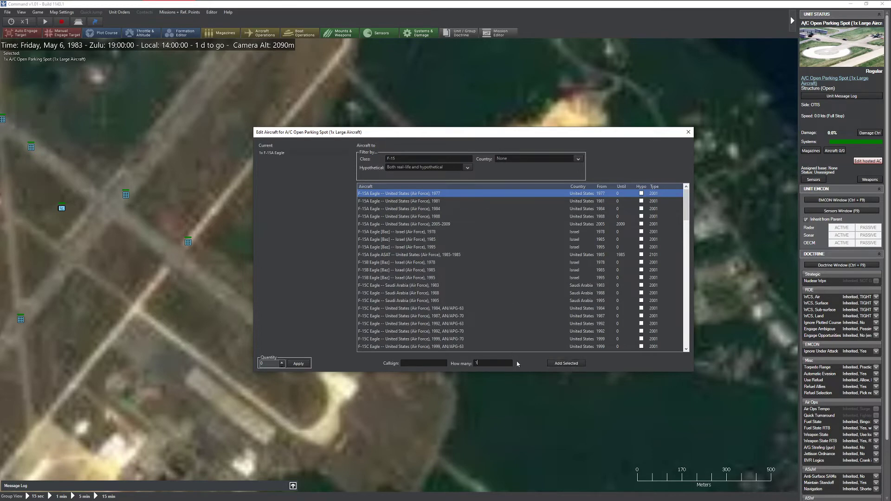
{"action": "left_click", "coordinate": [564, 362]}
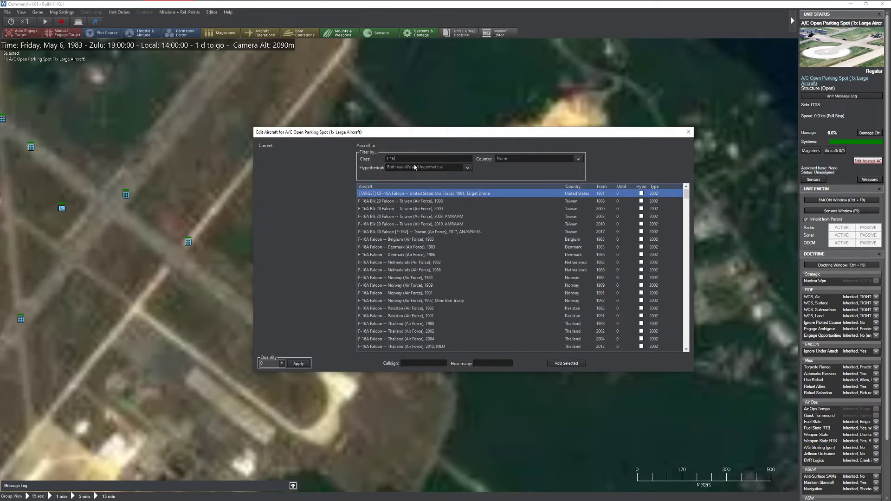
{"action": "type", "text": "f-15a"}
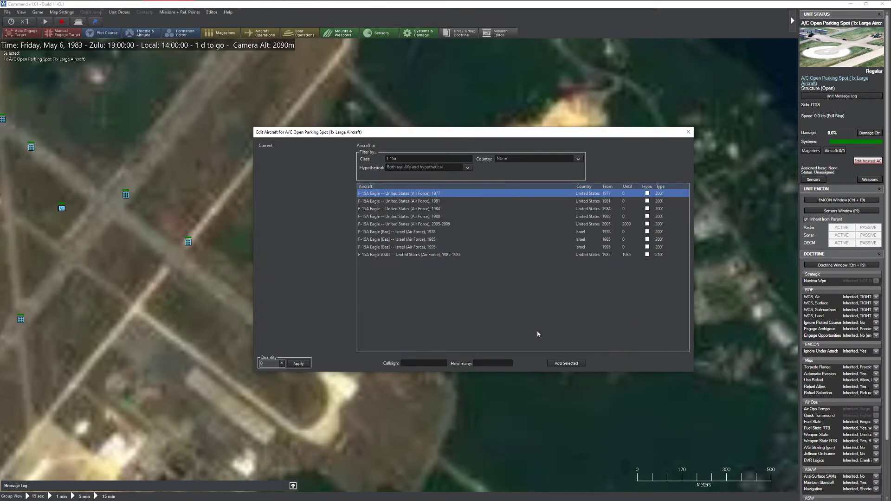
{"action": "left_click", "coordinate": [565, 363]}
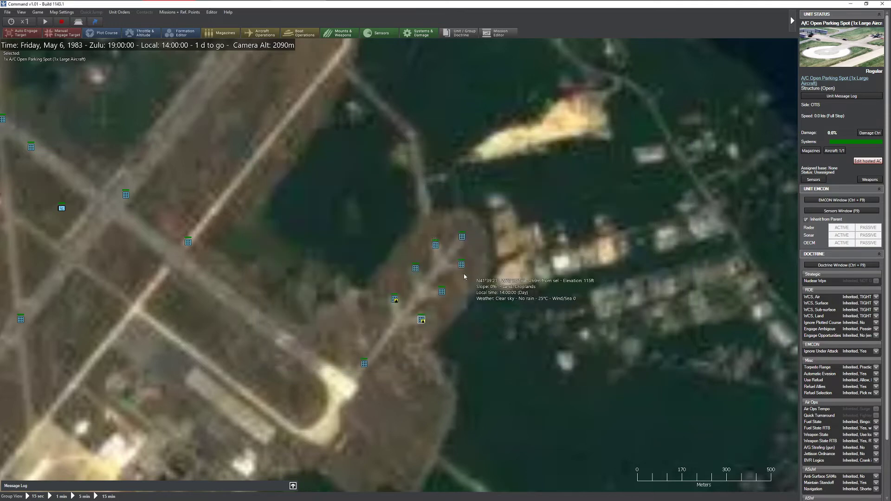
Host an F-15A Eagle on each of the next two parking spots.
{"action": "left_click", "coordinate": [867, 160]}
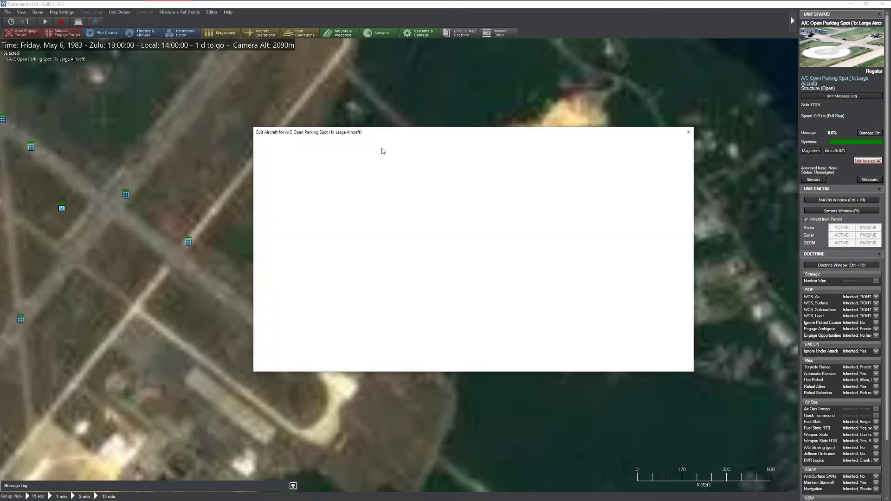
{"action": "type", "text": "f-15a"}
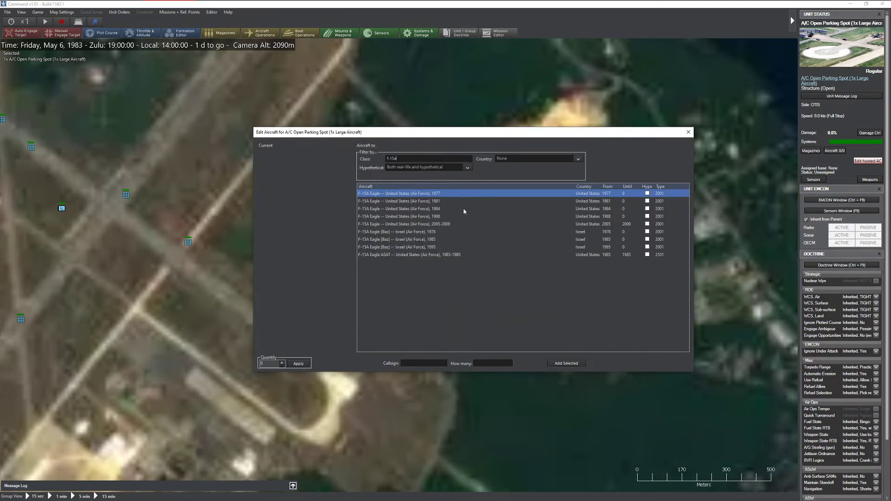
{"action": "left_click", "coordinate": [565, 363]}
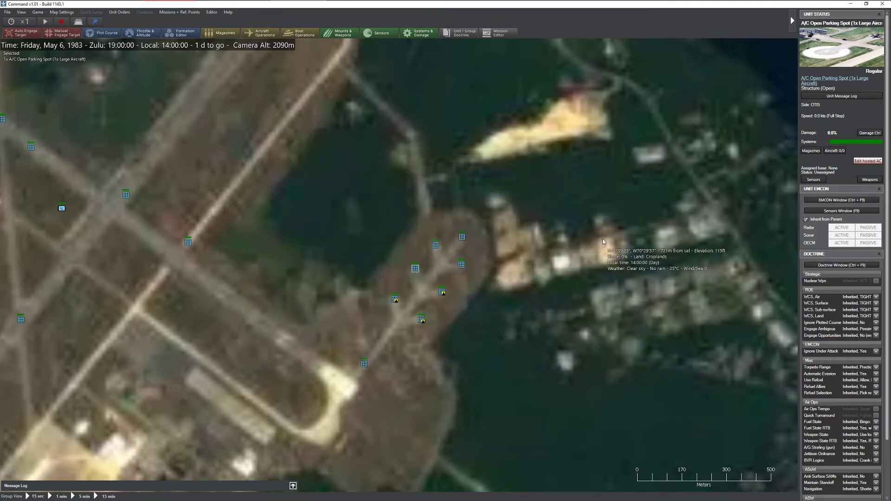
{"action": "left_click", "coordinate": [867, 160]}
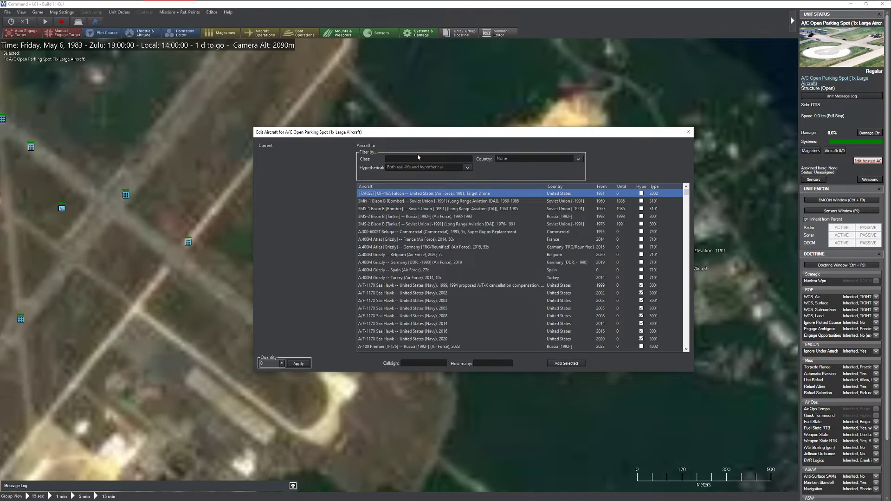
{"action": "type", "text": "f-15a"}
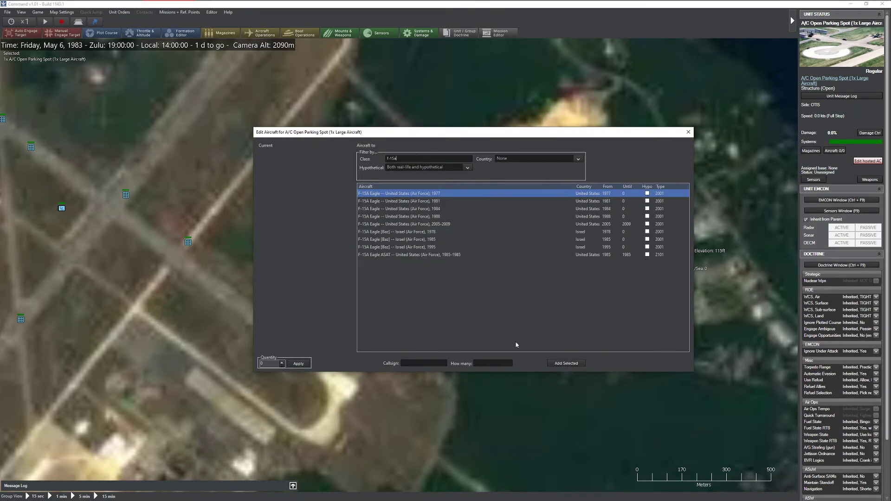
{"action": "left_click", "coordinate": [564, 363]}
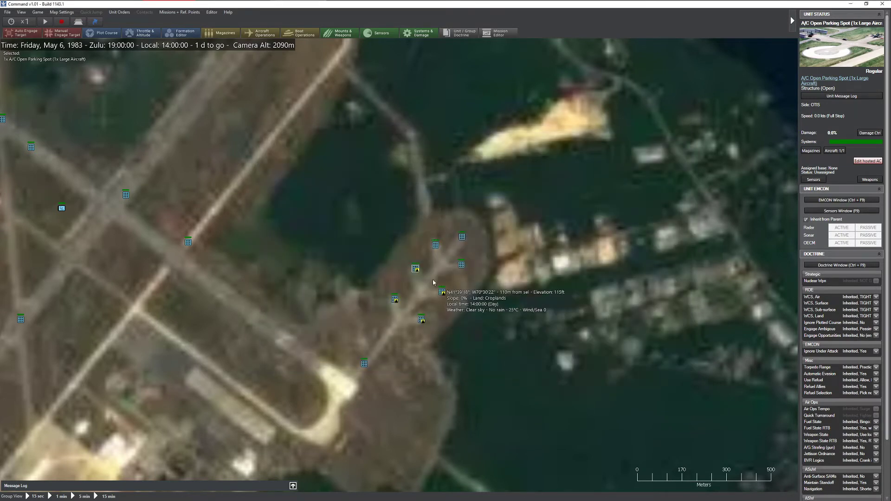
Filter the hosted aircraft list for 'f-15a' on another parking spot.
{"action": "left_click", "coordinate": [867, 161]}
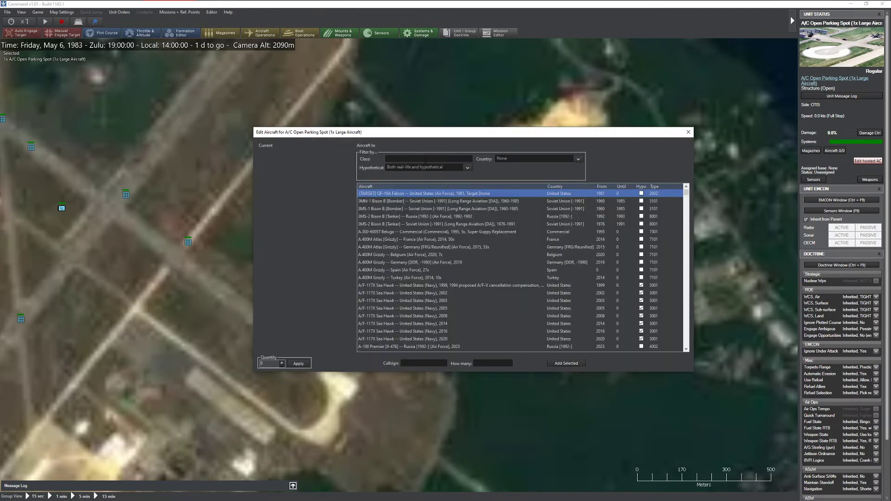
{"action": "type", "text": "F-15"}
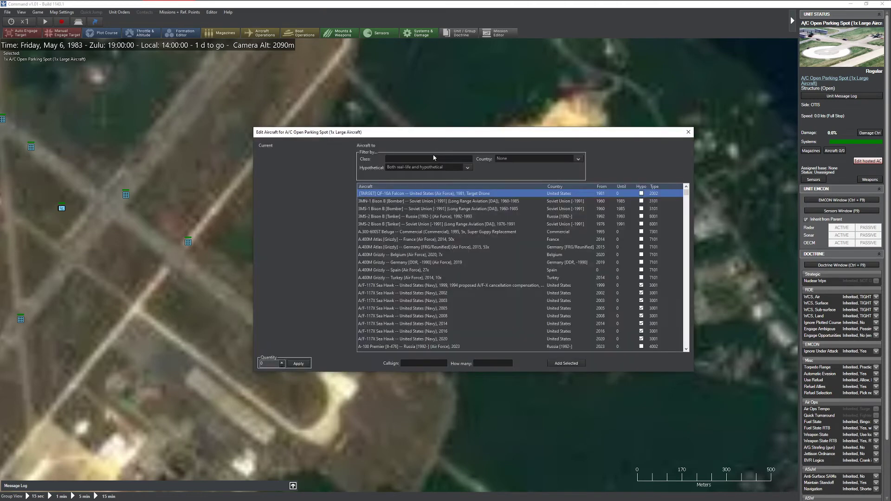
{"action": "type", "text": "f-15a"}
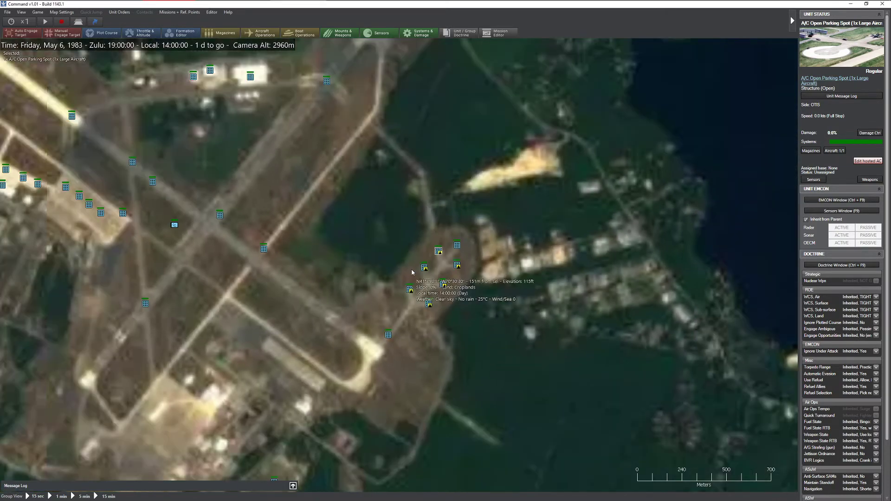
{"action": "mouse_move", "coordinate": [397, 301]}
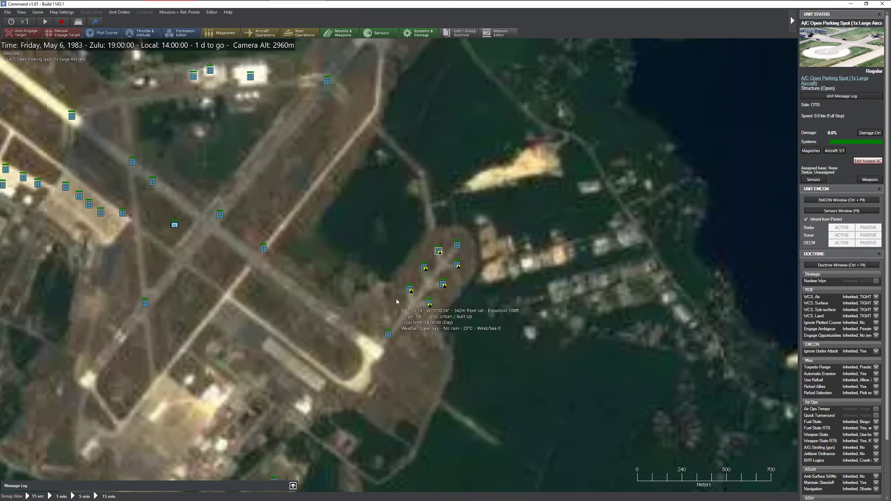
{"action": "mouse_move", "coordinate": [211, 315]}
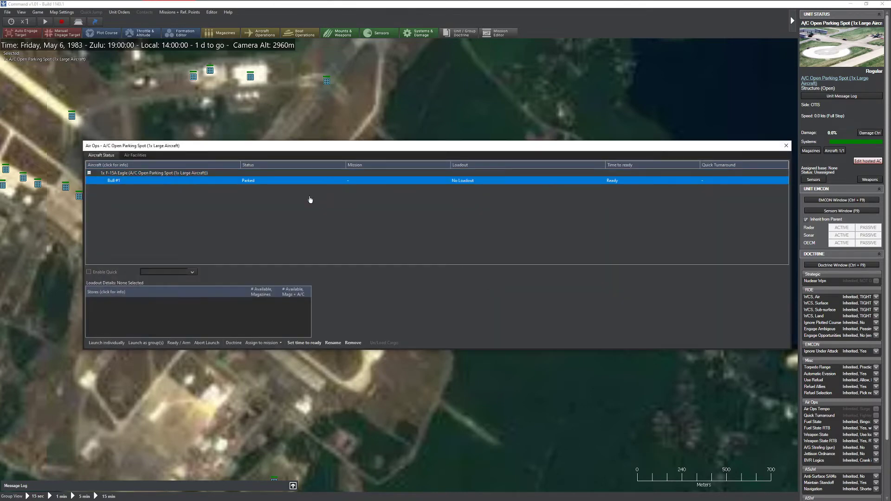
Ready the parked F-15A with heavy AIM-7F Sparrow III loadout, immediately, ignoring magazines.
{"action": "left_click", "coordinate": [178, 342]}
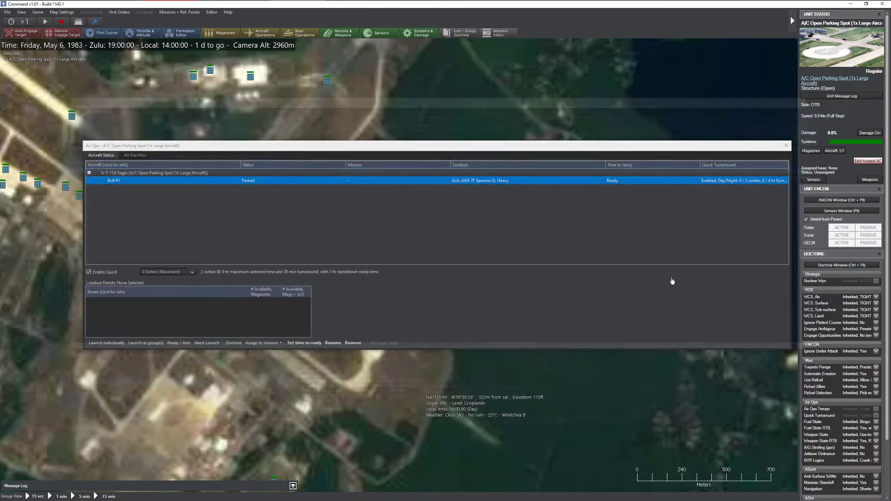
{"action": "left_click", "coordinate": [785, 146]}
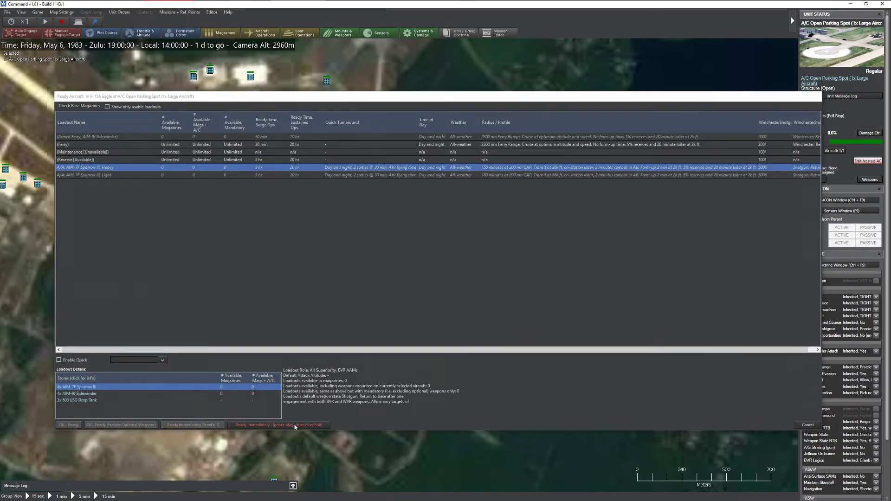
{"action": "left_click", "coordinate": [278, 424]}
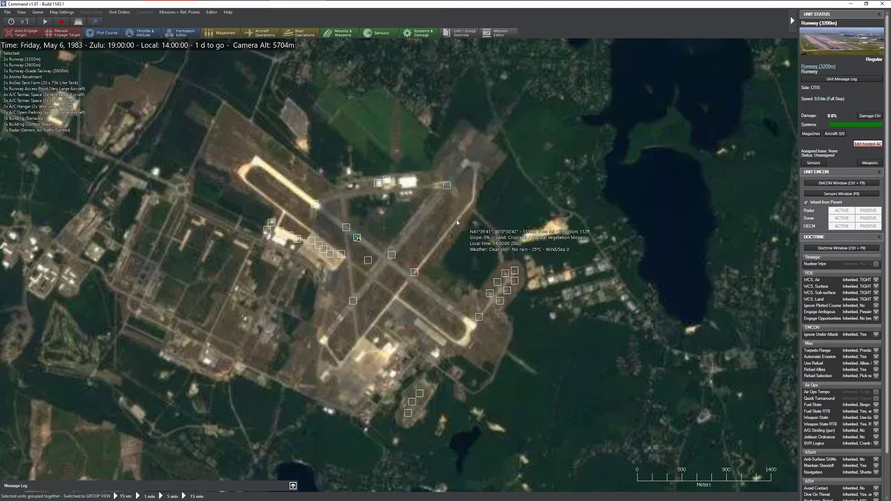
Make the taxiway Group 47's formation lead, close the Formation Editor, and zoom over the airfield.
{"action": "left_click", "coordinate": [355, 238]}
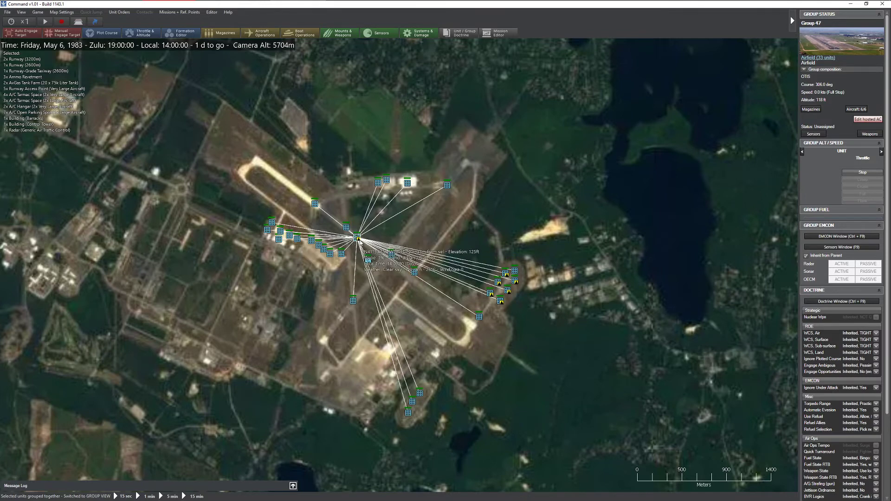
{"action": "mouse_move", "coordinate": [354, 237]}
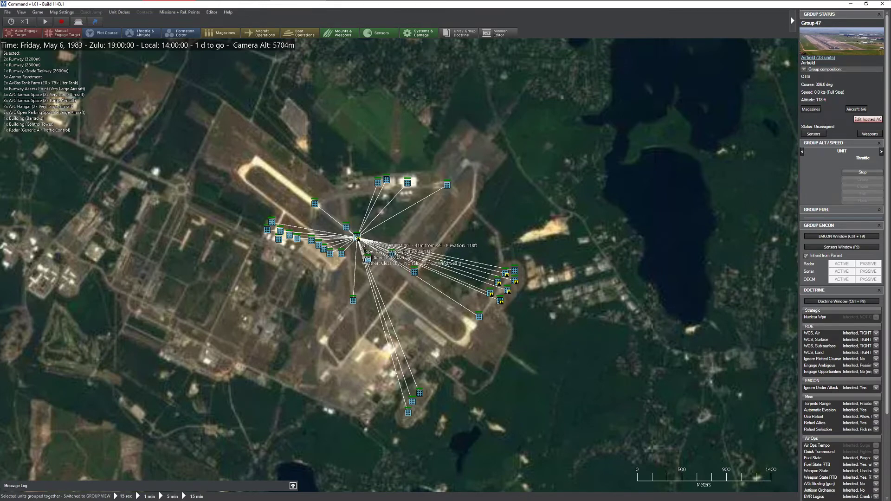
{"action": "mouse_move", "coordinate": [378, 278]}
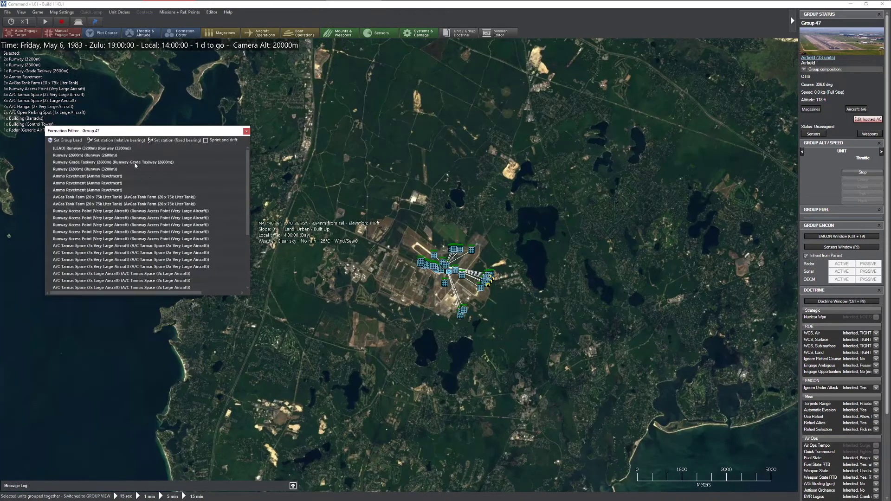
{"action": "left_click", "coordinate": [85, 154]}
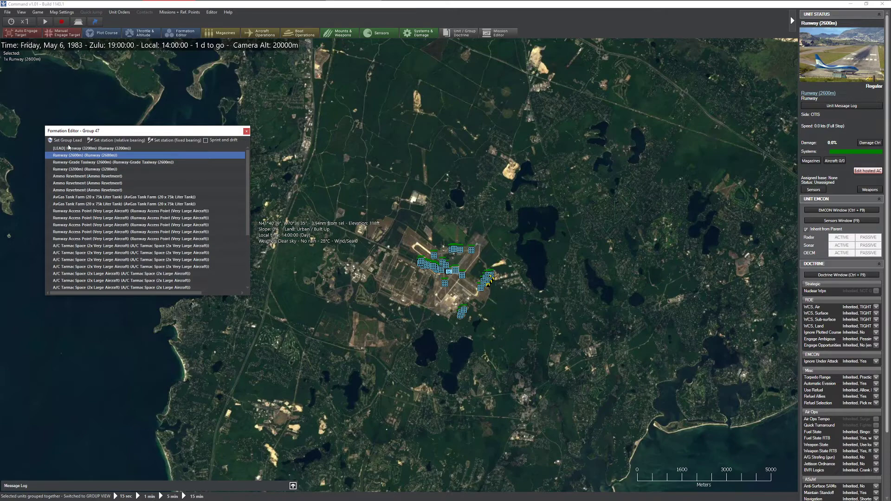
{"action": "left_click", "coordinate": [99, 155]}
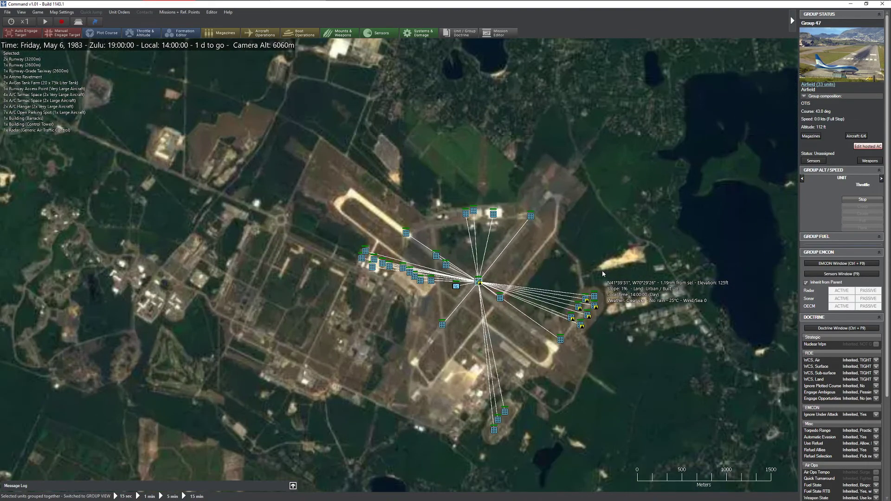
{"action": "left_click", "coordinate": [259, 32]}
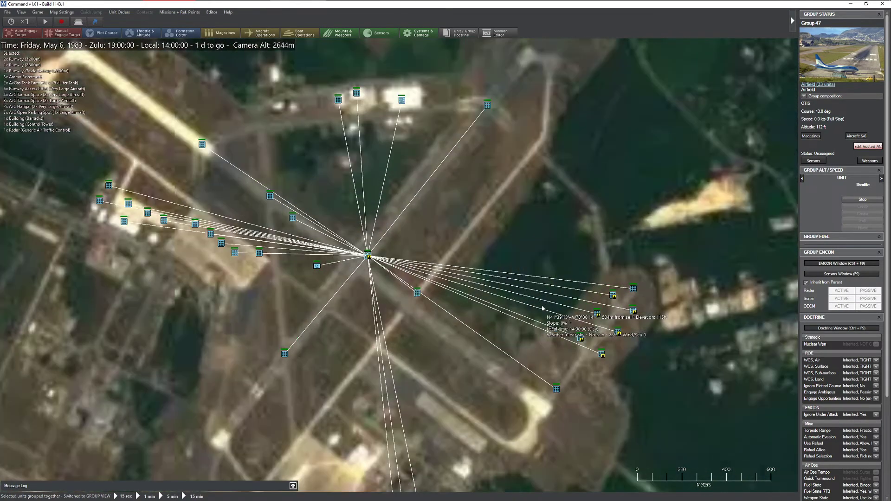
{"action": "mouse_move", "coordinate": [438, 334]}
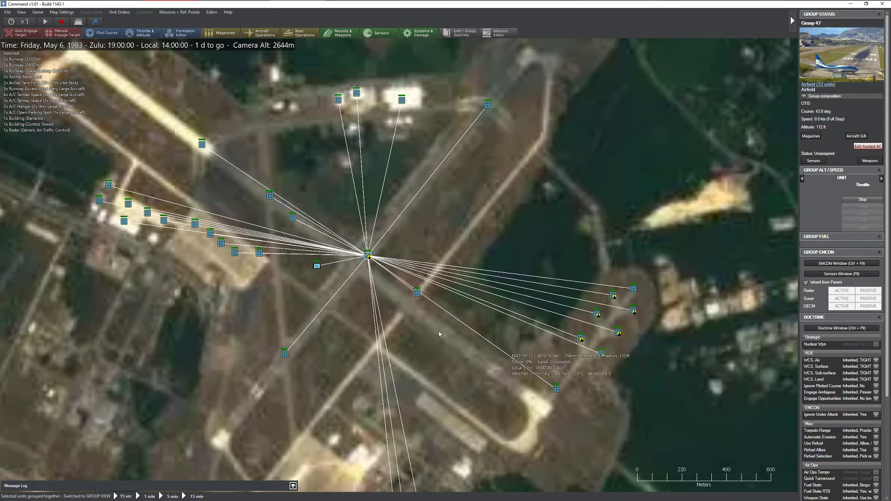
{"action": "scroll", "scroll_direction": "down", "scroll_amount": 3}
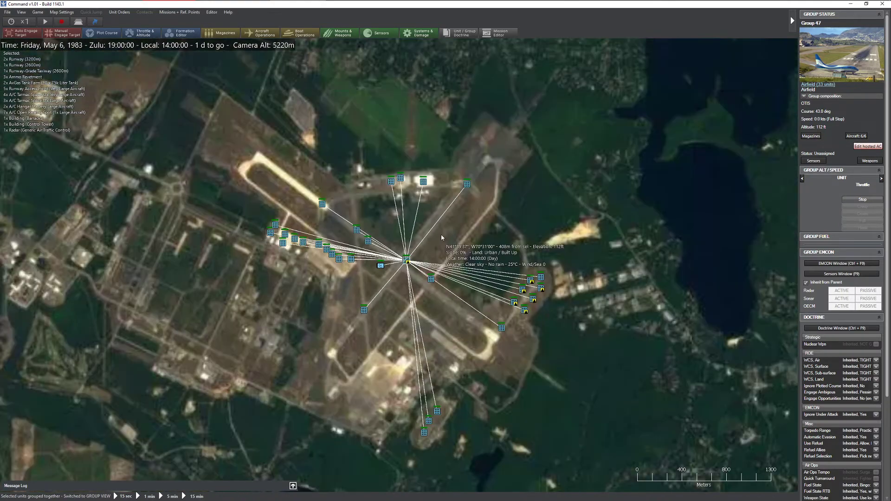
Host four F-16C Blk 50 Falcons (2001) at the airfield and confirm their readiness.
{"action": "left_click", "coordinate": [868, 146]}
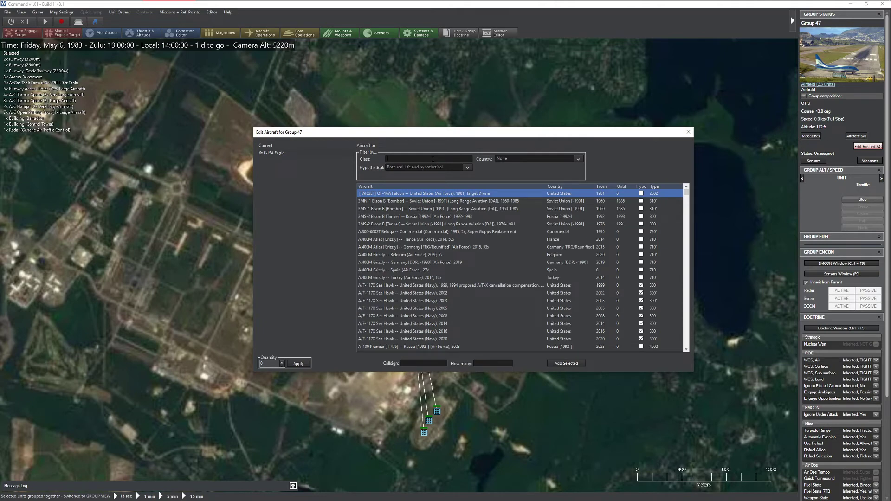
{"action": "type", "text": "F-16CJ"}
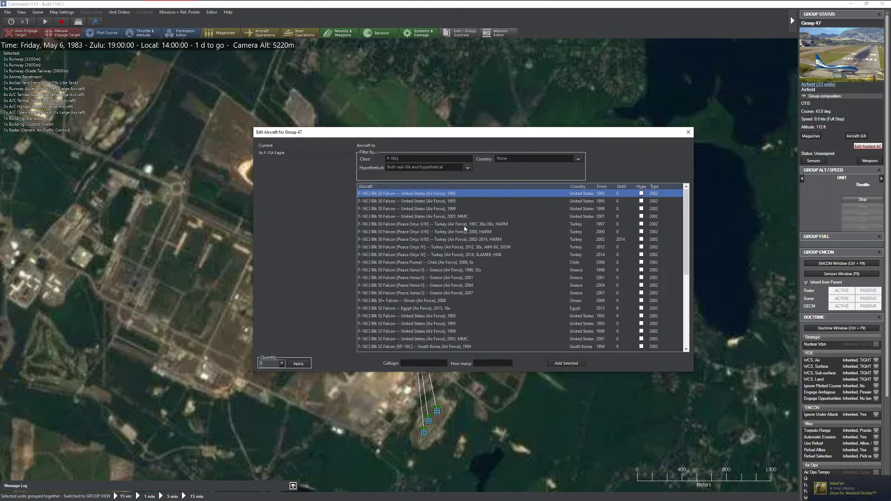
{"action": "left_click", "coordinate": [418, 215]}
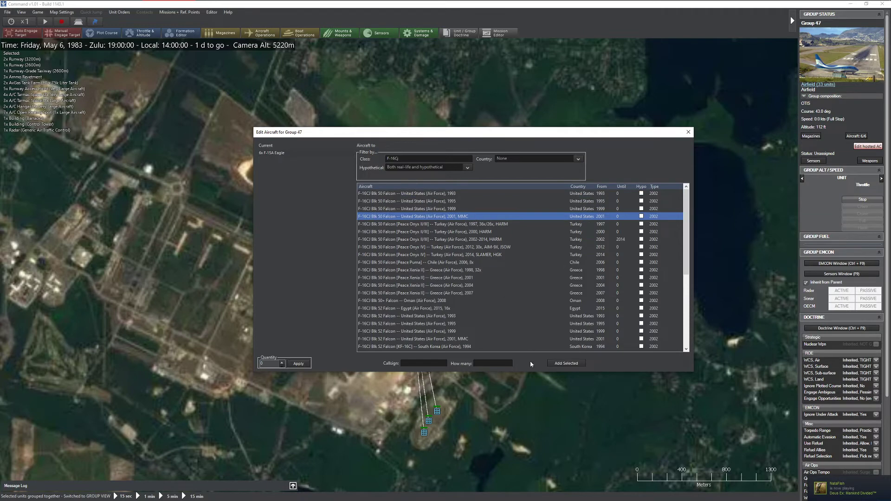
{"action": "type", "text": "4"}
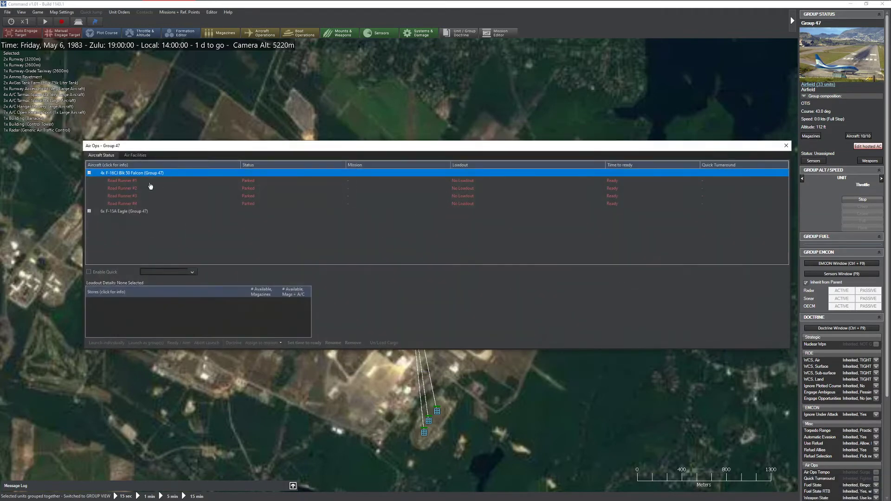
{"action": "left_click", "coordinate": [785, 145]}
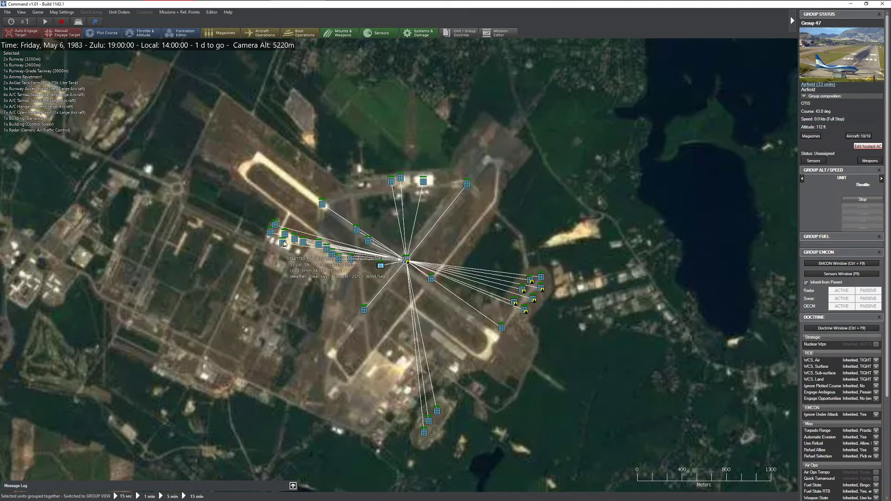
{"action": "mouse_move", "coordinate": [298, 309]}
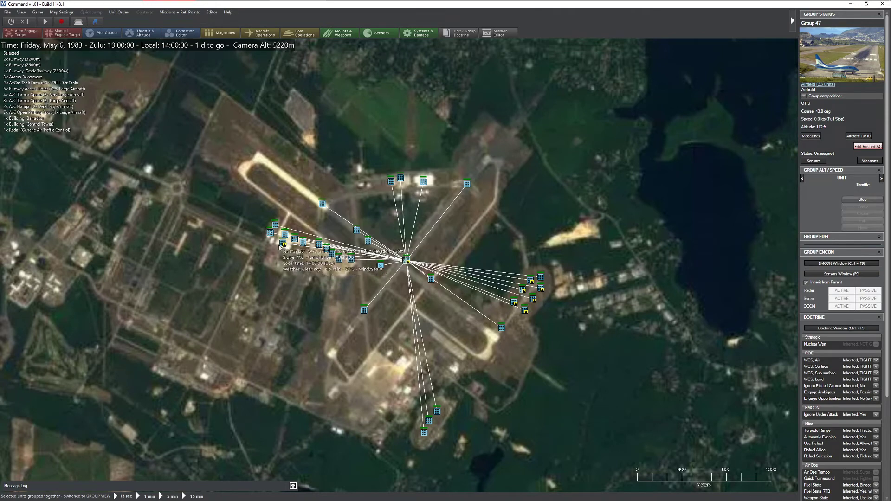
{"action": "mouse_move", "coordinate": [441, 262]}
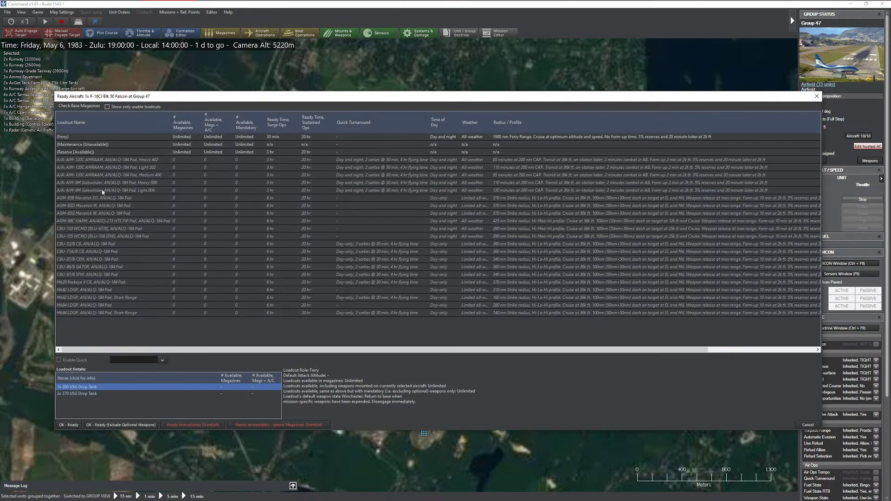
{"action": "left_click", "coordinate": [816, 96]}
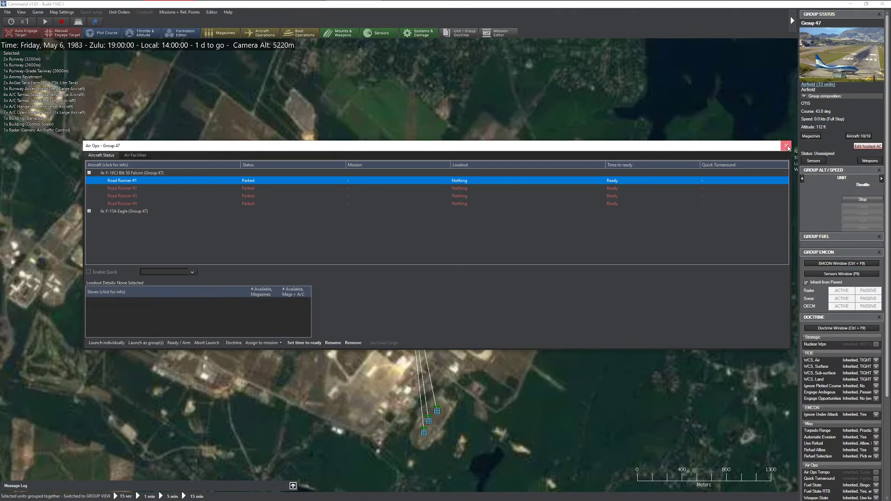
Close the Air Ops - Group 47 window and bring up the Ammo Revetment's magazine status.
{"action": "left_click", "coordinate": [212, 12]}
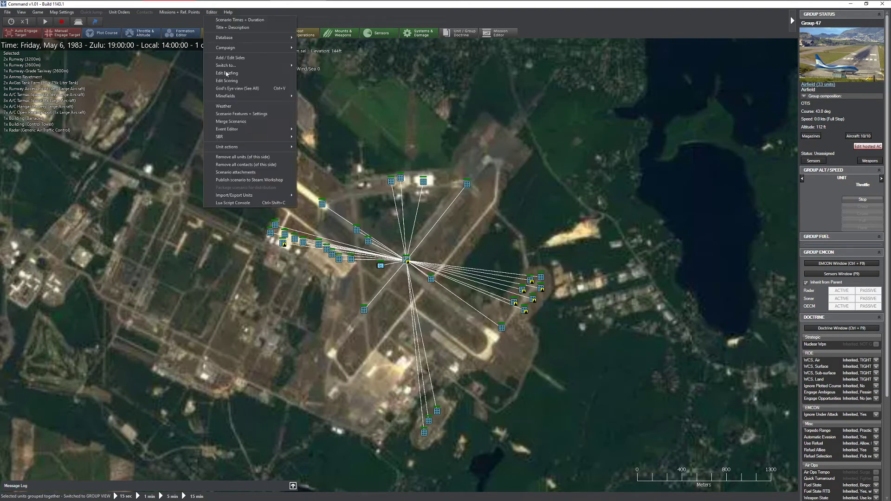
{"action": "left_click", "coordinate": [241, 114]}
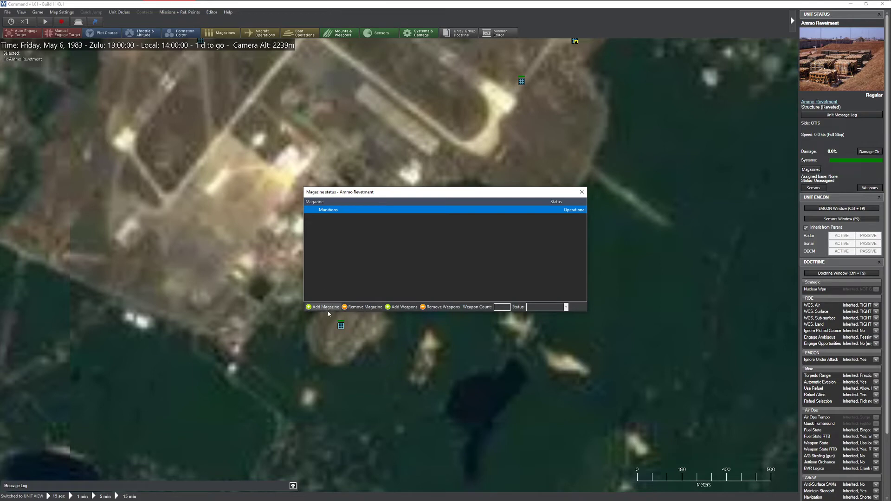
Add 300 and 600 USG drop tanks, AGM-65G Maverick IR and AGM-88C HARM records to the magazine.
{"action": "left_click", "coordinate": [402, 307]}
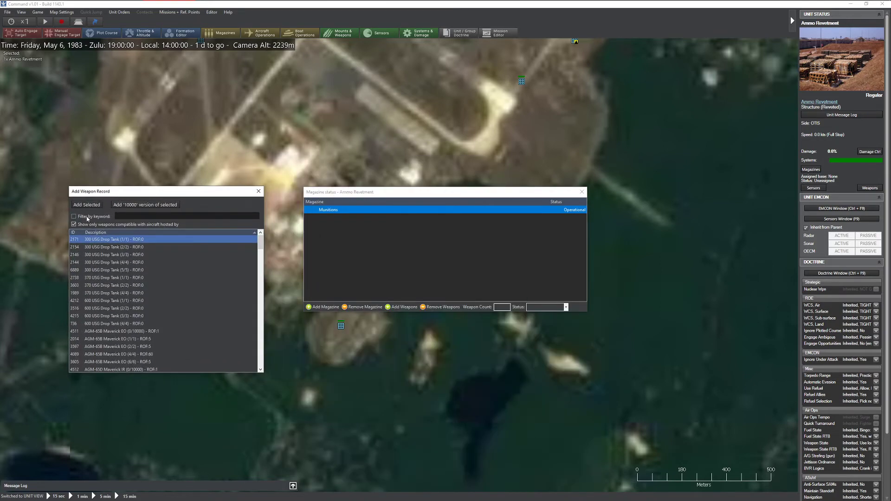
{"action": "left_click", "coordinate": [73, 223]}
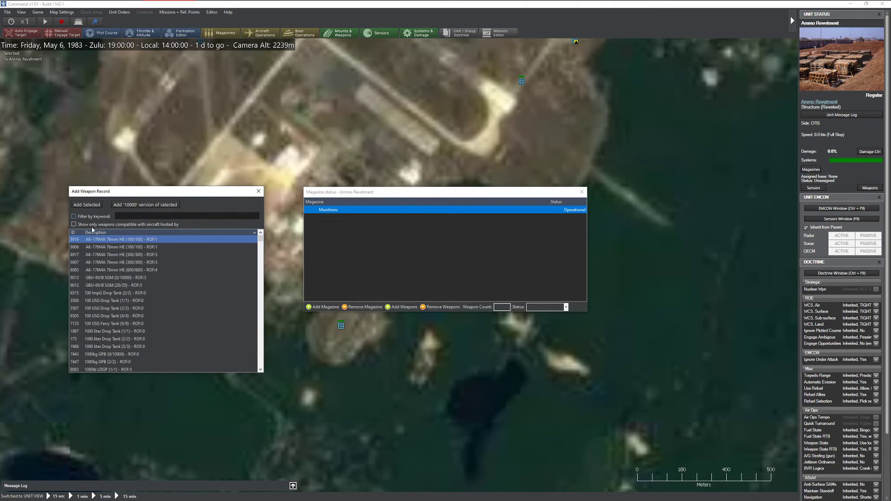
{"action": "left_click", "coordinate": [73, 224]}
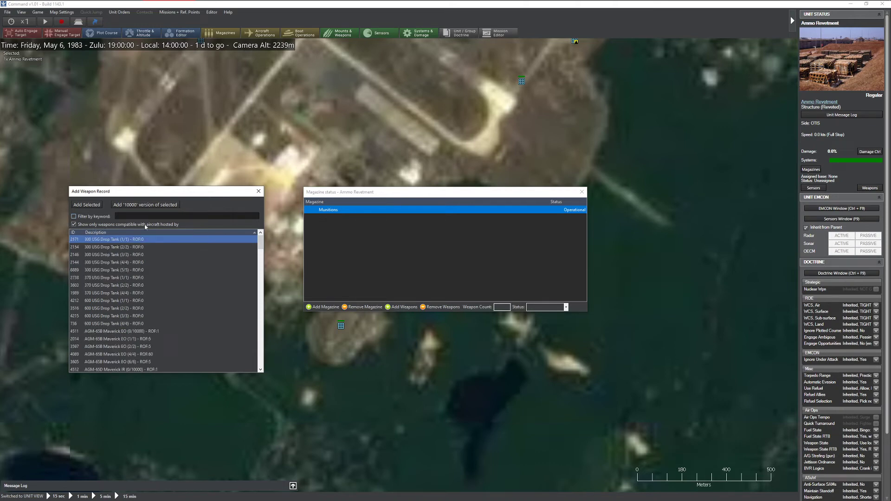
{"action": "mouse_move", "coordinate": [142, 319]}
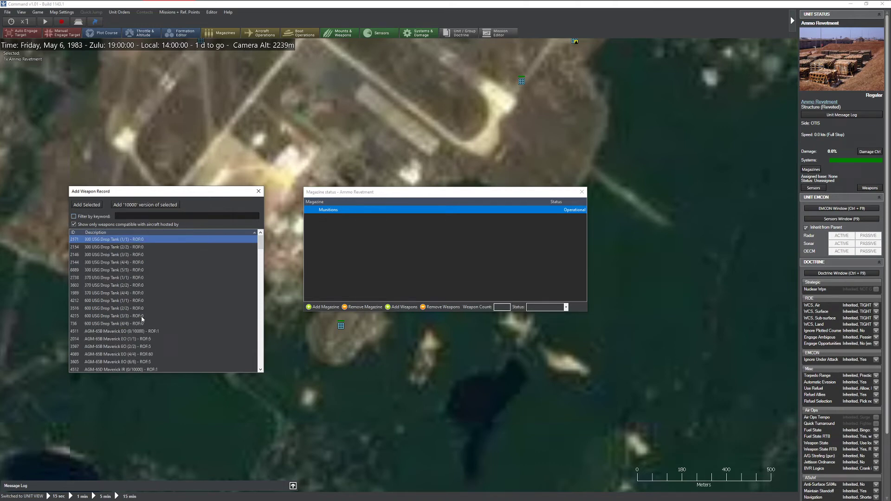
{"action": "left_click", "coordinate": [114, 331]}
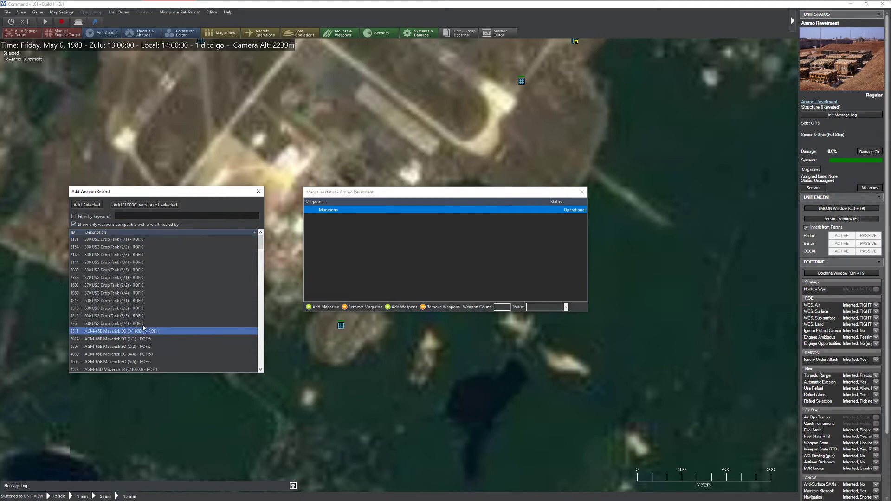
{"action": "left_click", "coordinate": [113, 269]}
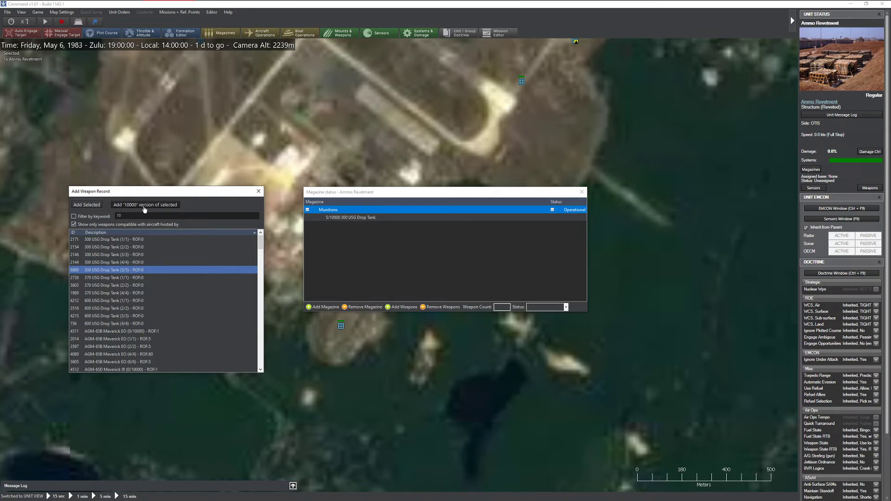
{"action": "left_click", "coordinate": [114, 323]}
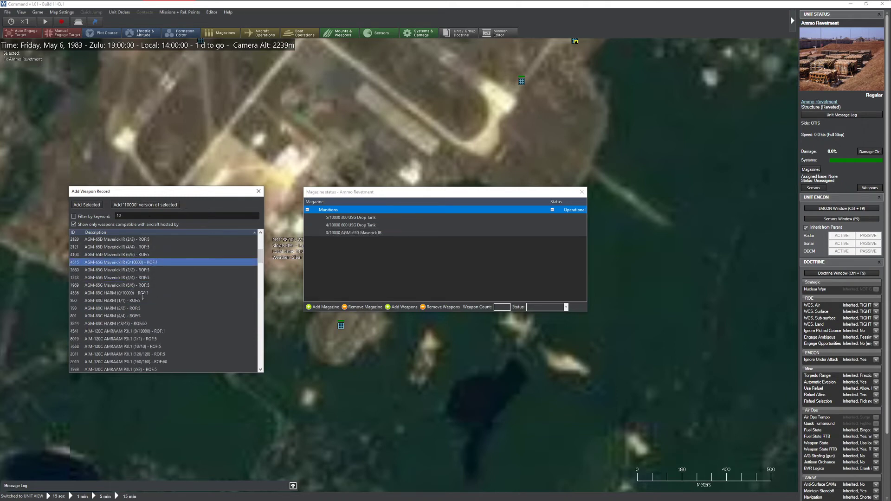
{"action": "left_click", "coordinate": [117, 324]}
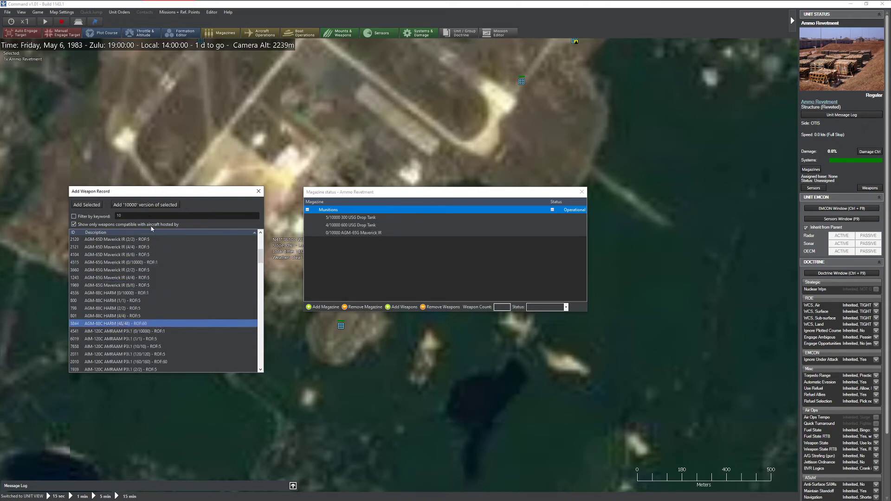
{"action": "left_click", "coordinate": [86, 204]}
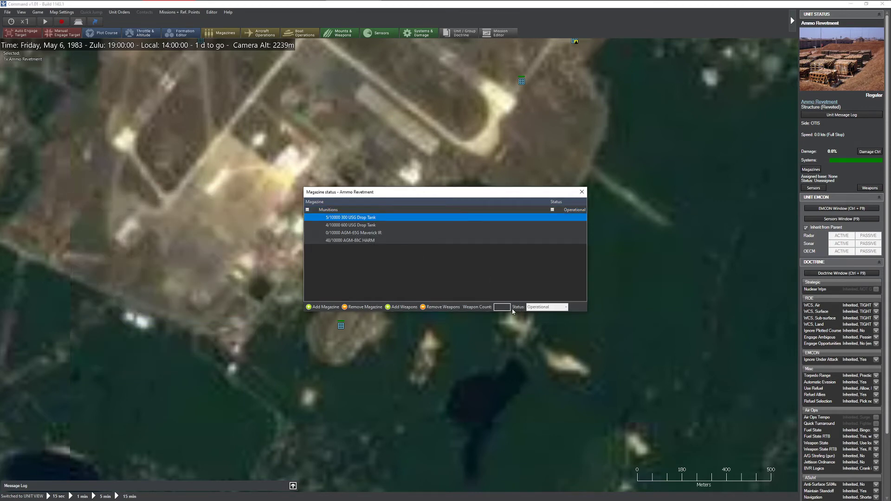
Enter a weapon count of 100 and add the AIM-9D Sidewinder record.
{"action": "type", "text": "100"}
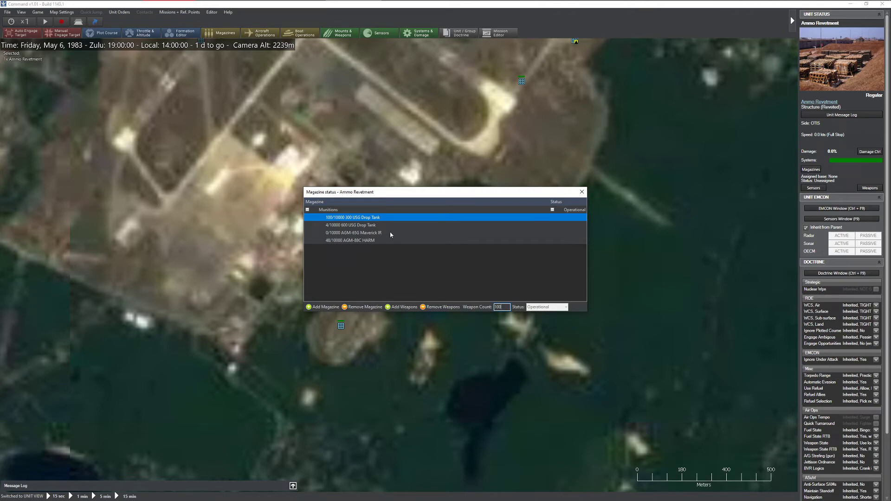
{"action": "left_click", "coordinate": [352, 233]}
{"action": "type", "text": "30"}
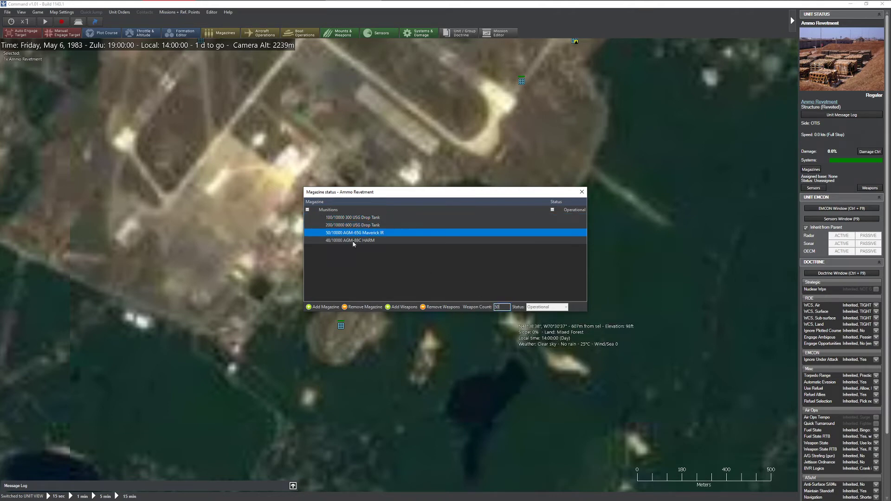
{"action": "left_click", "coordinate": [349, 239]}
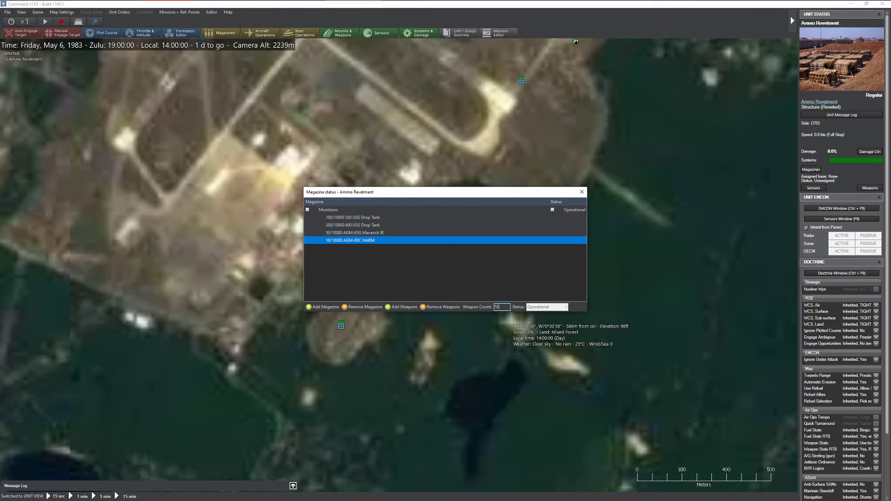
{"action": "left_click", "coordinate": [403, 306]}
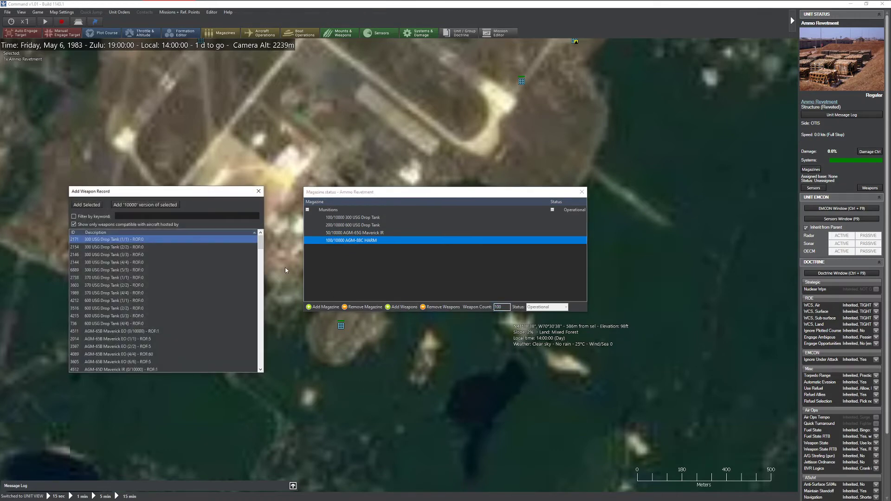
{"action": "type", "text": "sidewinder"}
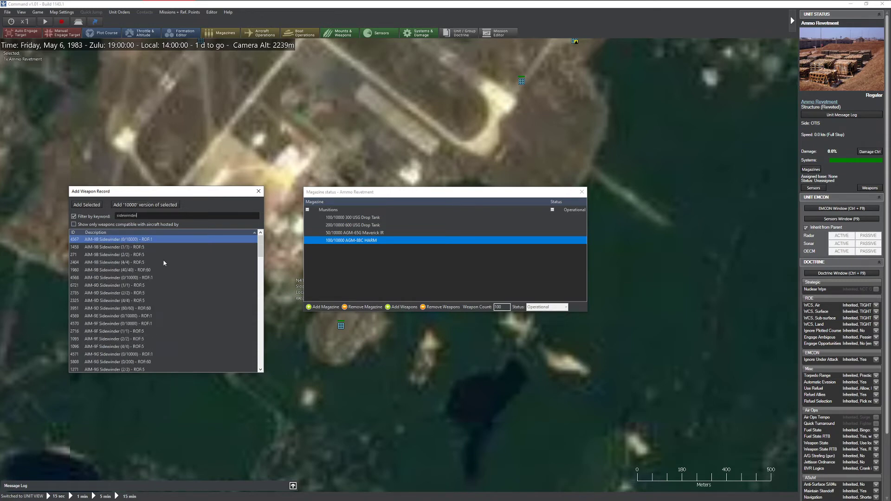
{"action": "left_click", "coordinate": [114, 277]}
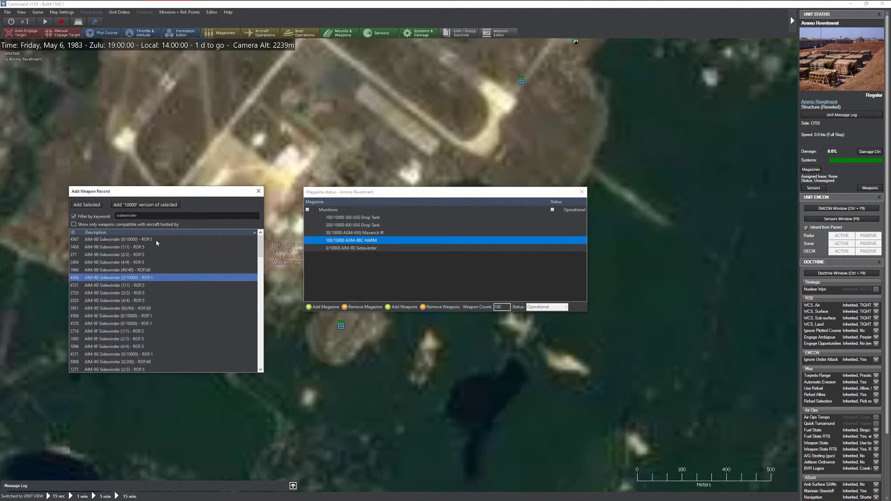
Add 500 AIM-9M Sidewinders and 120 AIM-7F Sparrow IIIs, then close Magazine status.
{"action": "scroll", "scroll_direction": "down", "scroll_amount": 3}
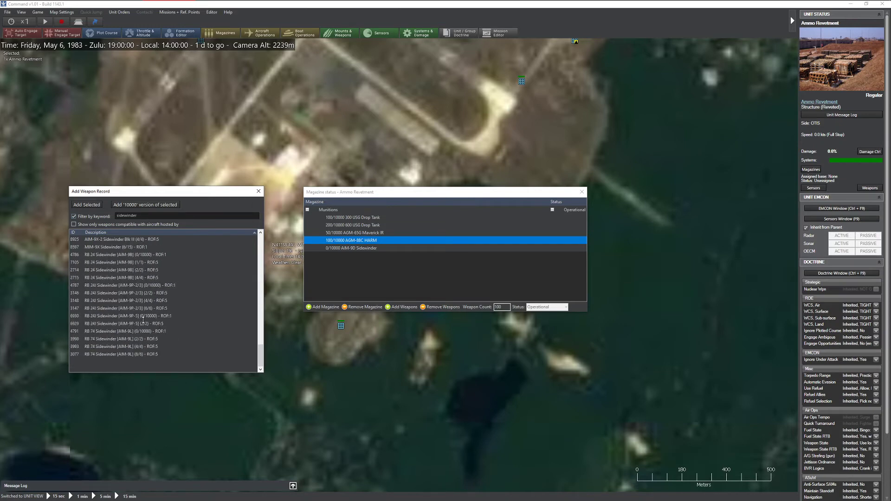
{"action": "left_click", "coordinate": [74, 216]}
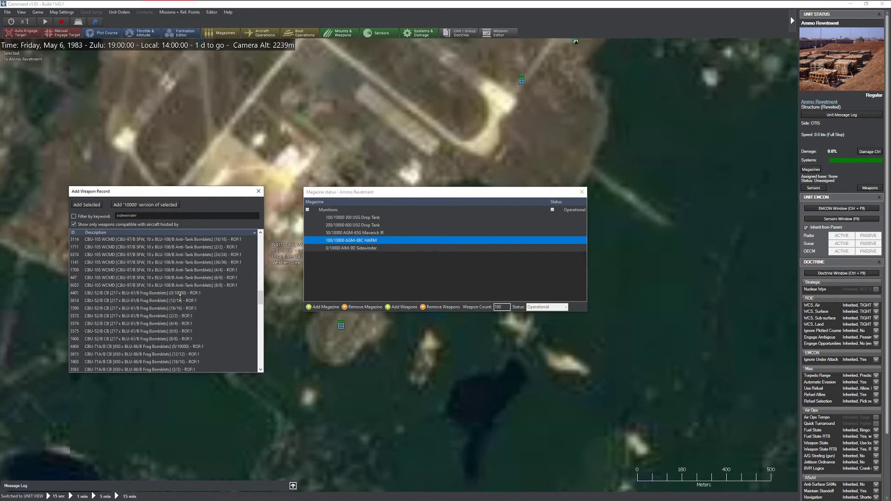
{"action": "scroll", "scroll_direction": "down", "scroll_amount": 3}
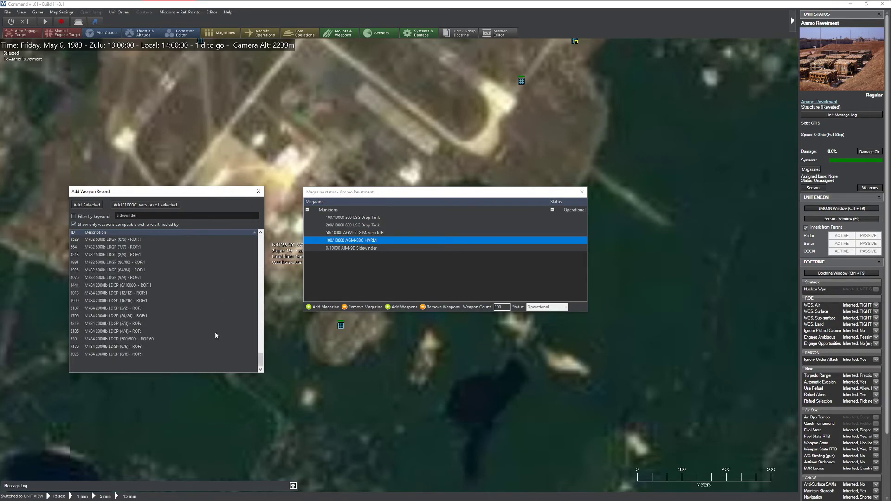
{"action": "scroll", "scroll_direction": "down", "scroll_amount": 3}
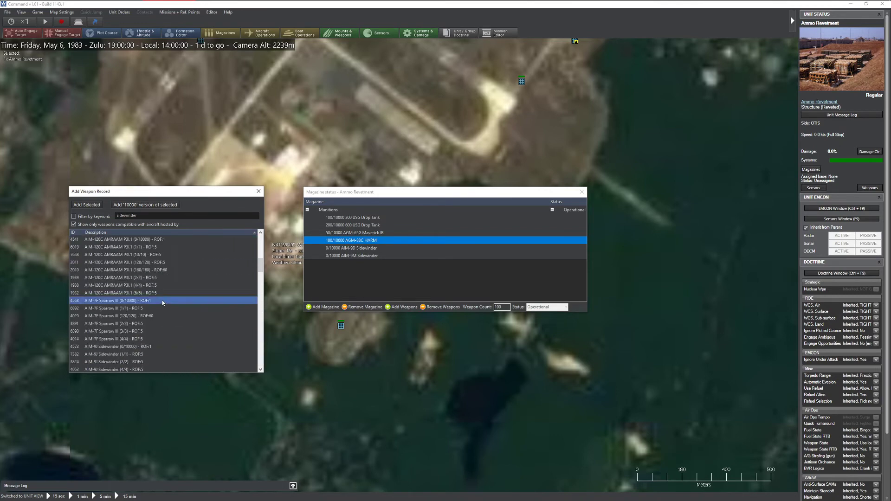
{"action": "left_click", "coordinate": [87, 205]}
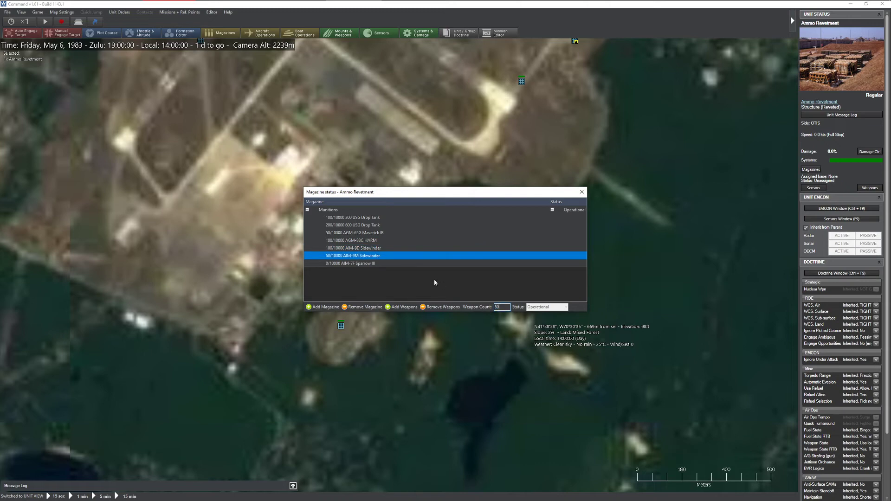
{"action": "left_click", "coordinate": [352, 263]}
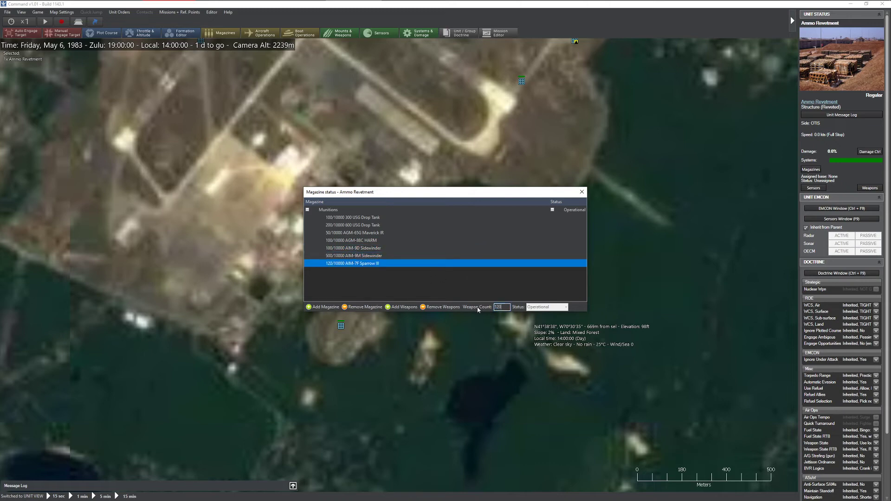
{"action": "left_click", "coordinate": [581, 192]}
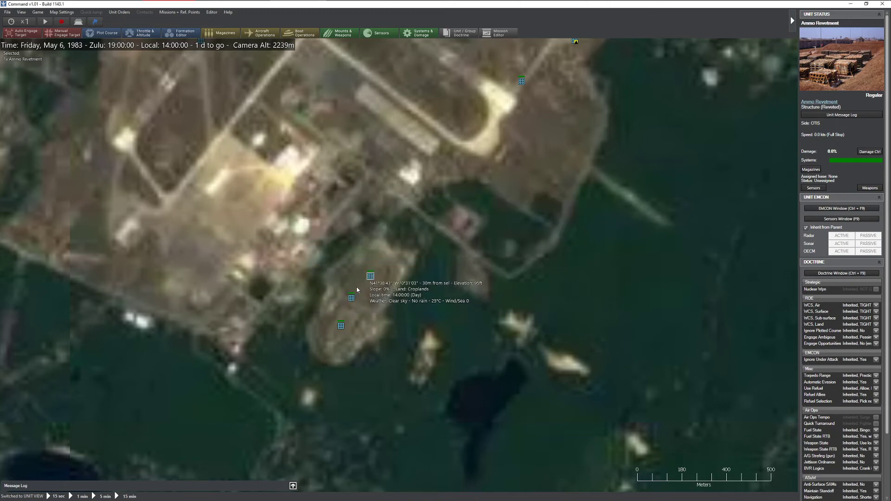
{"action": "scroll", "scroll_direction": "down", "scroll_amount": 3}
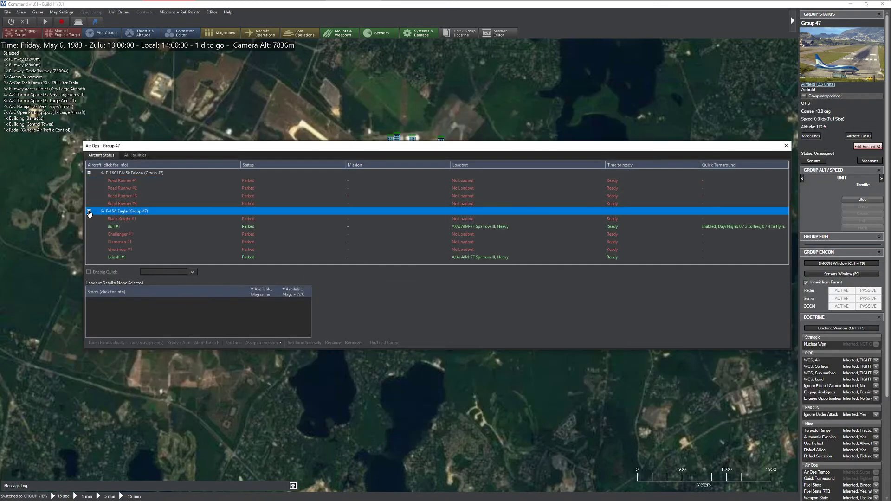
{"action": "left_click", "coordinate": [180, 342]}
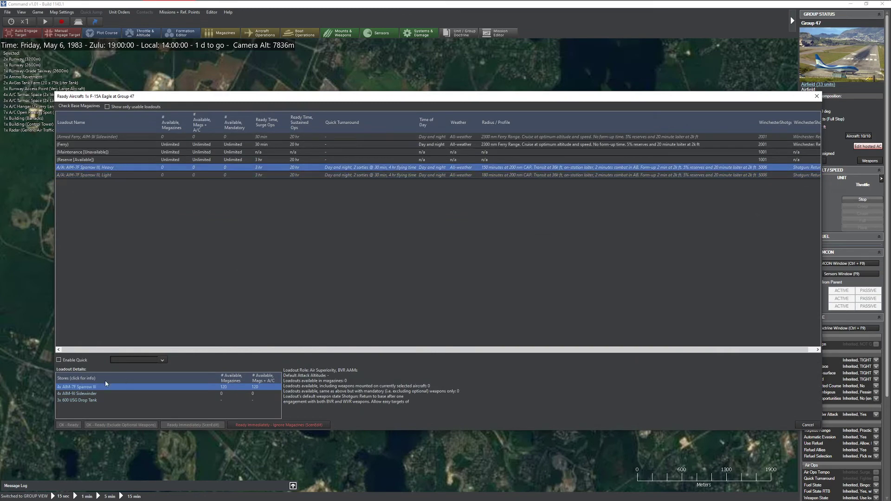
{"action": "left_click", "coordinate": [85, 400]}
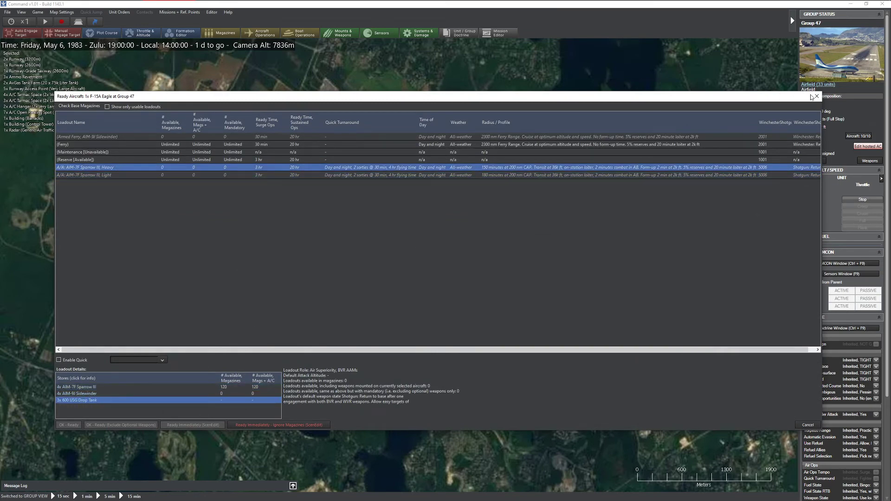
{"action": "left_click", "coordinate": [815, 96]}
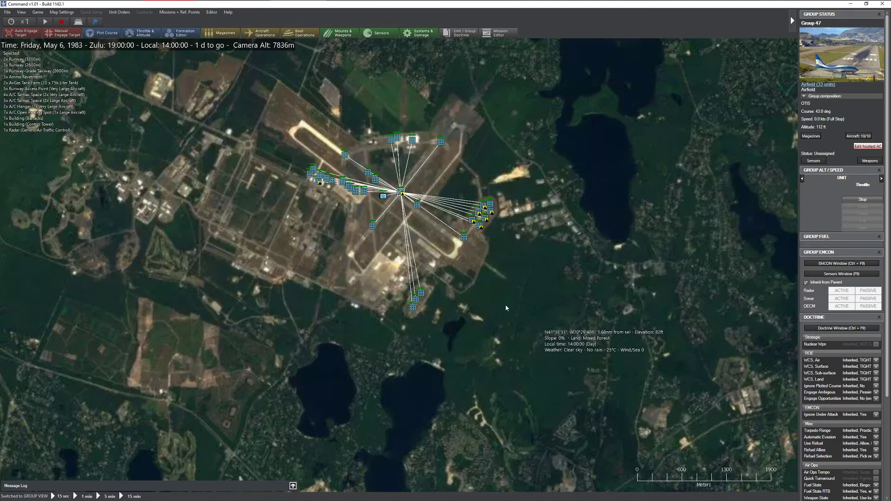
{"action": "mouse_move", "coordinate": [527, 194]}
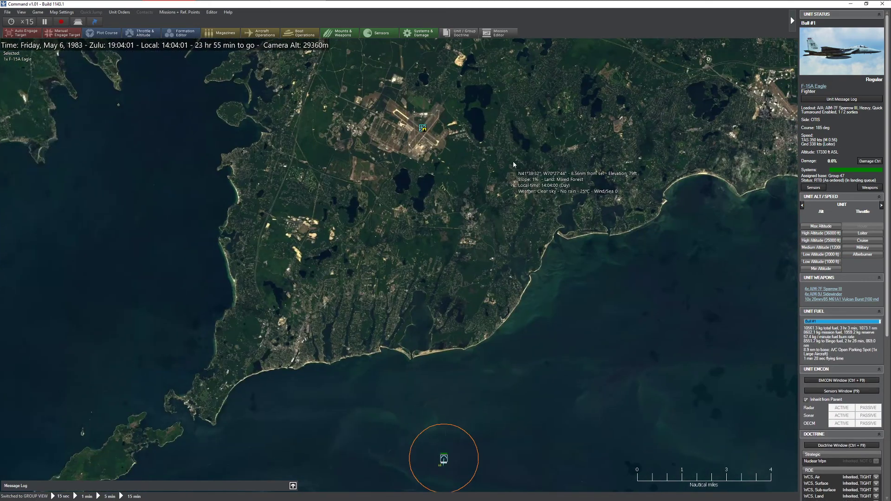
Follow Bull #1's F-15A sortie at x15 until it returns, then zoom onto Otis airfield.
{"action": "scroll", "scroll_direction": "down", "scroll_amount": 3}
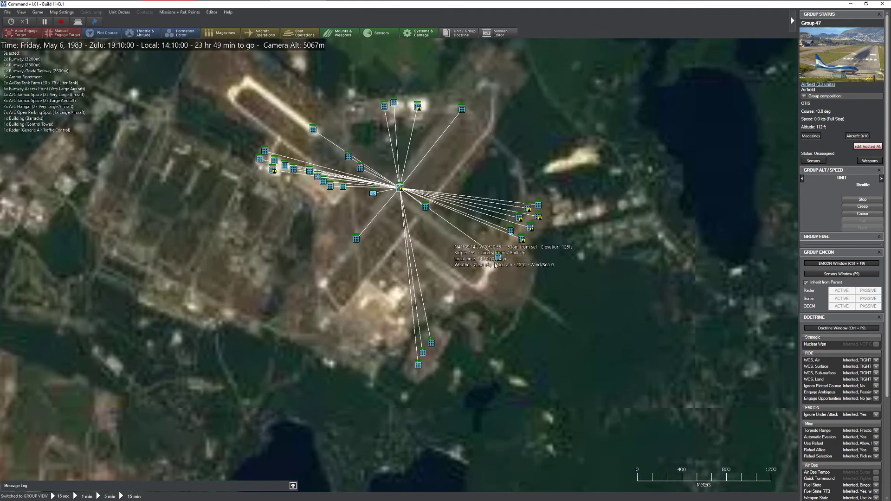
{"action": "scroll", "scroll_direction": "down", "scroll_amount": 3}
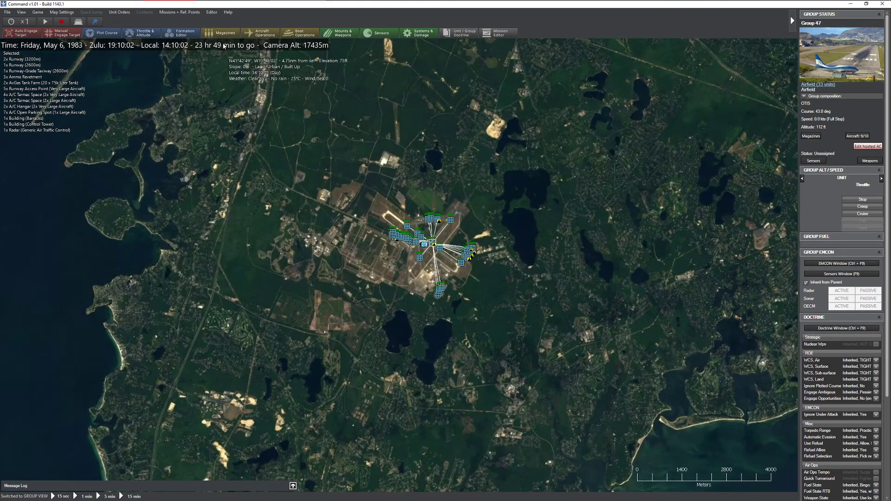
{"action": "left_click", "coordinate": [212, 12]}
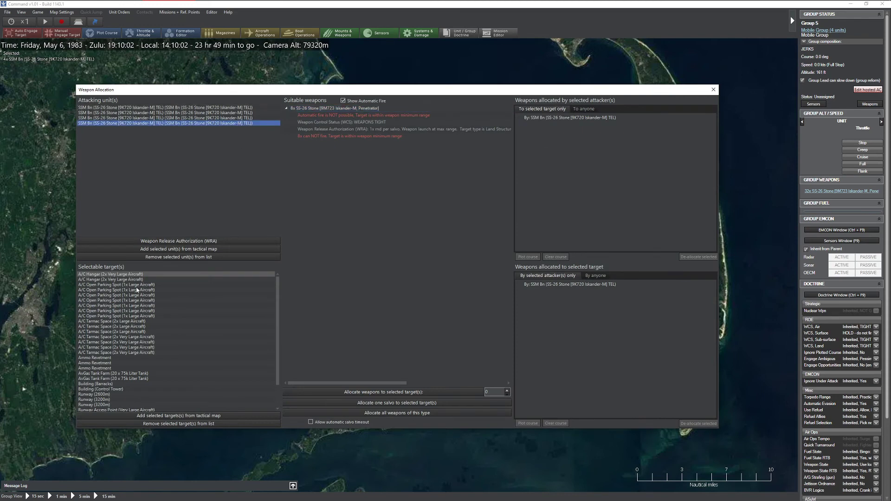
Allocate the SS-26 Stone TELs' Iskander-M missiles to the Otis airfield targets.
{"action": "left_click", "coordinate": [165, 107]}
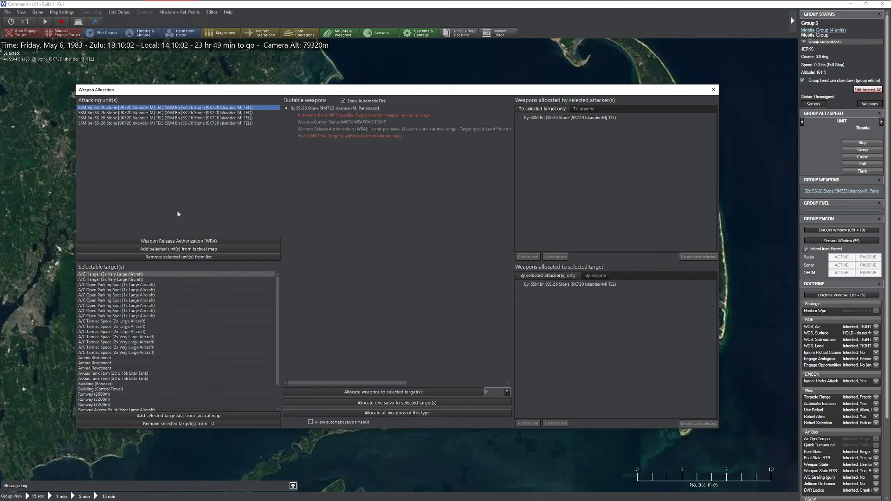
{"action": "left_click", "coordinate": [713, 90]}
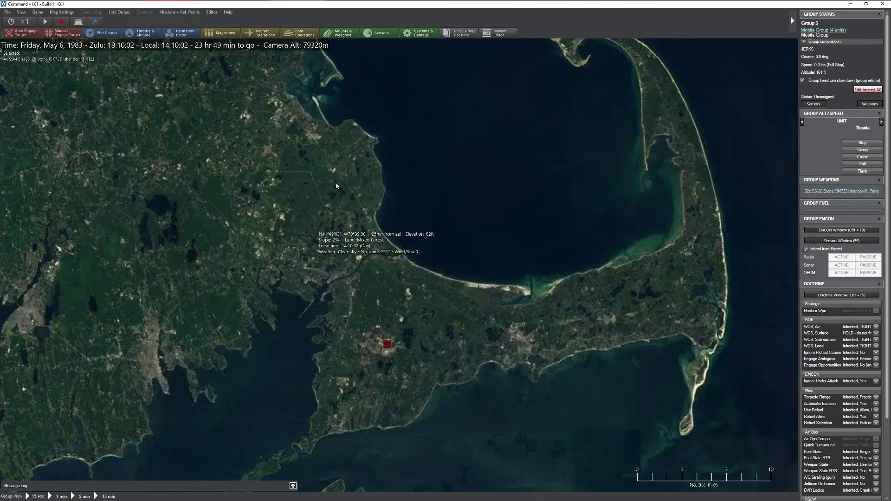
{"action": "scroll", "scroll_direction": "down", "scroll_amount": 3}
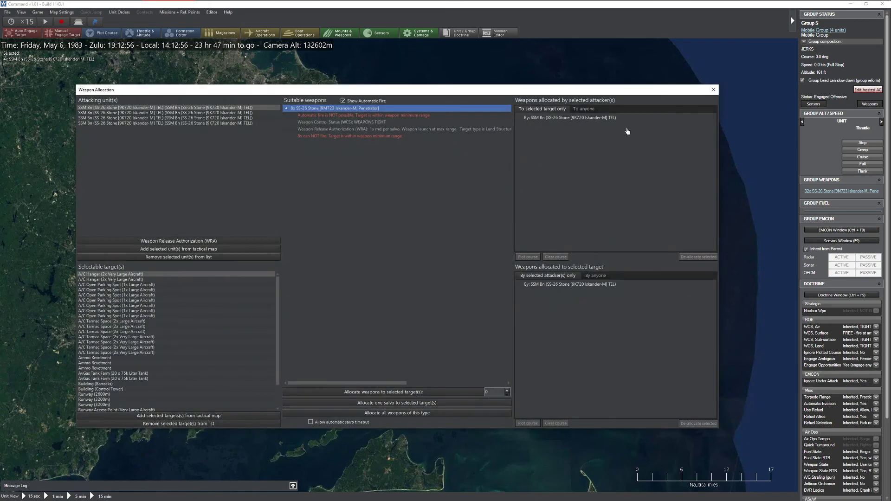
{"action": "left_click", "coordinate": [713, 89]}
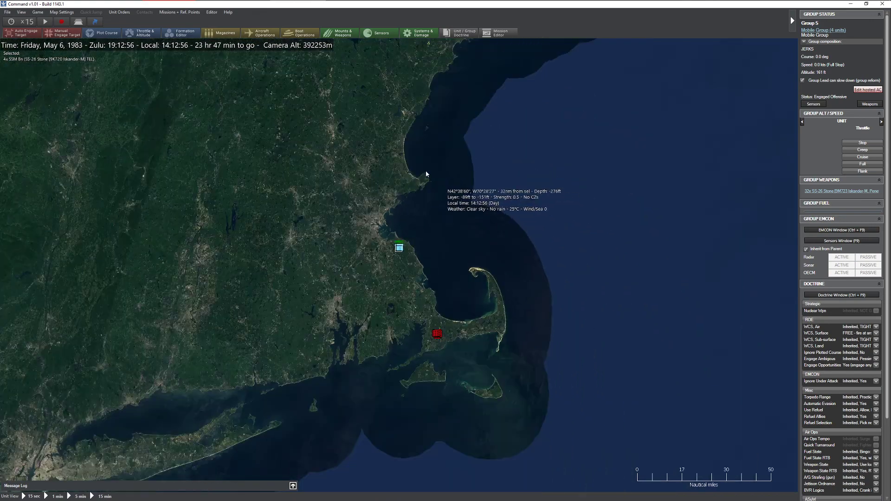
Zoom out to track the inbound Iskander missiles as the clock reaches 19:21 Zulu.
{"action": "scroll", "scroll_direction": "down", "scroll_amount": 3}
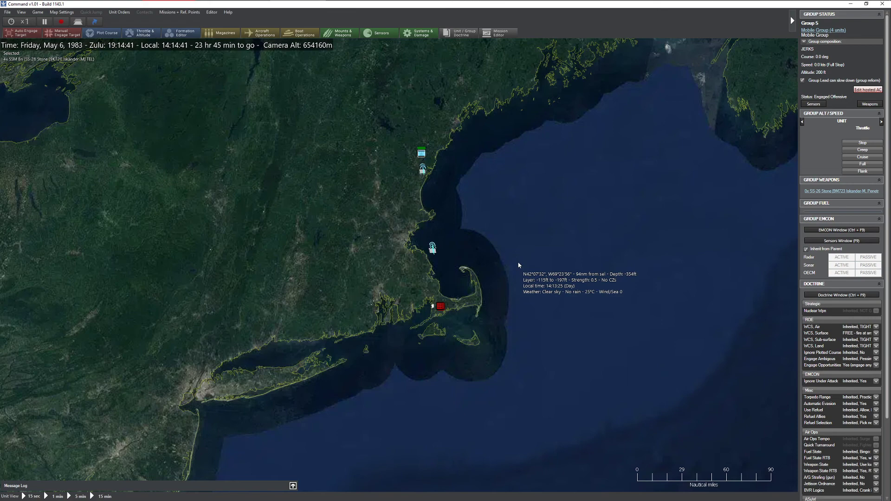
{"action": "scroll", "scroll_direction": "down", "scroll_amount": 3}
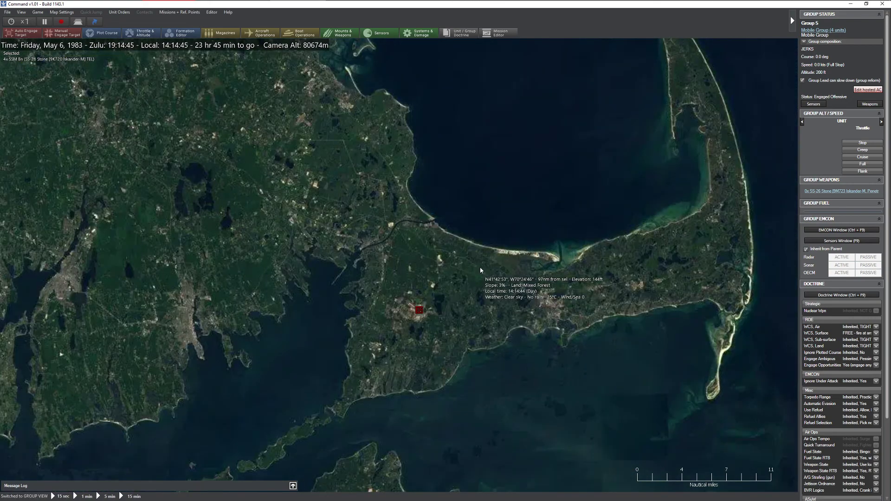
{"action": "scroll", "scroll_direction": "down", "scroll_amount": 3}
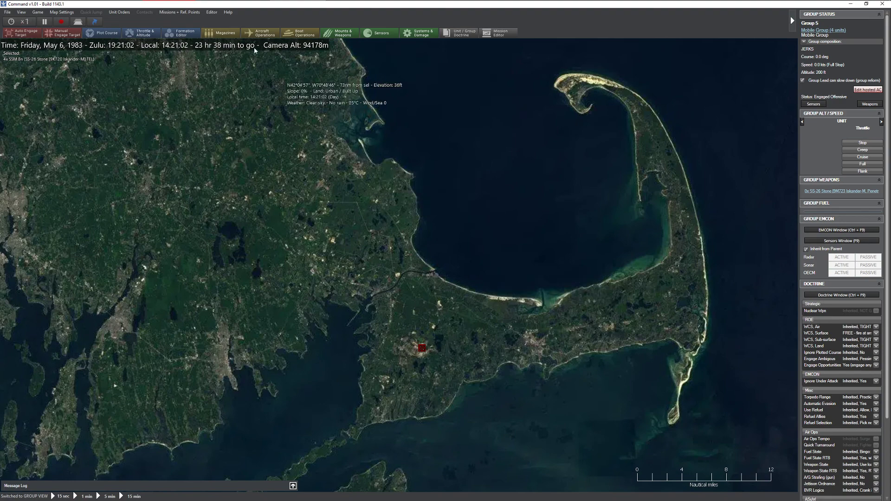
{"action": "left_click", "coordinate": [211, 12]}
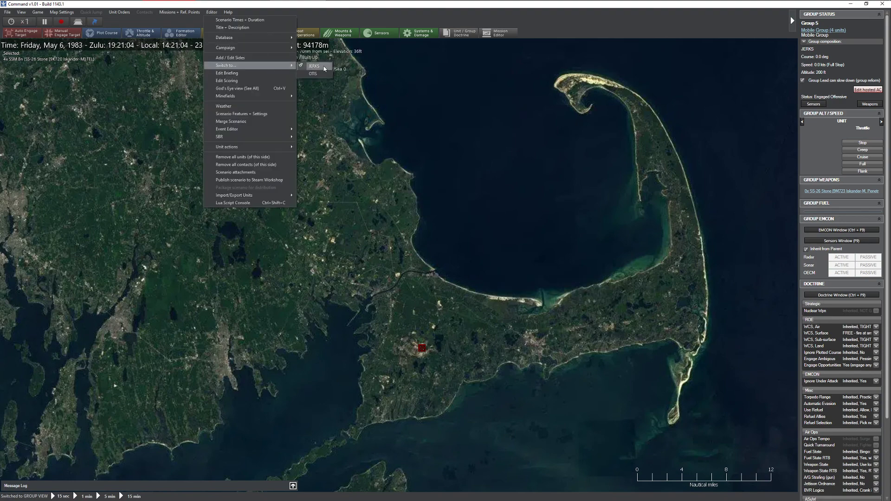
Switch to the OTIS side and zoom around the Otis airfield to inspect the strike.
{"action": "left_click", "coordinate": [313, 74]}
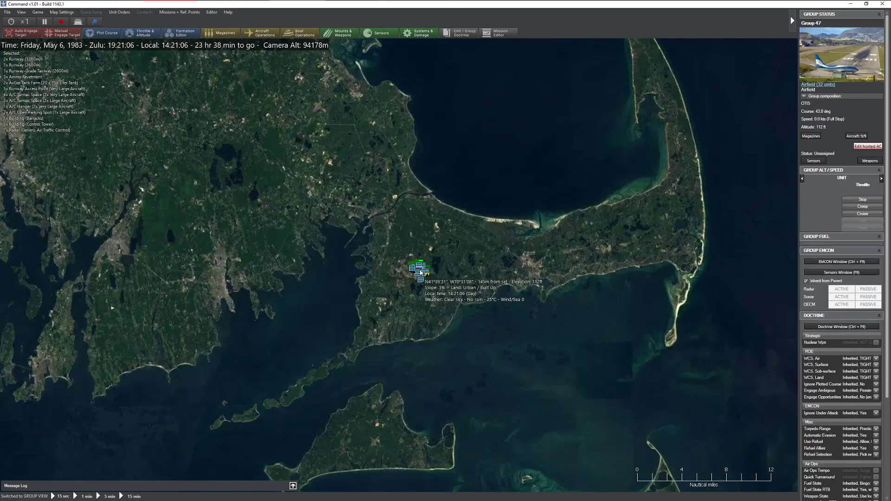
{"action": "scroll", "scroll_direction": "down", "scroll_amount": 3}
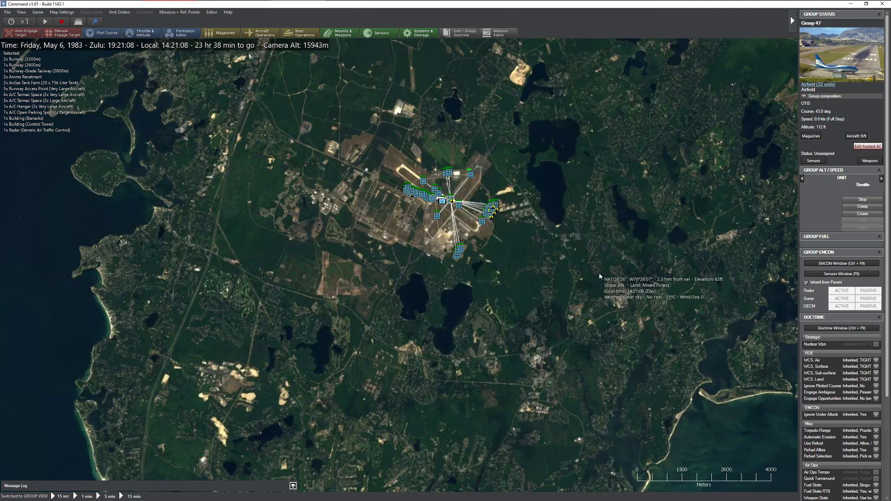
{"action": "scroll", "scroll_direction": "down", "scroll_amount": 3}
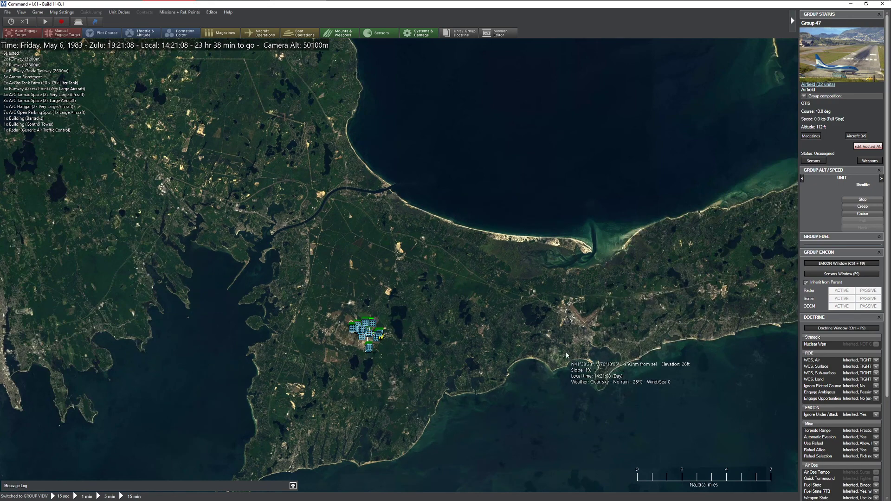
{"action": "scroll", "scroll_direction": "down", "scroll_amount": 3}
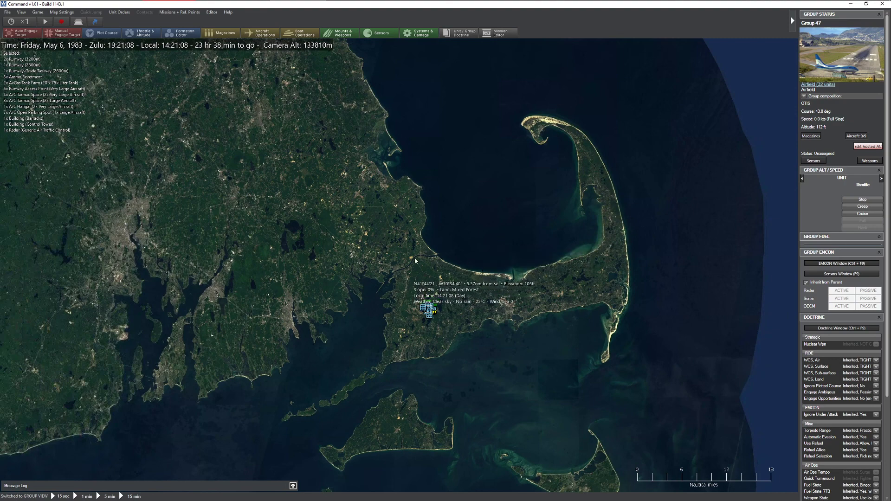
{"action": "scroll", "scroll_direction": "down", "scroll_amount": 3}
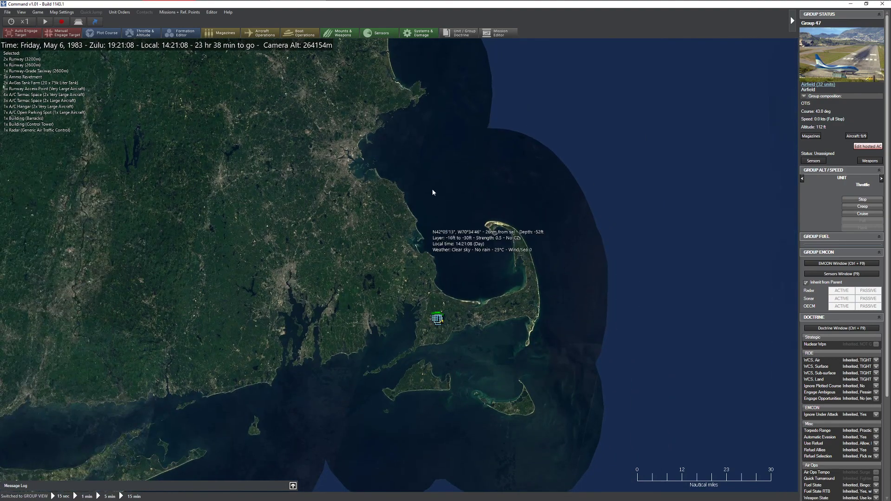
{"action": "scroll", "scroll_direction": "down", "scroll_amount": 3}
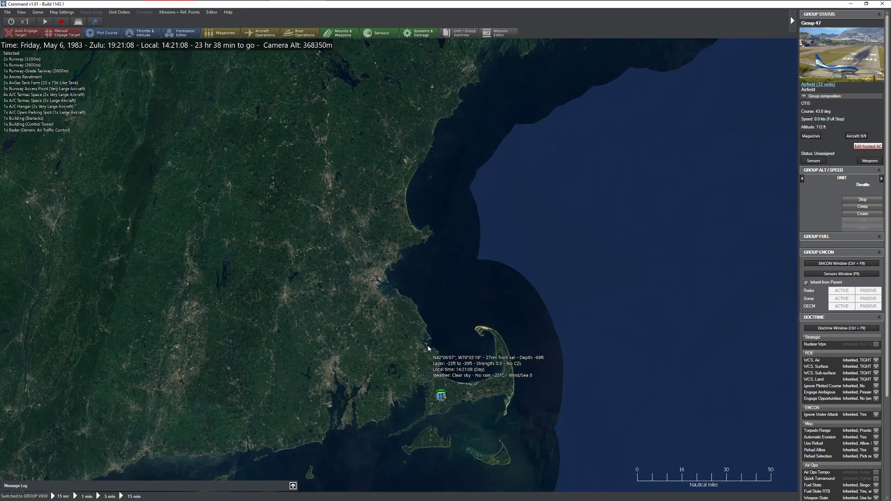
{"action": "scroll", "scroll_direction": "down", "scroll_amount": 3}
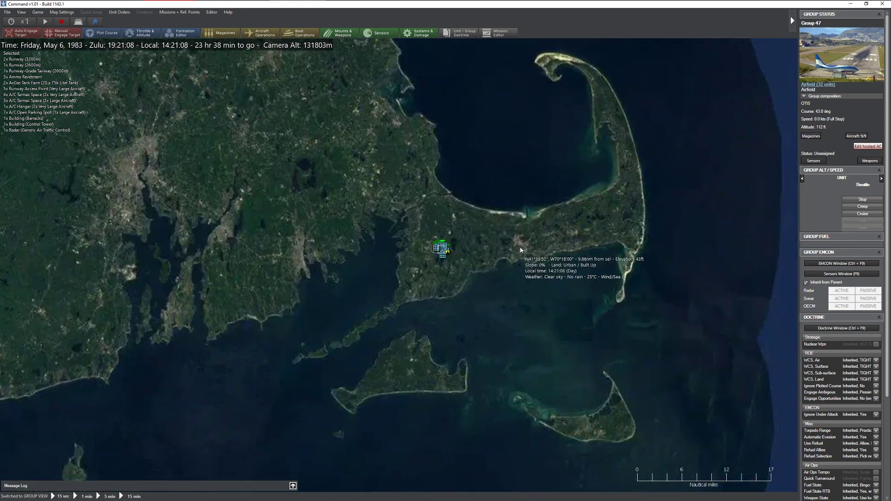